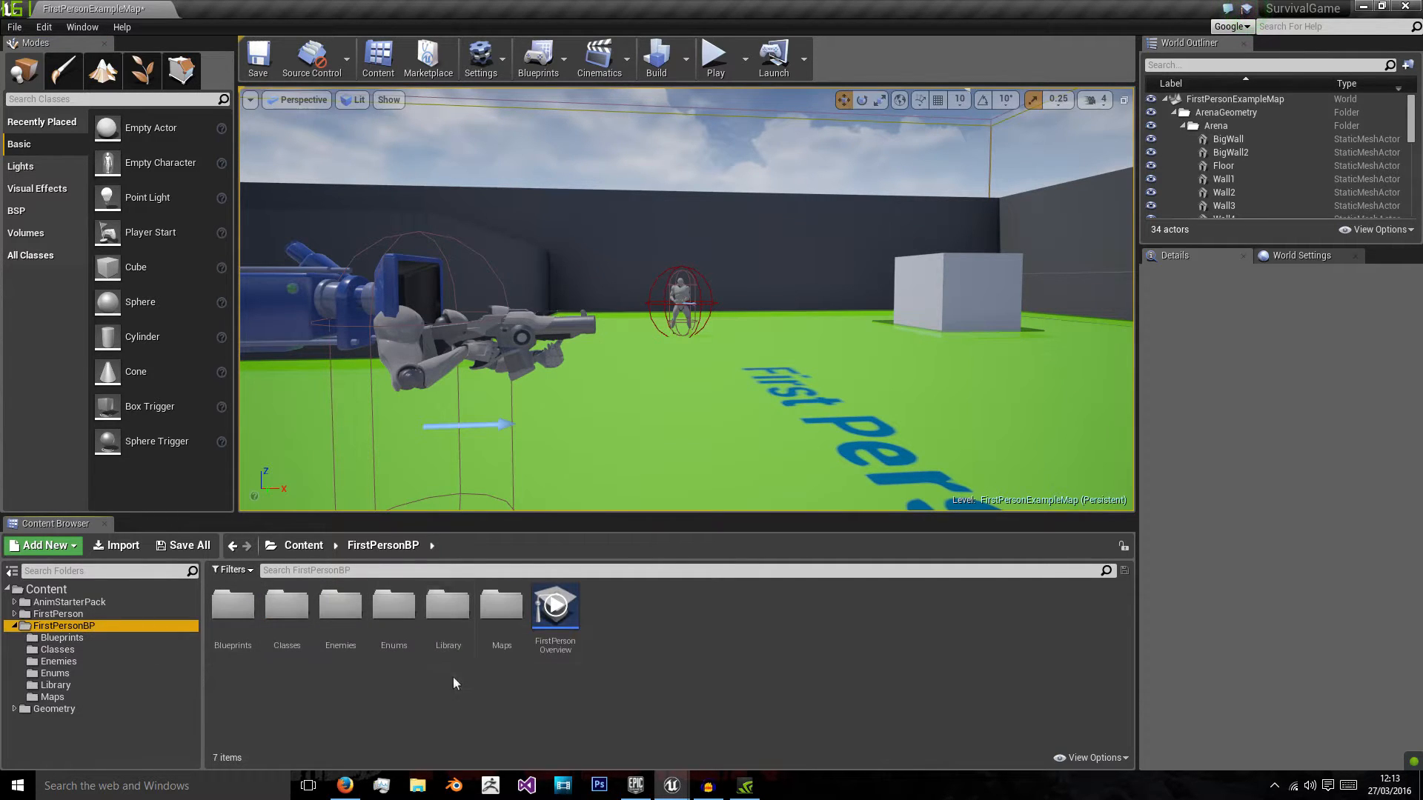
# Step: Create a new folder named UI inside FirstPersonBP and open it
pyautogui.rightClick(453, 683)
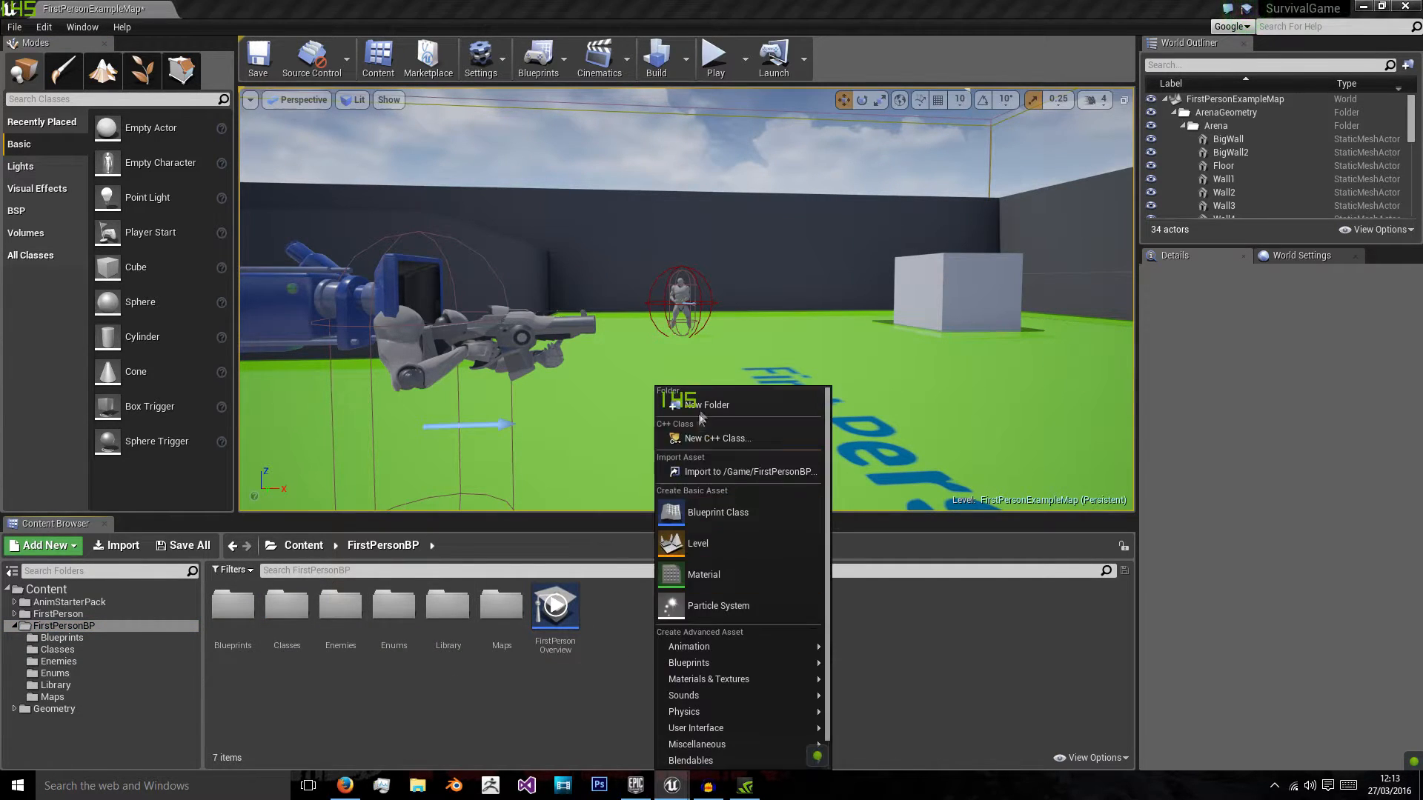
pyautogui.click(706, 405)
pyautogui.write('UI')
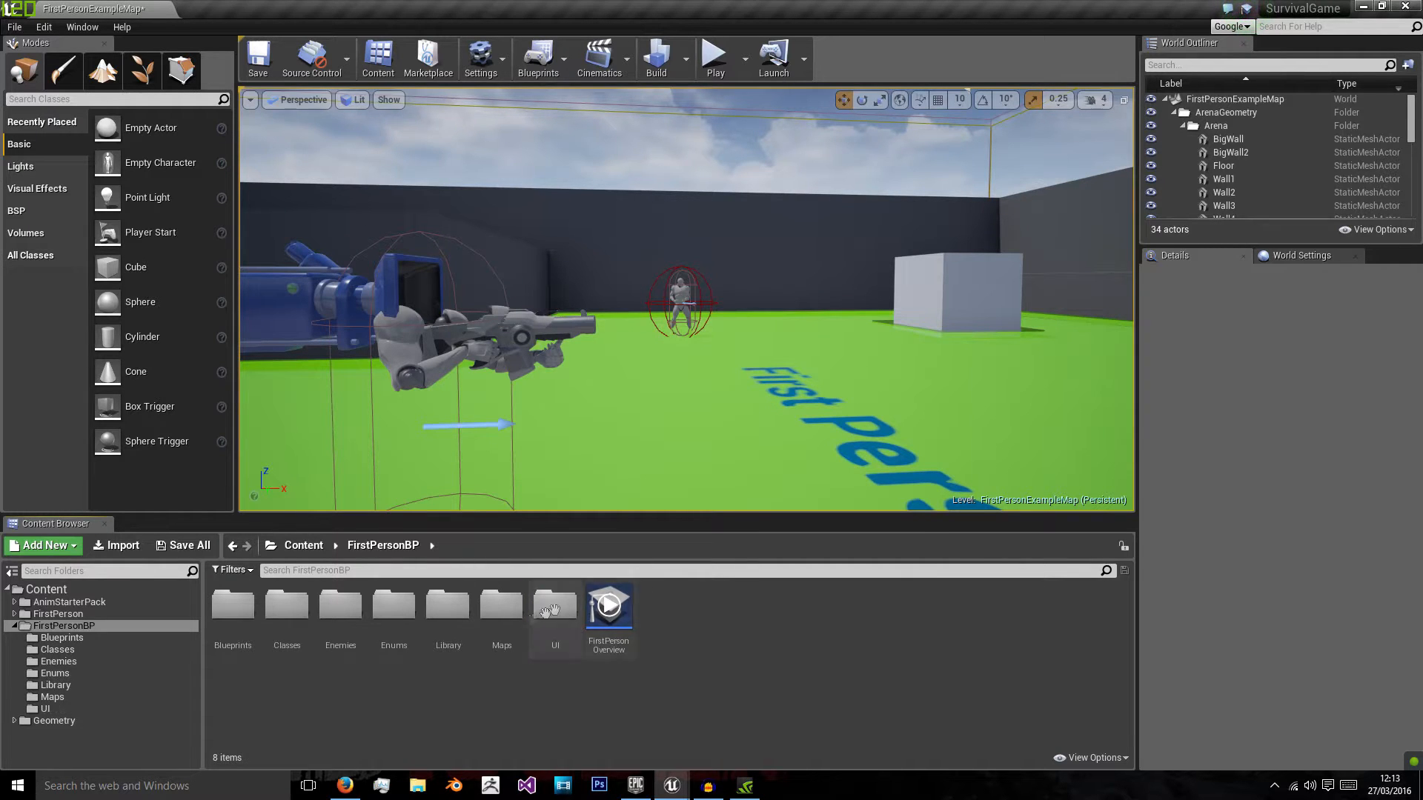
pyautogui.doubleClick(554, 603)
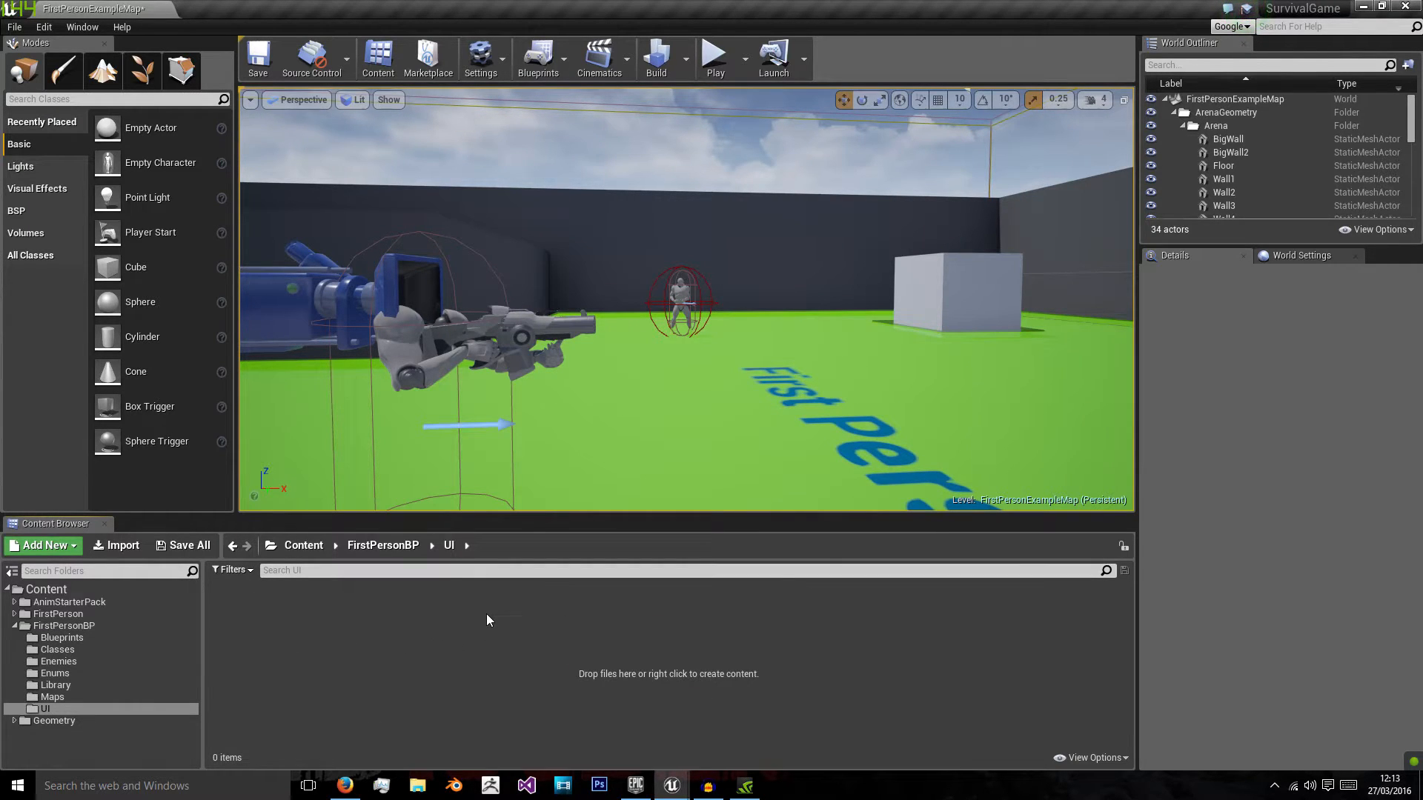
# Step: Browse File Explorer to the Desktop to locate the Health image
pyautogui.click(416, 786)
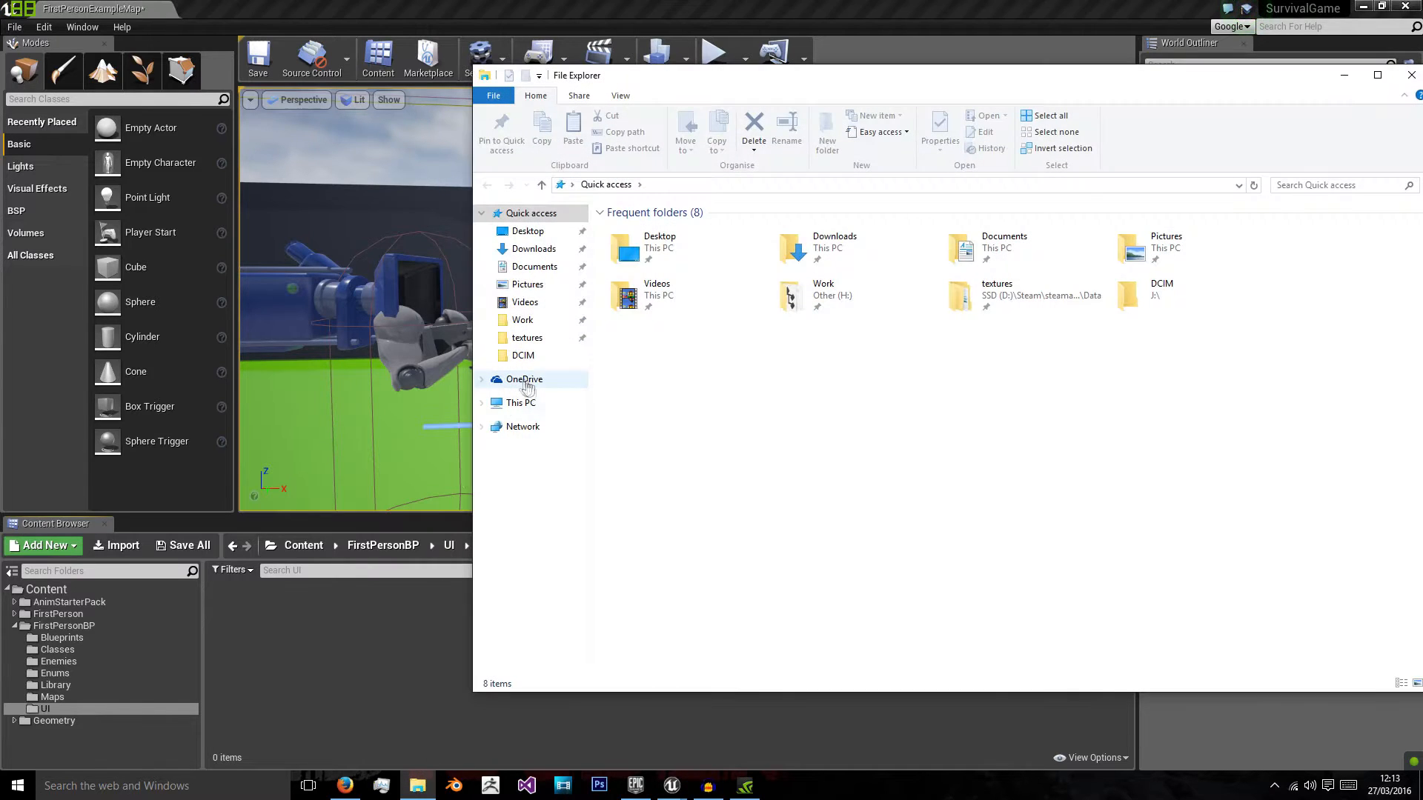
pyautogui.click(527, 231)
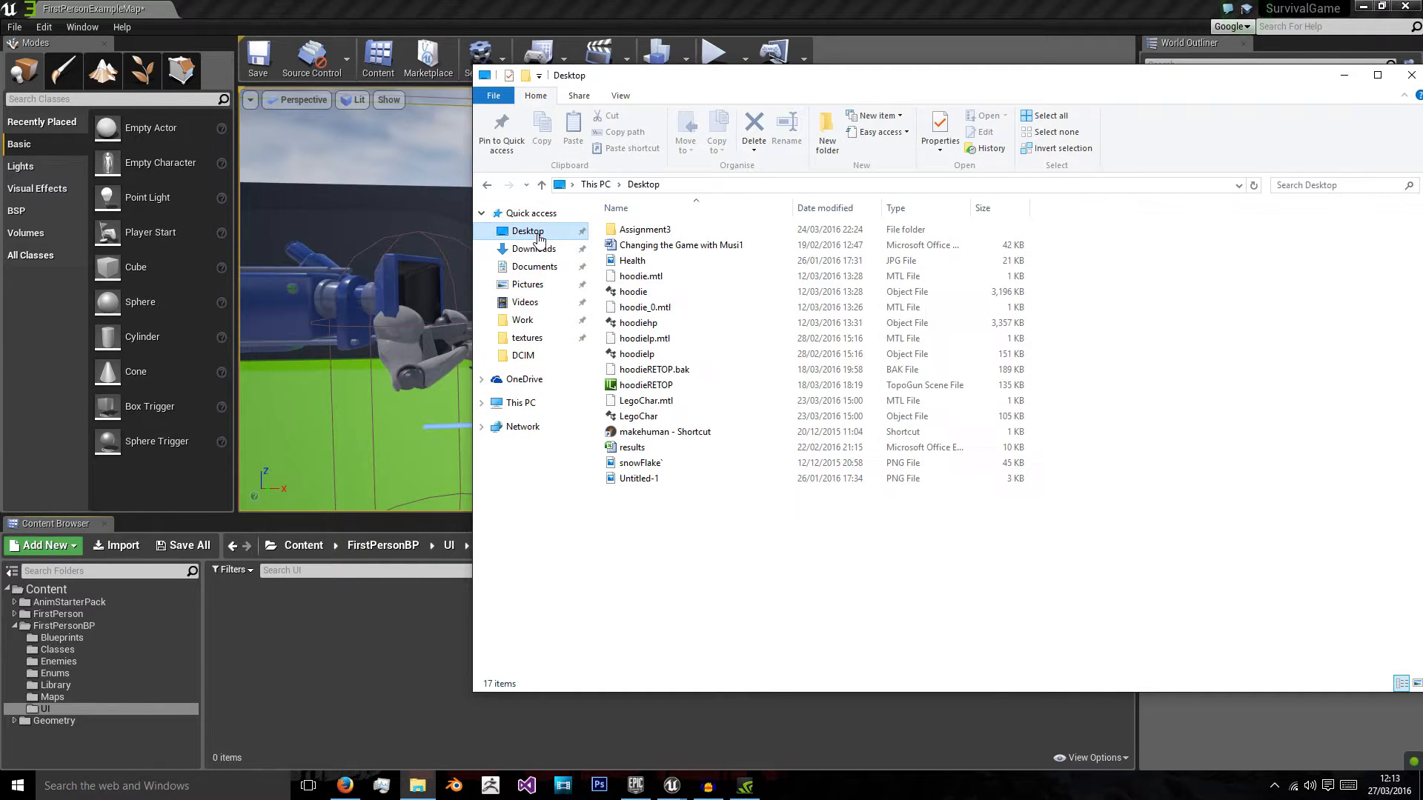
pyautogui.click(639, 478)
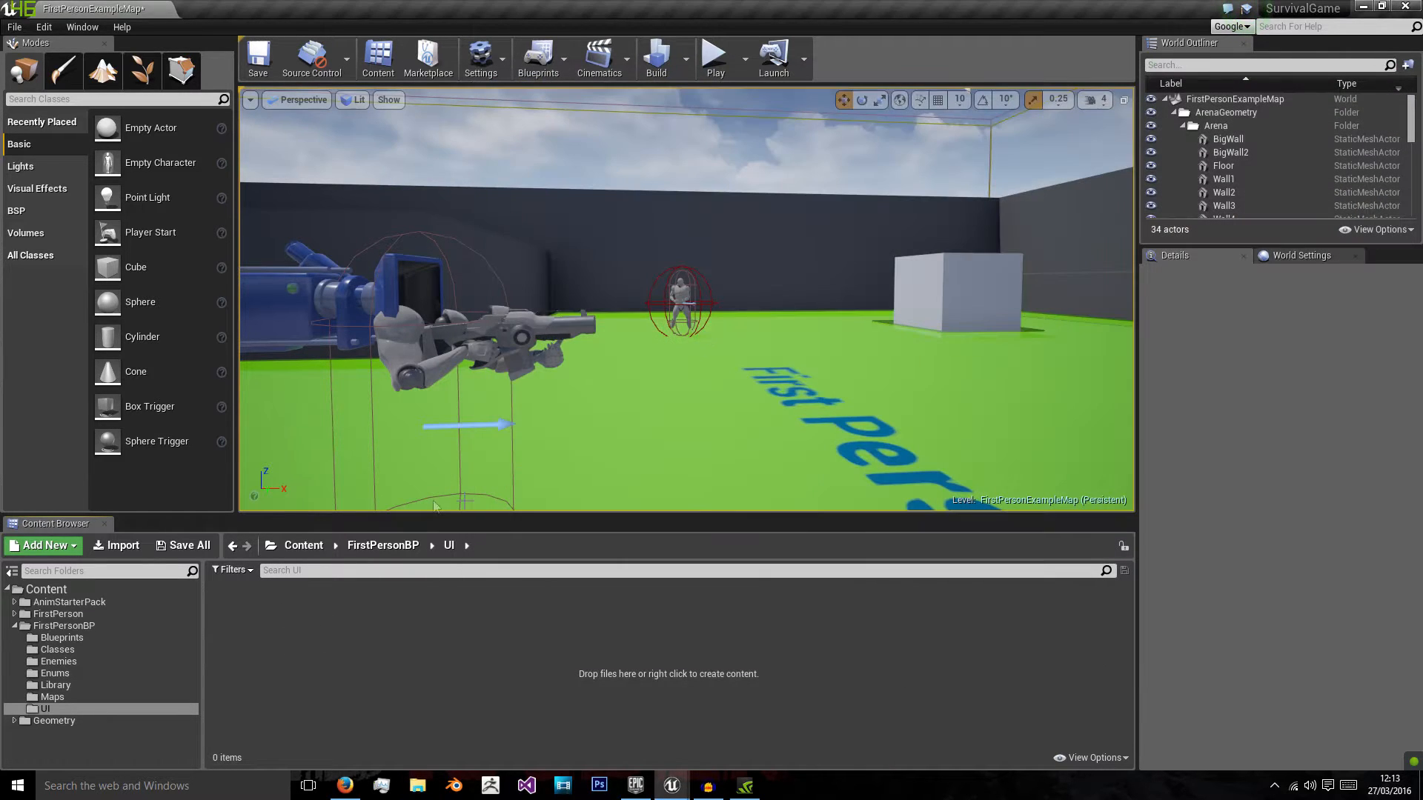
# Step: Import the Health image into UI as the Health_Icon texture and inspect it
pyautogui.click(416, 786)
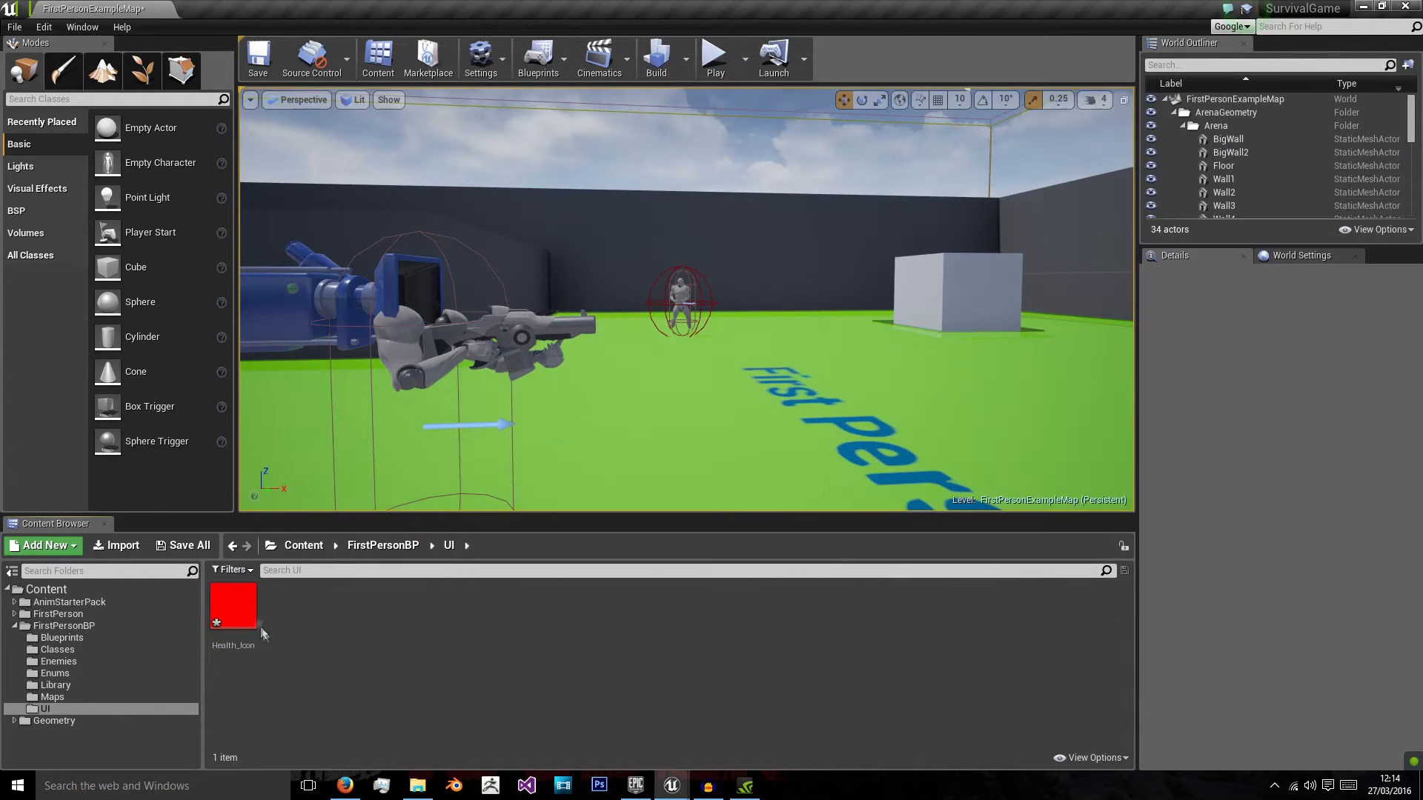
pyautogui.click(232, 606)
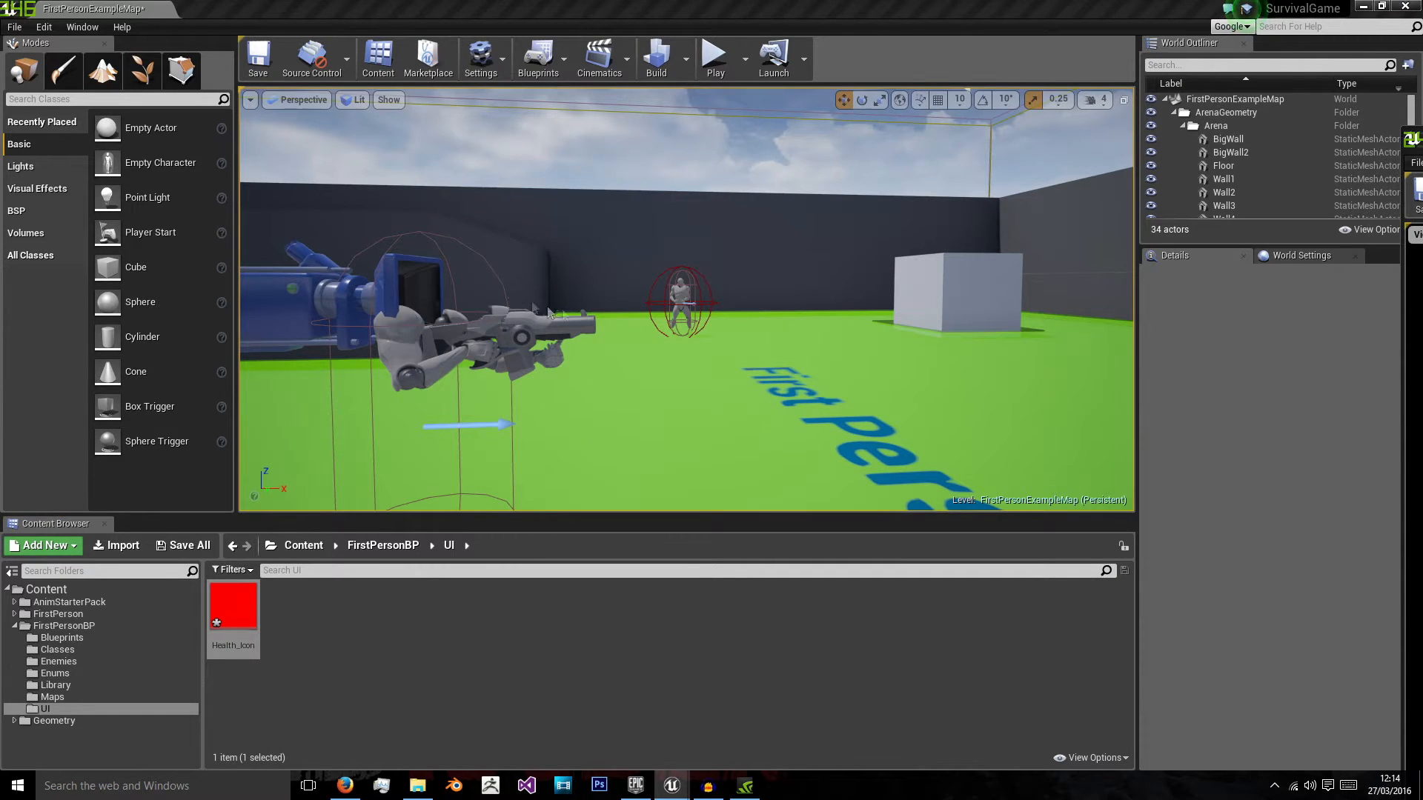
pyautogui.doubleClick(232, 603)
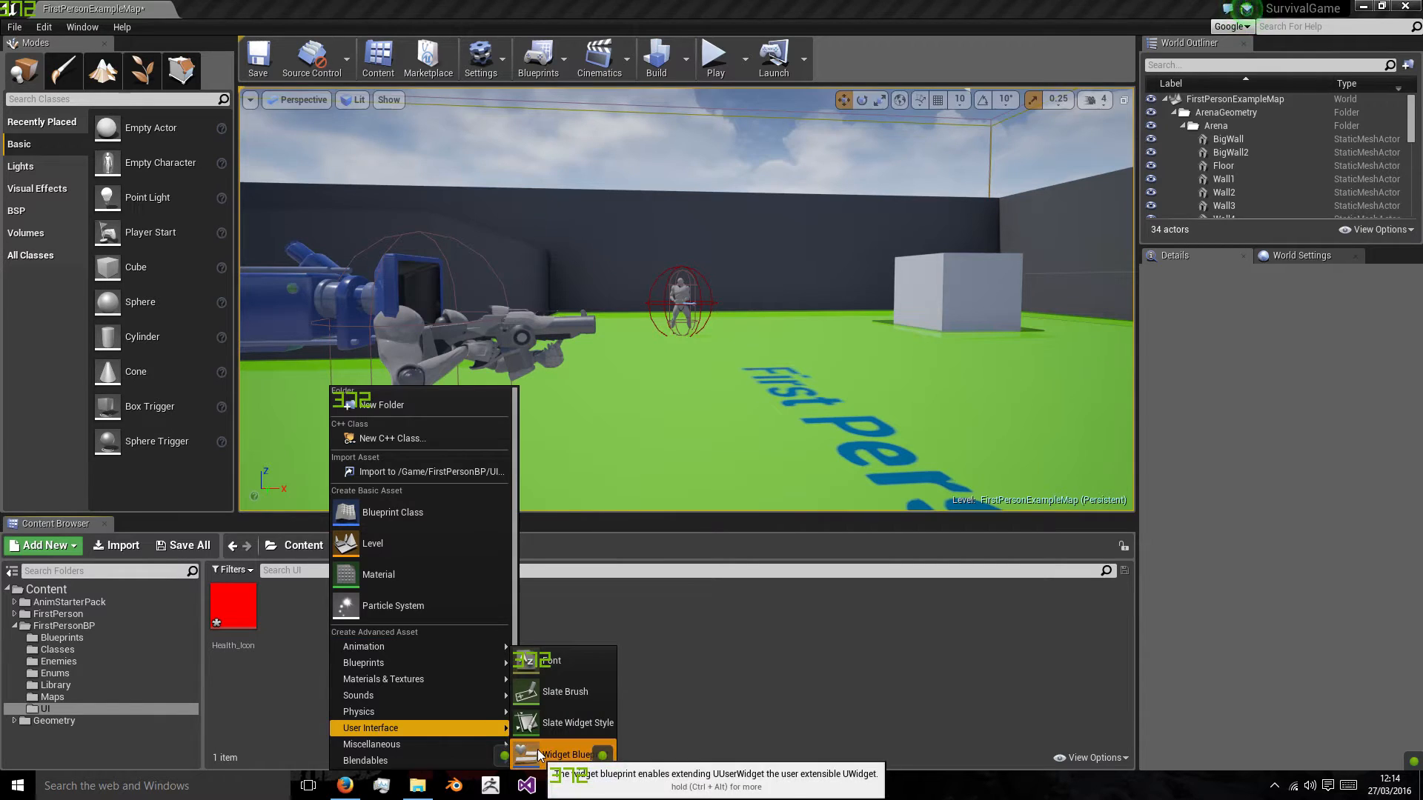
# Step: Add a Widget Blueprint named Player_UI to the UI folder
pyautogui.click(570, 754)
pyautogui.write('Player_I')
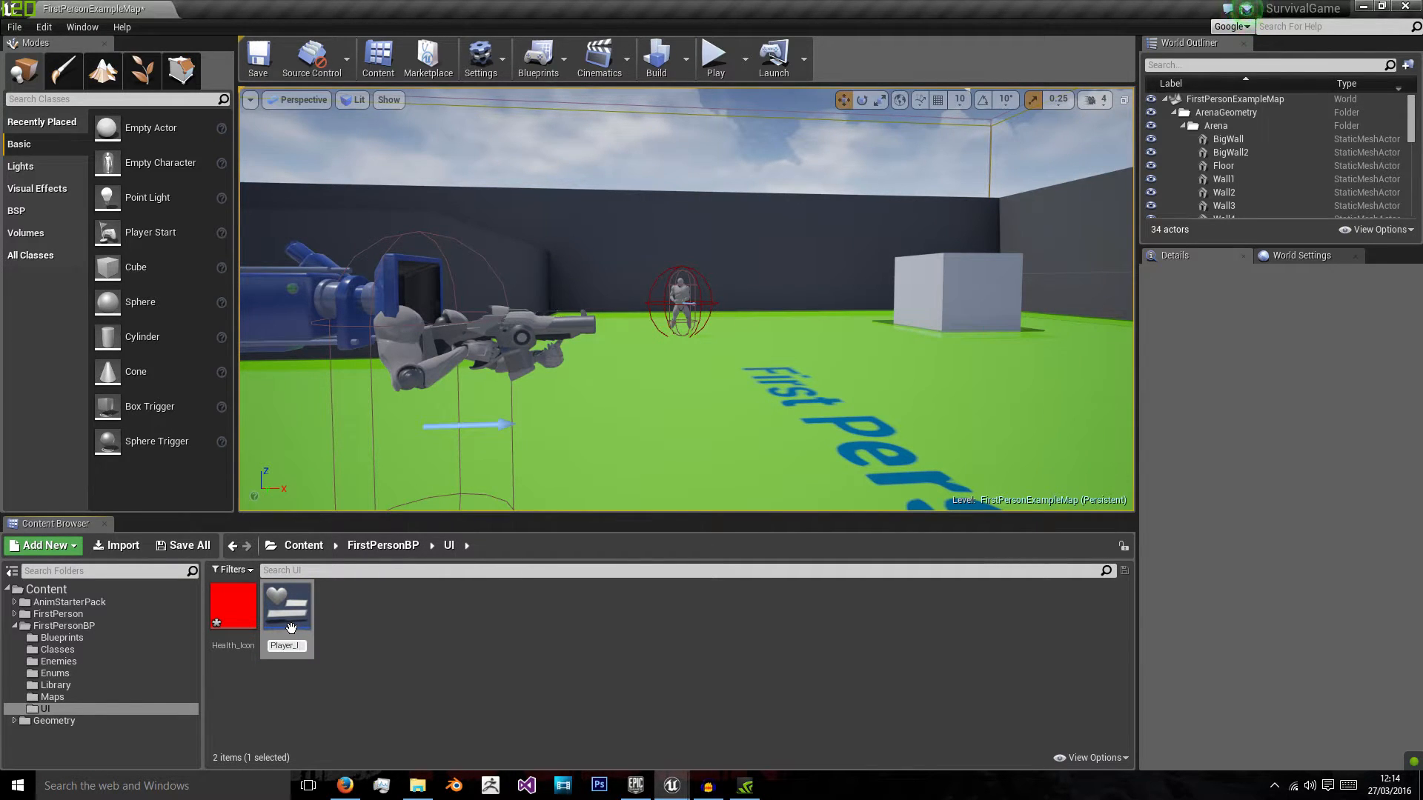
pyautogui.doubleClick(287, 603)
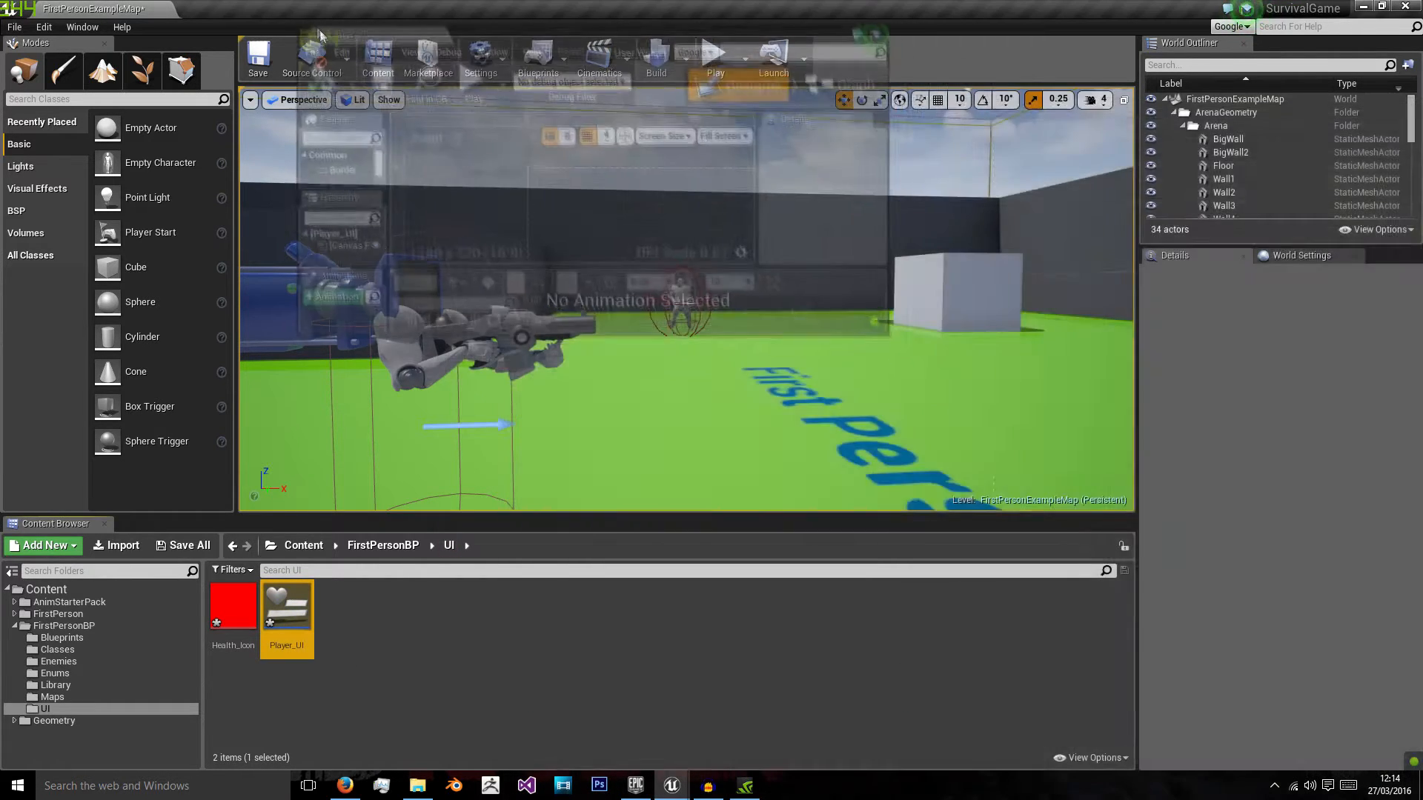
# Step: In Player_UI, set the preview size to 1920x1080 and drop a Progress Bar onto the canvas
pyautogui.doubleClick(287, 607)
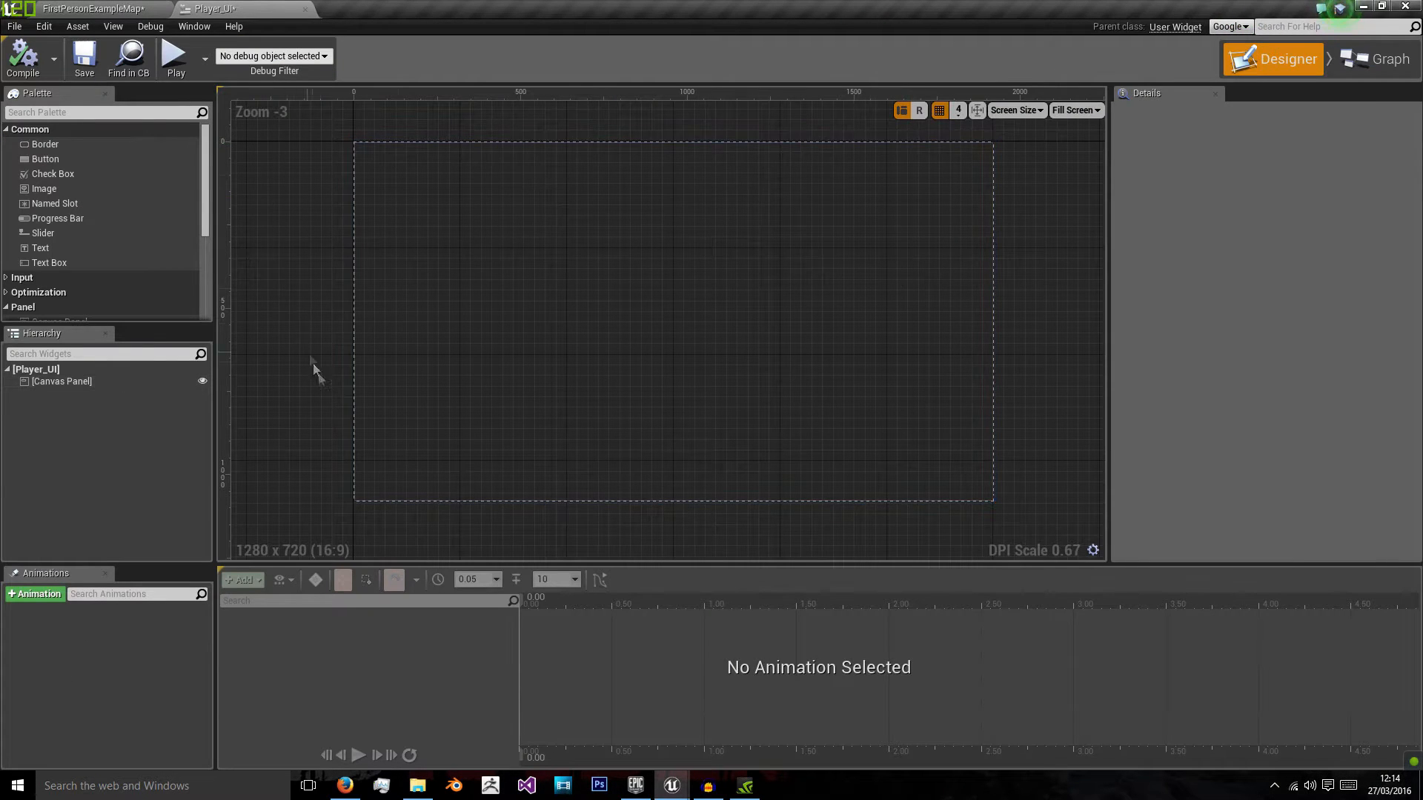
pyautogui.click(61, 381)
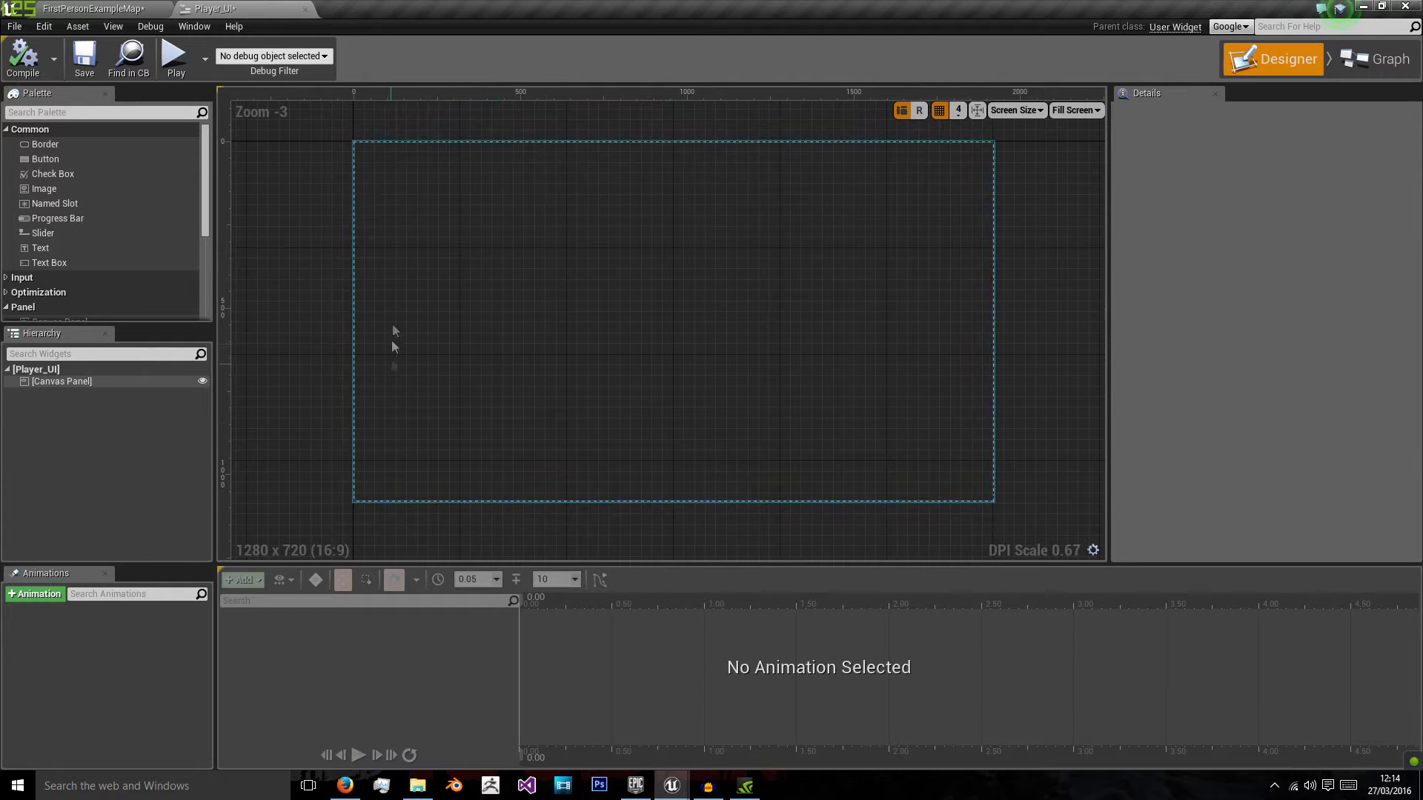
pyautogui.click(62, 381)
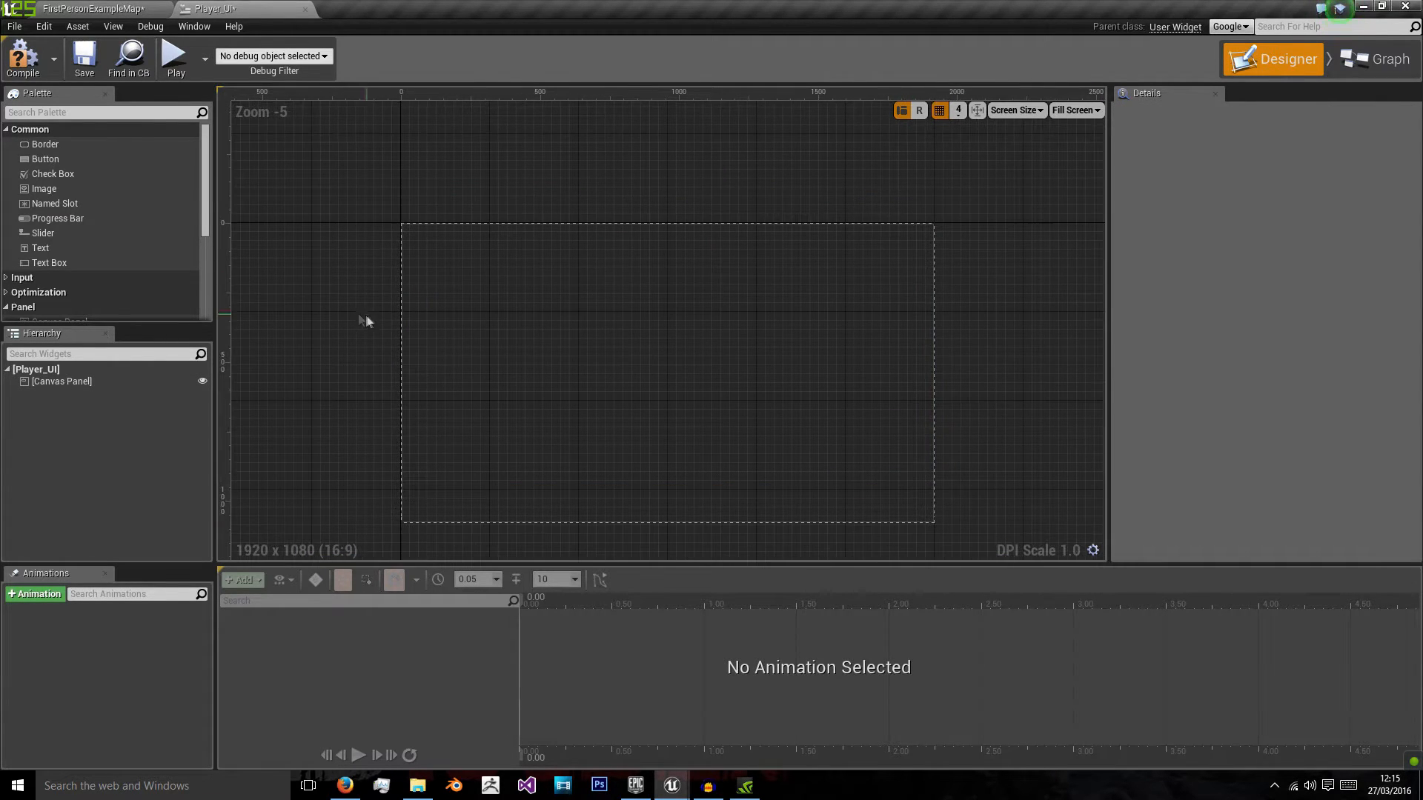
pyautogui.moveTo(57, 218); pyautogui.dragTo(451, 239)
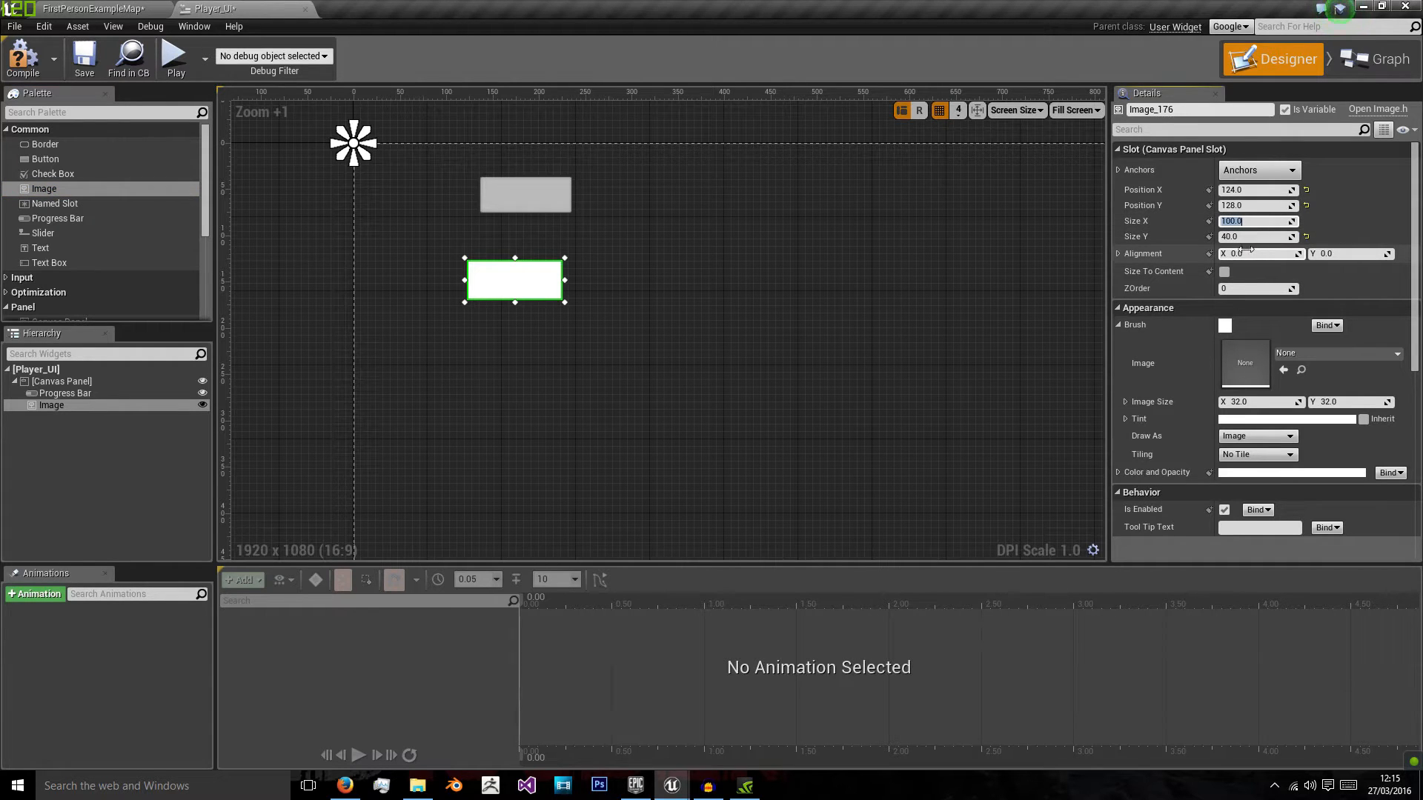
# Step: Make the image a 50x50 Health_Icon cross at the top-left, then select the progress bar
pyautogui.write('50')
pyautogui.click(1259, 236)
pyautogui.write('100')
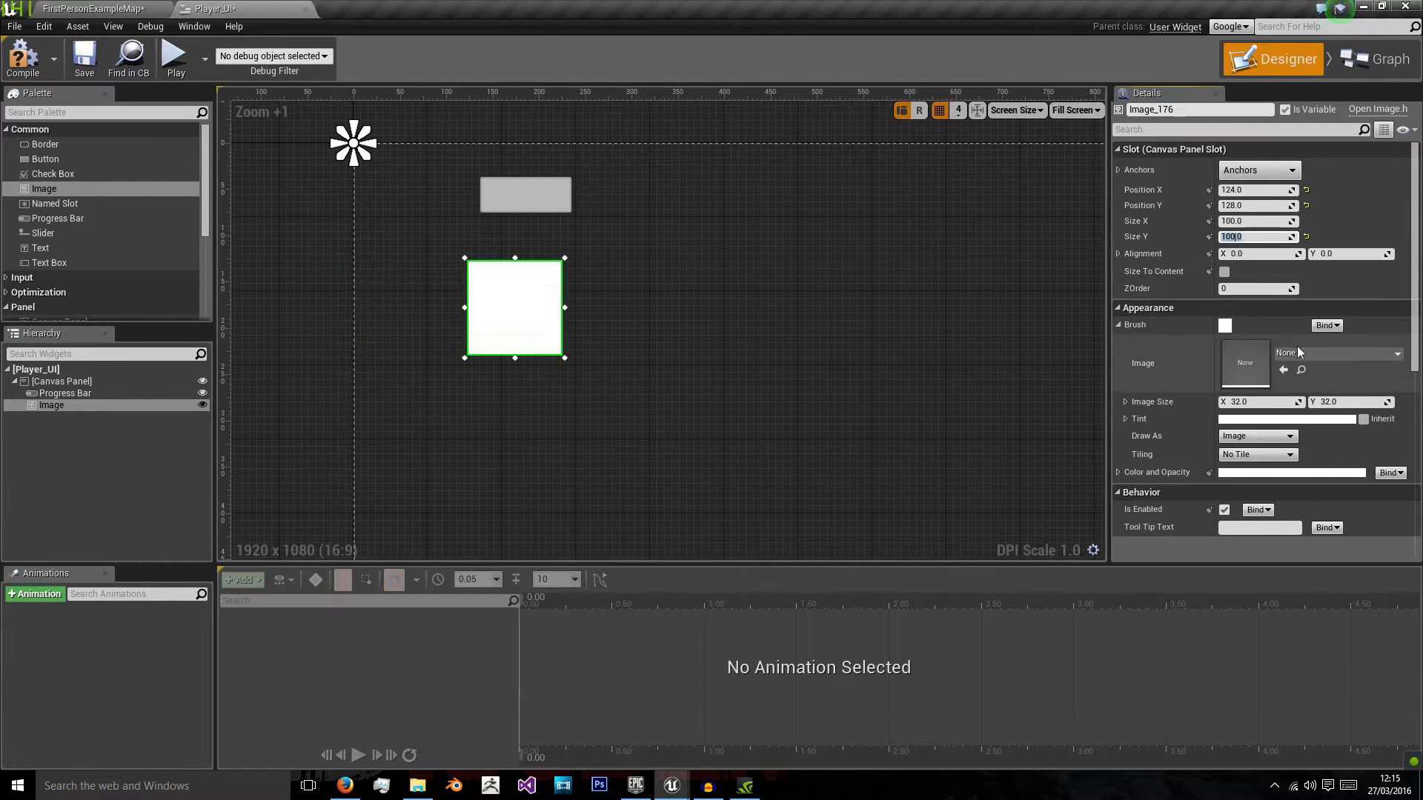
pyautogui.click(1334, 352)
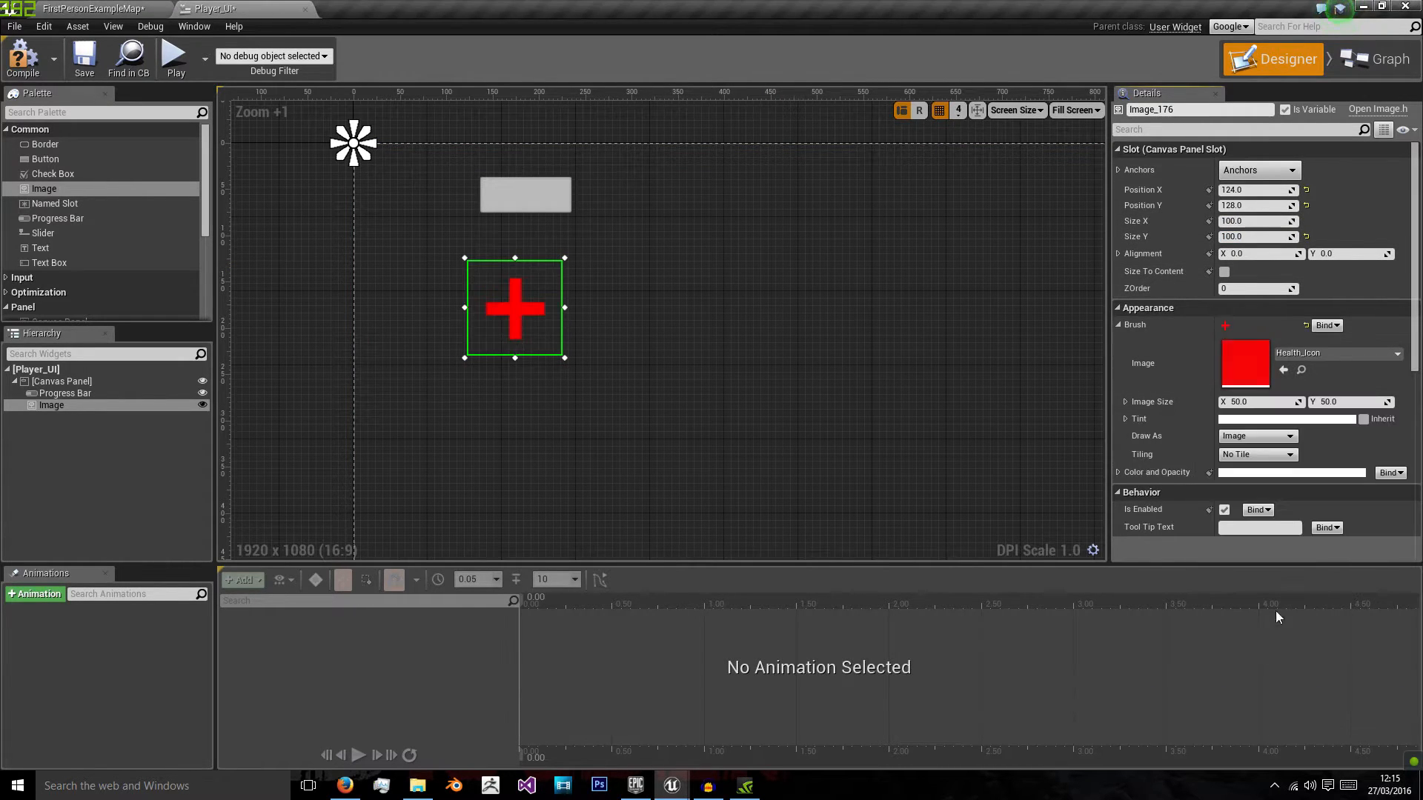
pyautogui.moveTo(514, 307); pyautogui.dragTo(465, 261)
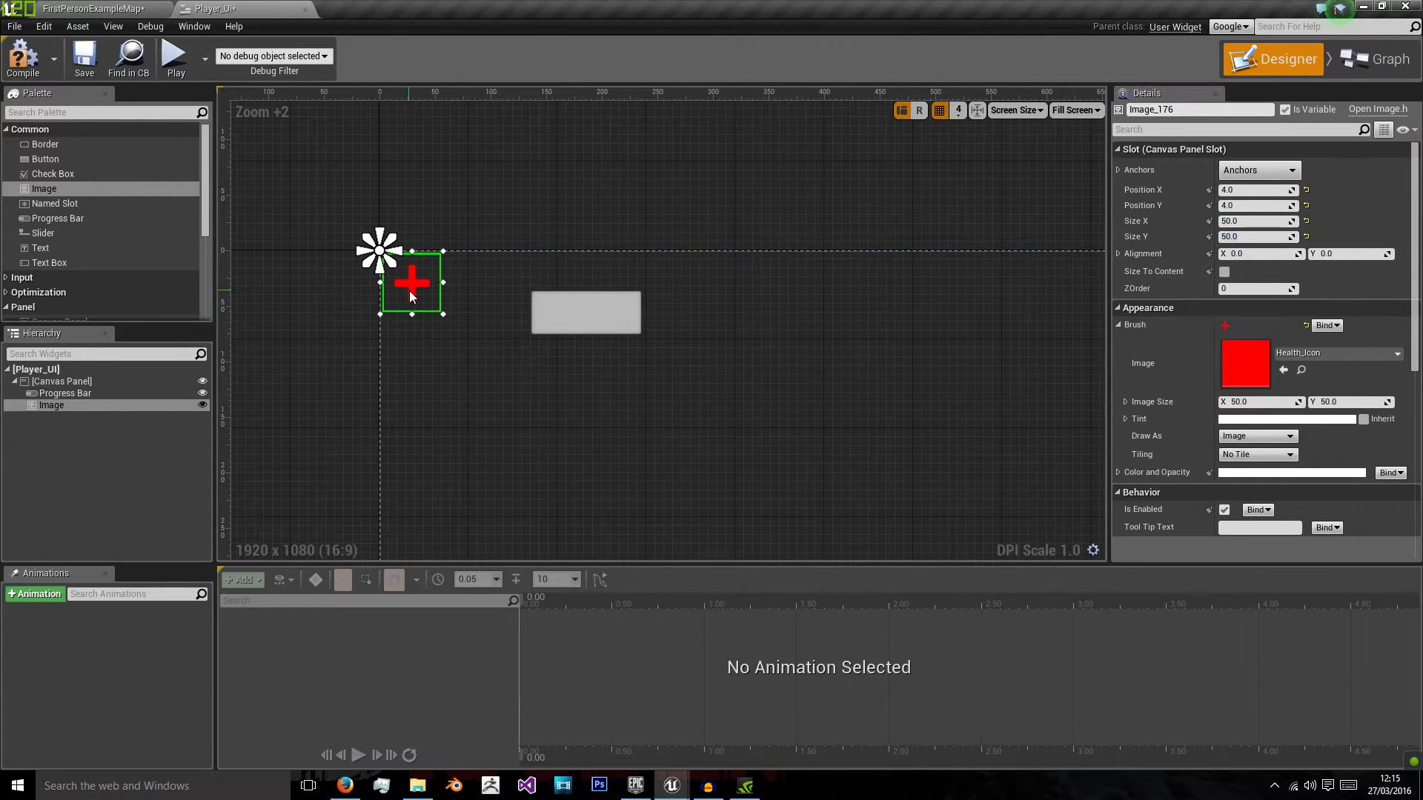
pyautogui.click(495, 286)
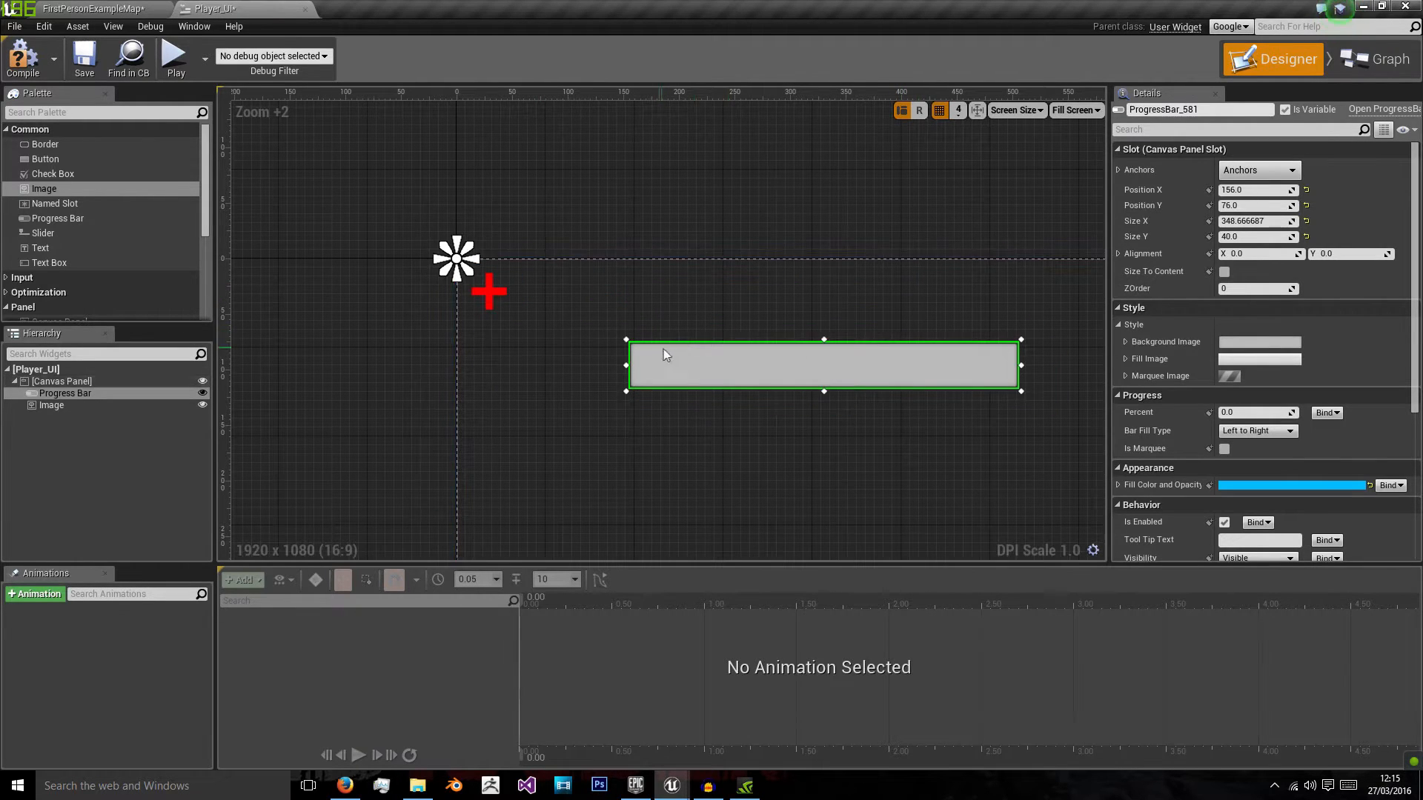
# Step: Fill a Horizontal Box with three text blocks reading 100, / and 100
pyautogui.click(61, 381)
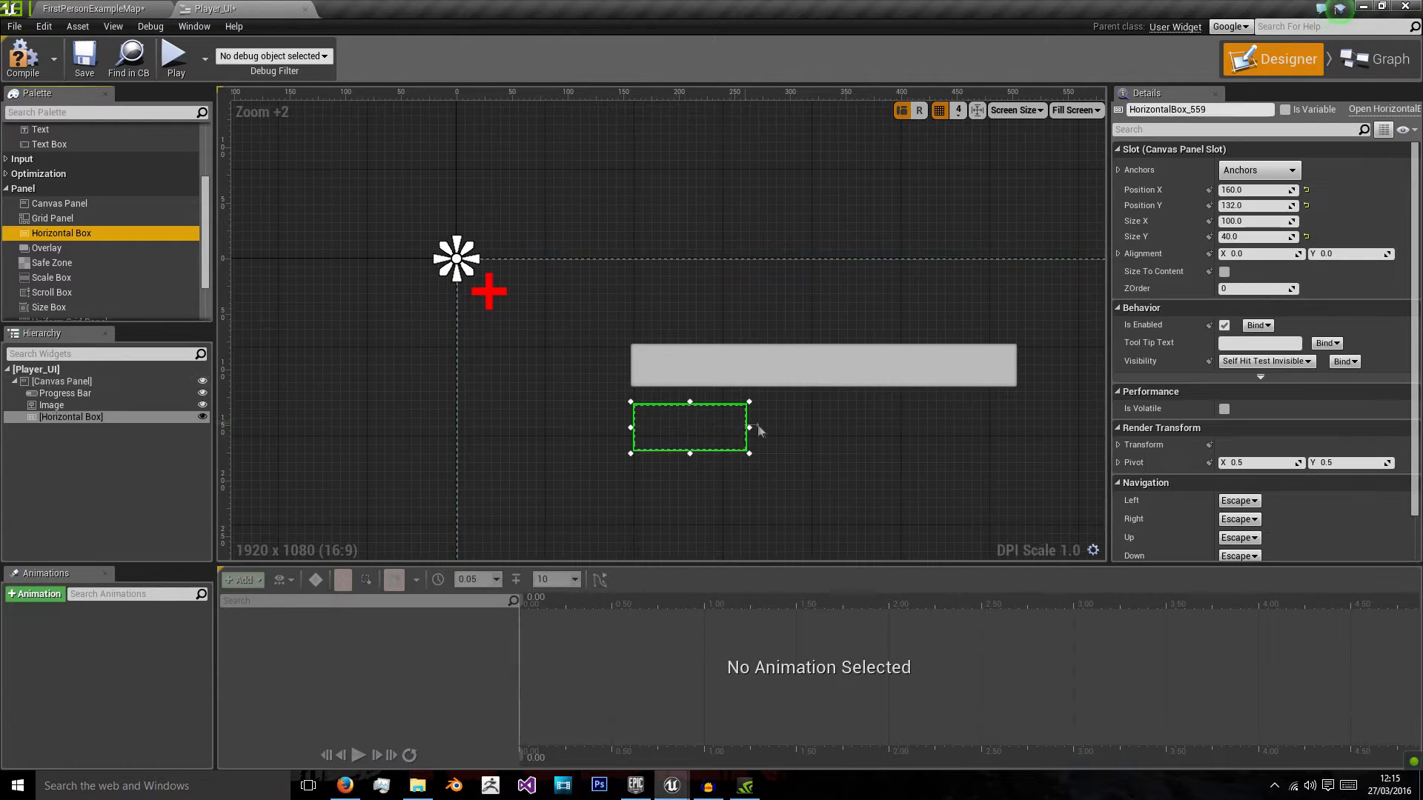
pyautogui.click(61, 381)
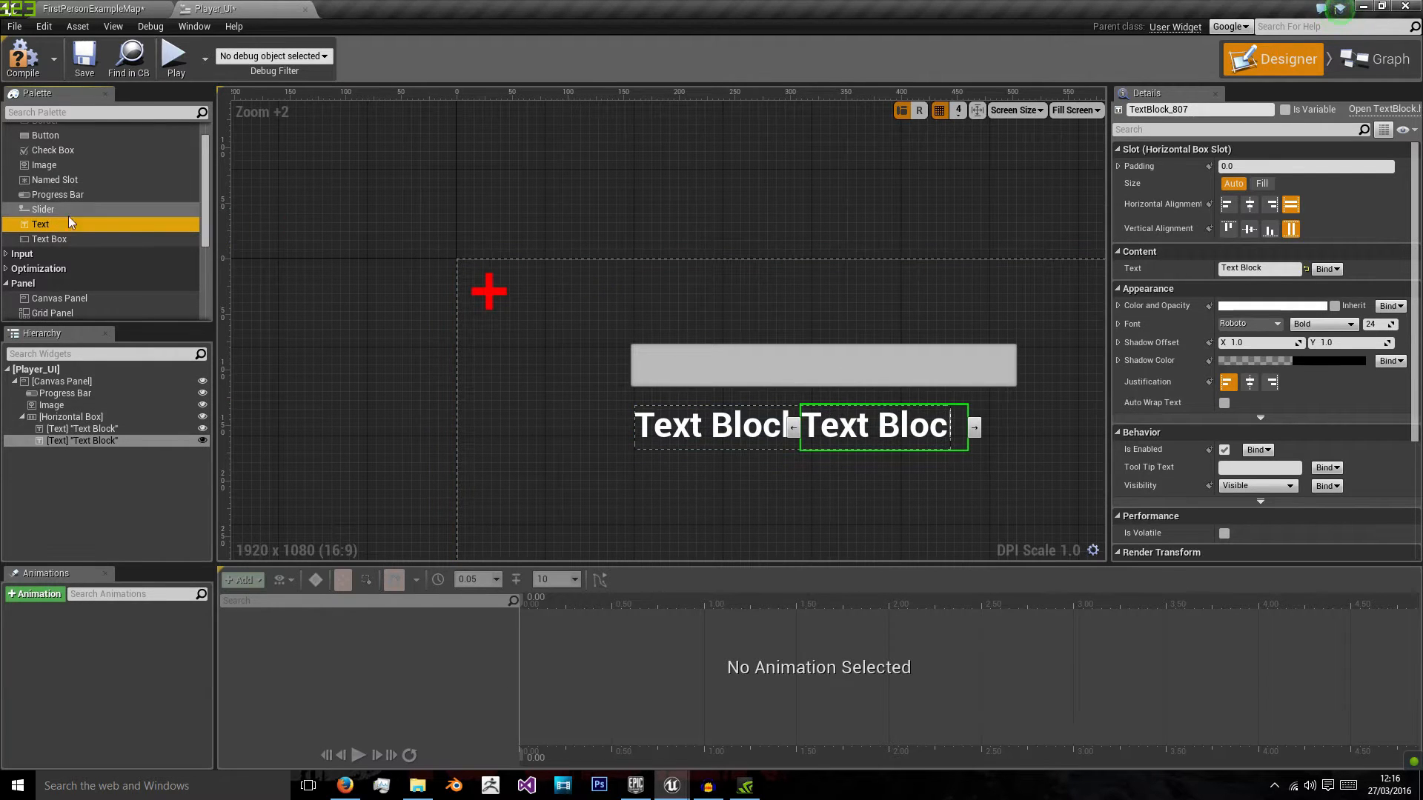
pyautogui.click(716, 425)
pyautogui.write('100')
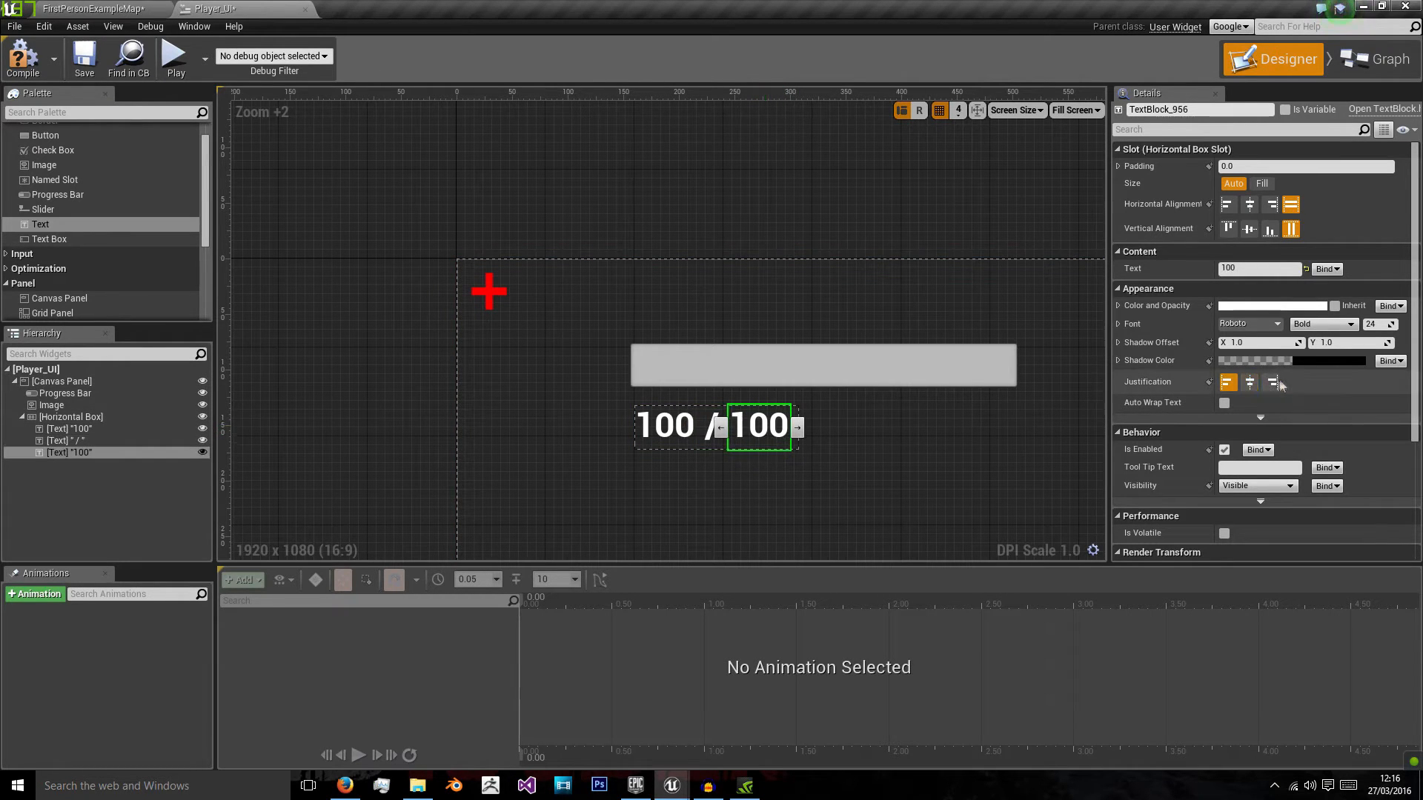
# Step: Center the slash text, rename it kSlash, and select the 100 / 100 row
pyautogui.click(62, 380)
pyautogui.write('maxHealth')
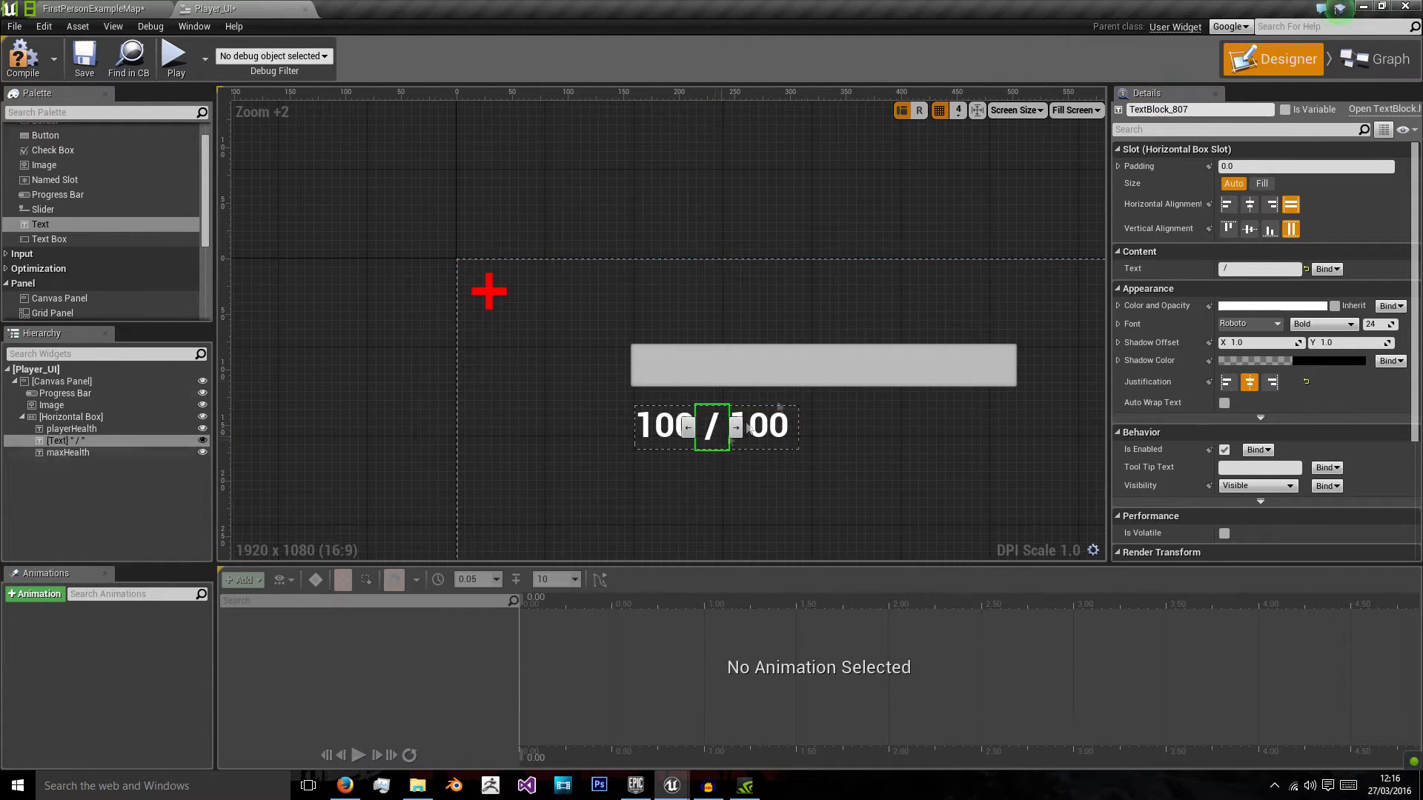
pyautogui.tripleClick(1193, 109)
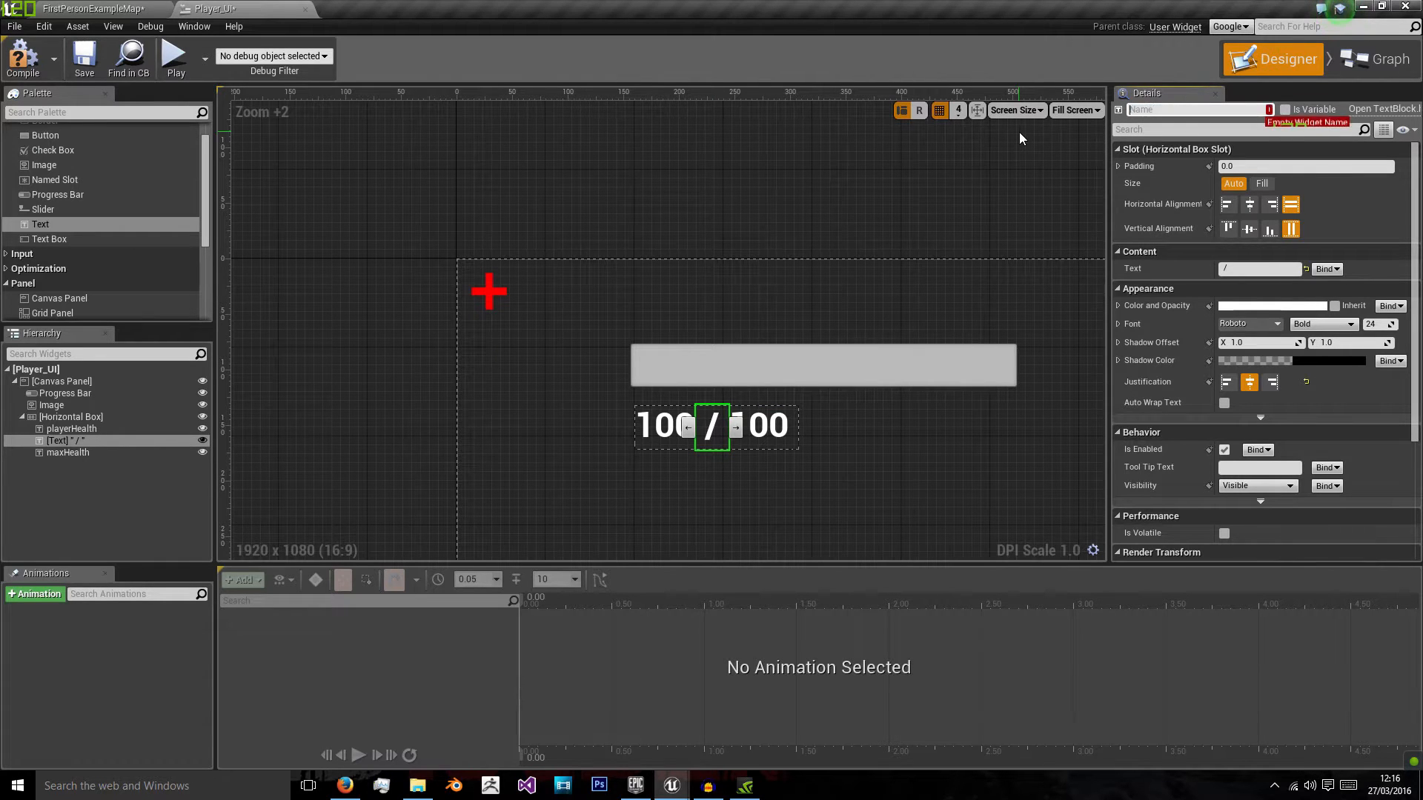
pyautogui.write('kSlash')
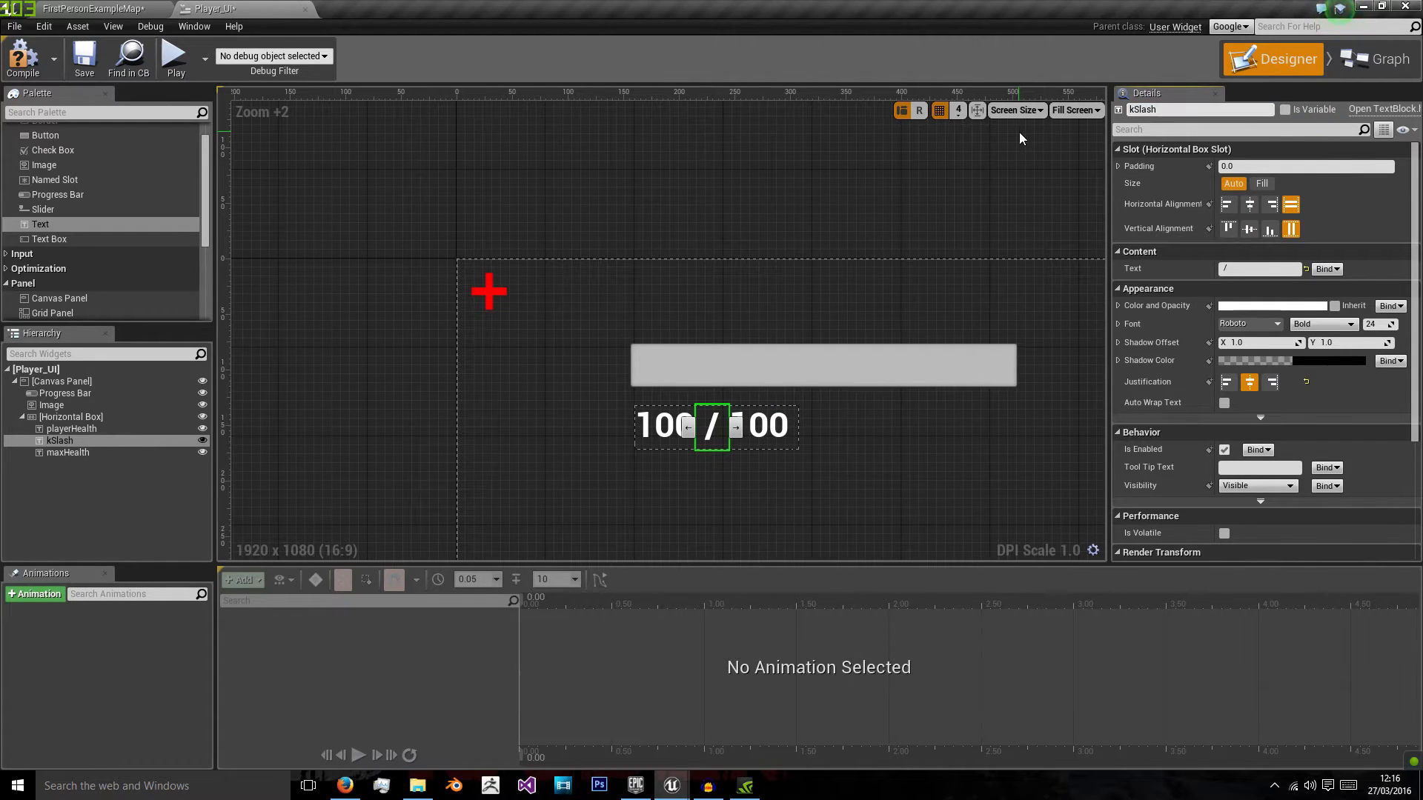
pyautogui.click(68, 417)
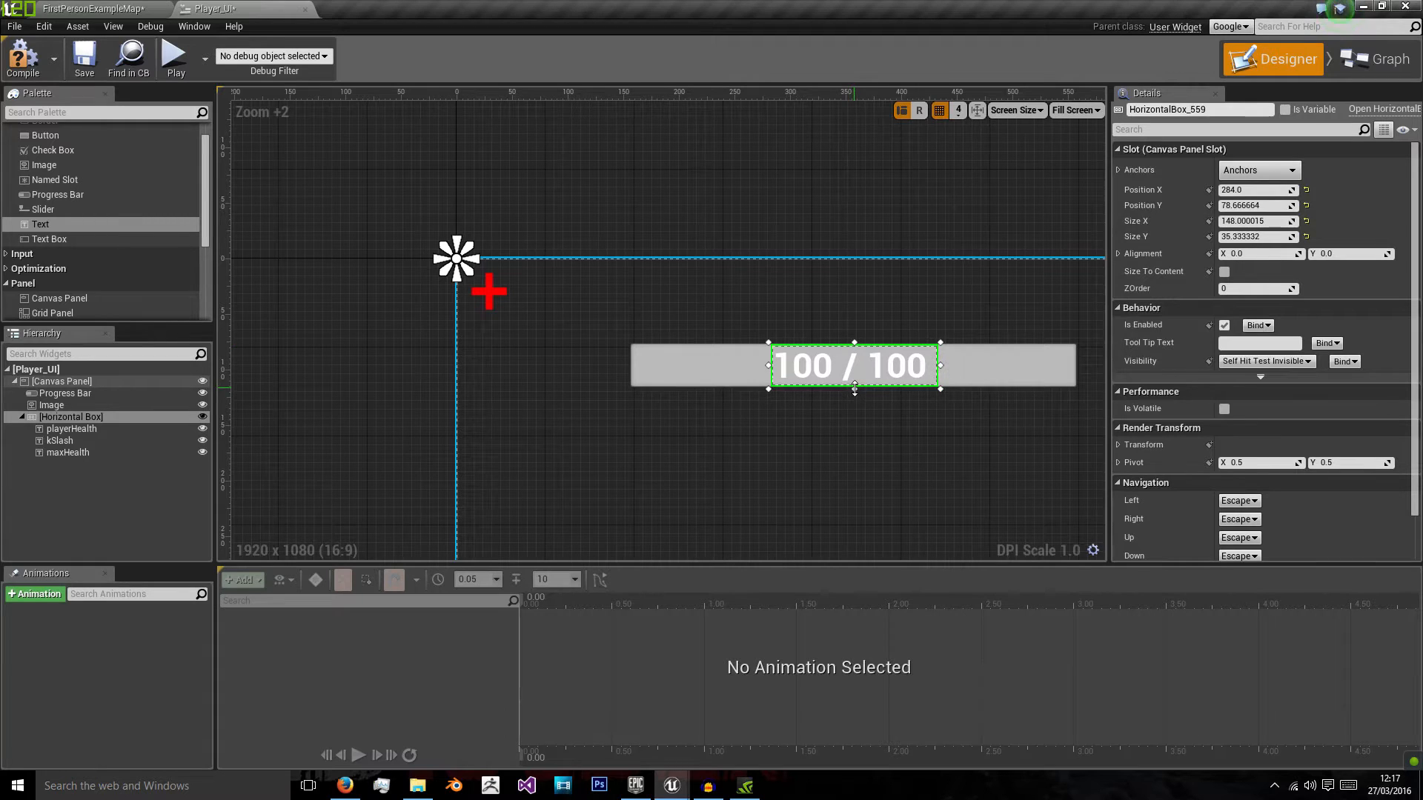
# Step: Reposition the health bar and the 100 / 100 text group beside the cross at top-left
pyautogui.click(62, 381)
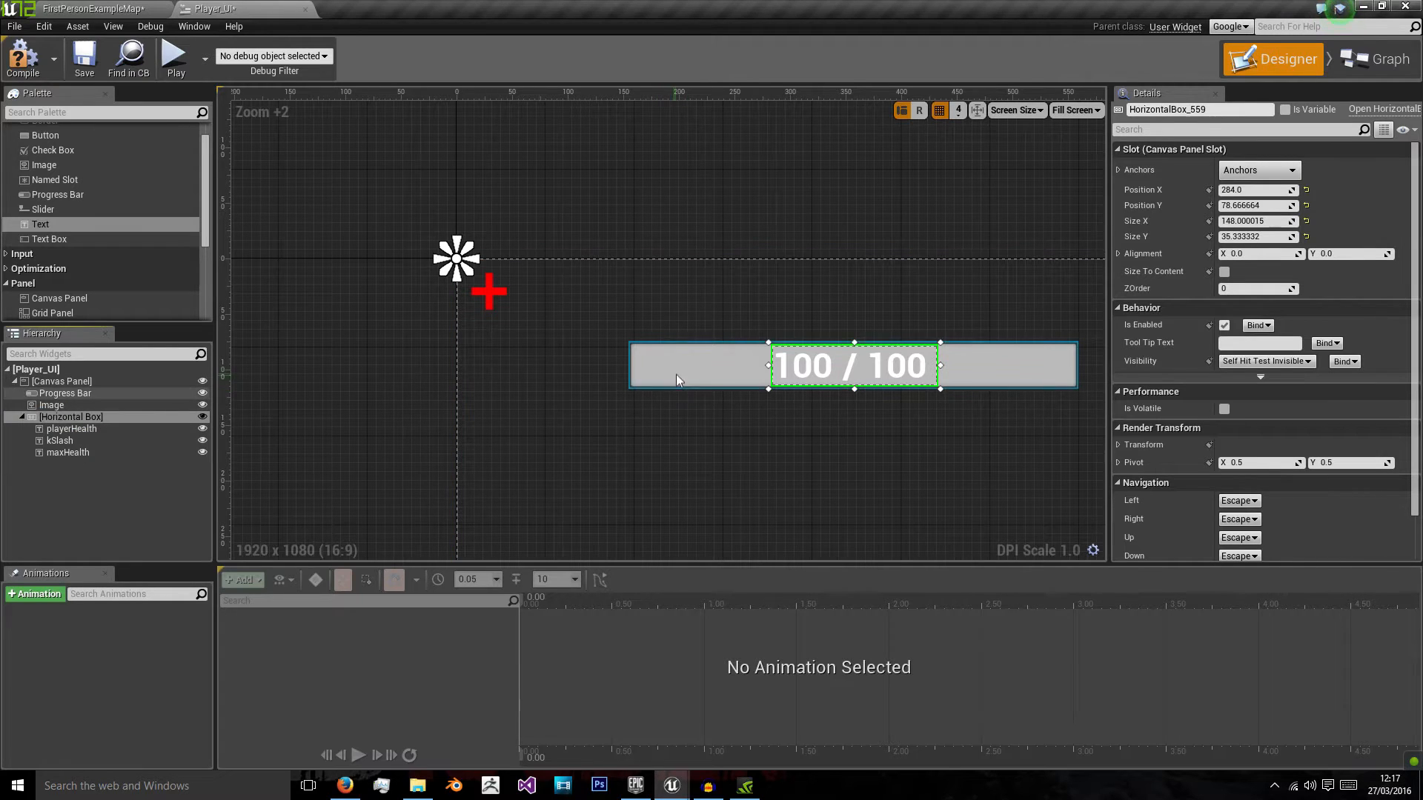
pyautogui.click(68, 392)
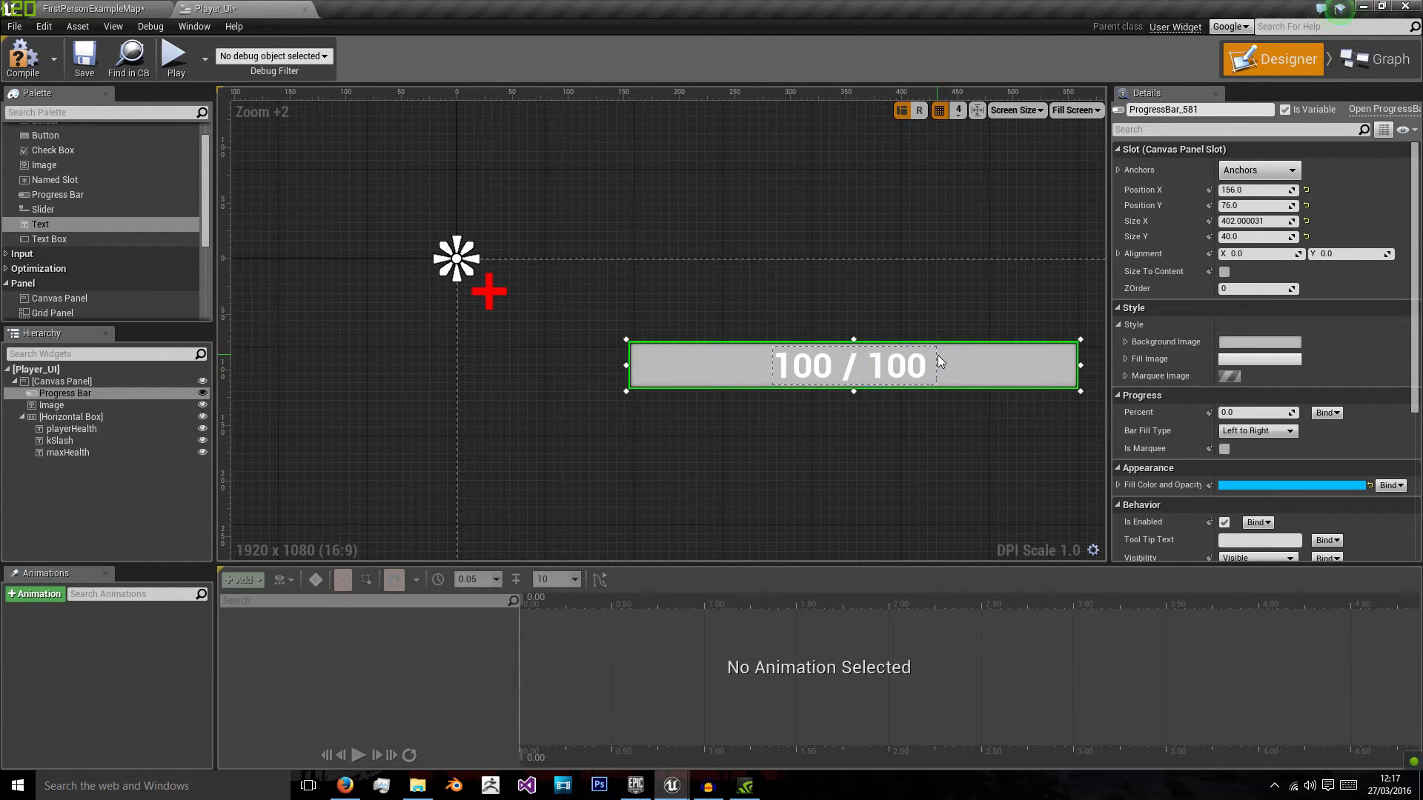
pyautogui.click(72, 416)
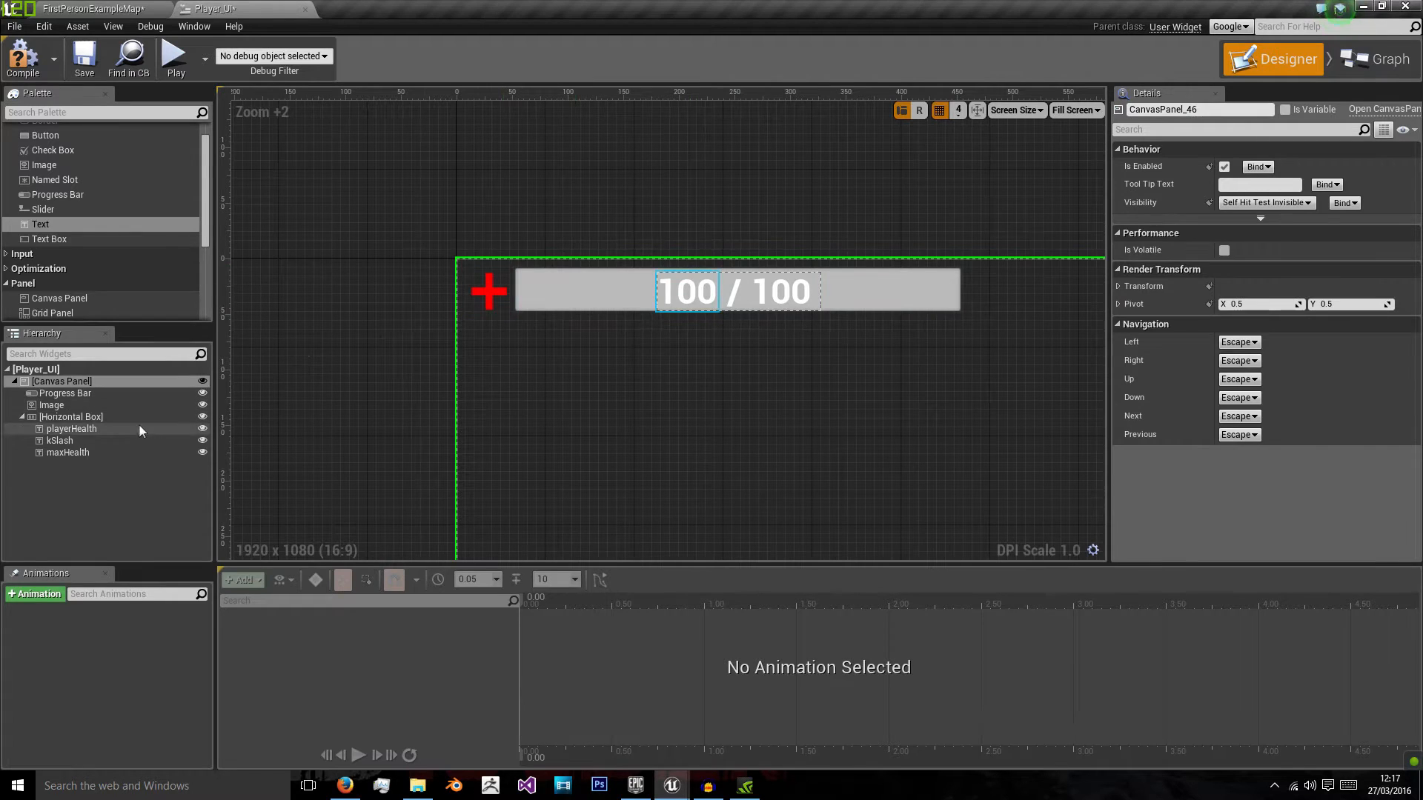
pyautogui.click(71, 416)
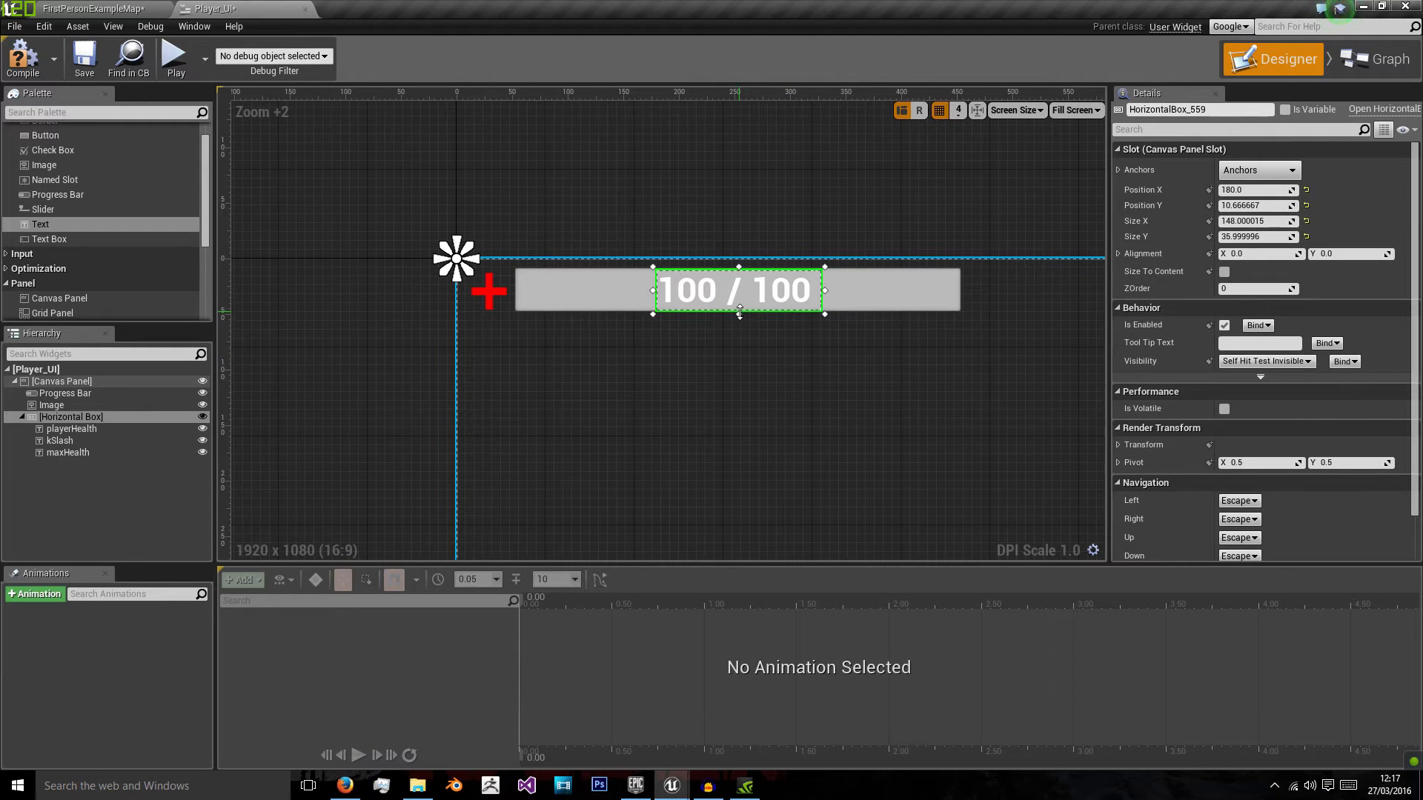
pyautogui.click(63, 380)
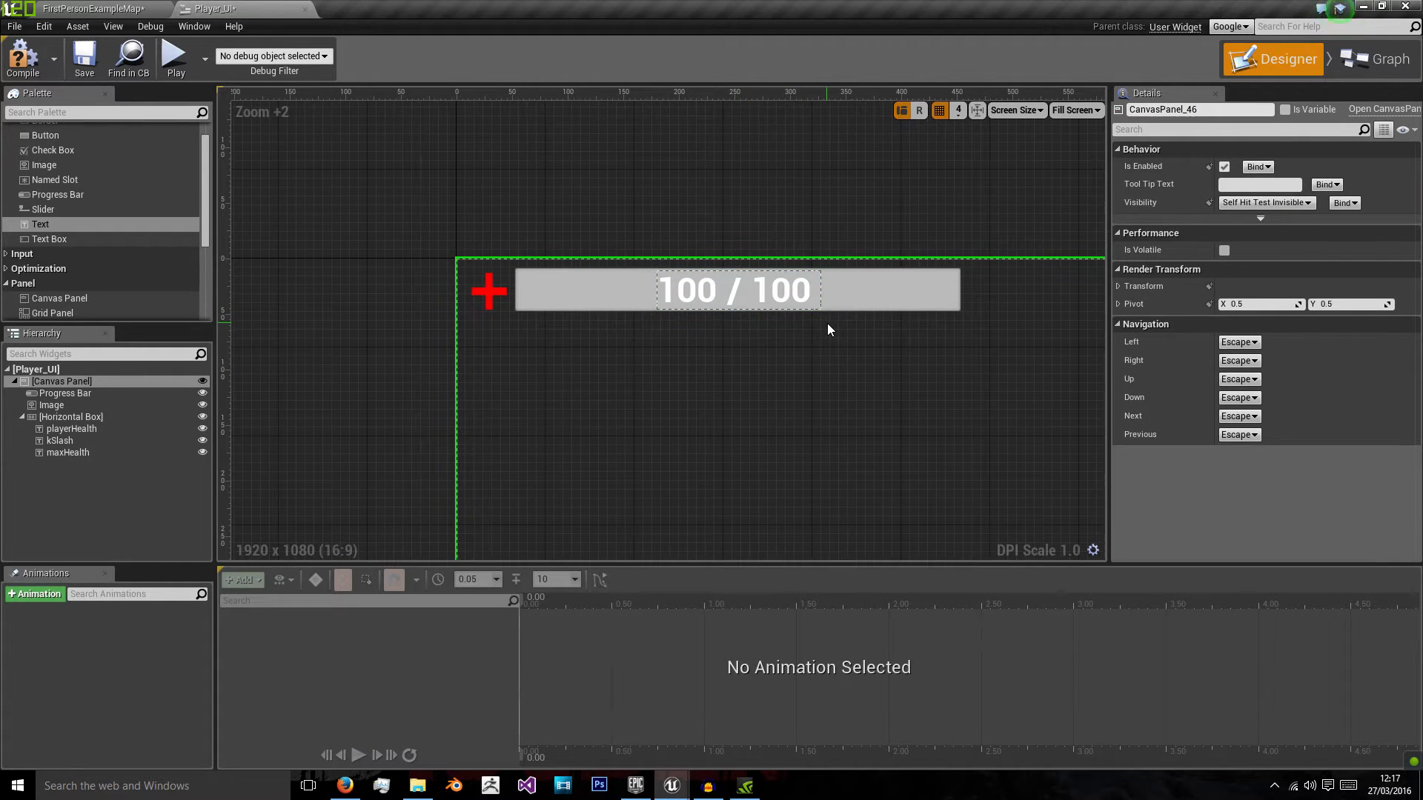
pyautogui.click(65, 393)
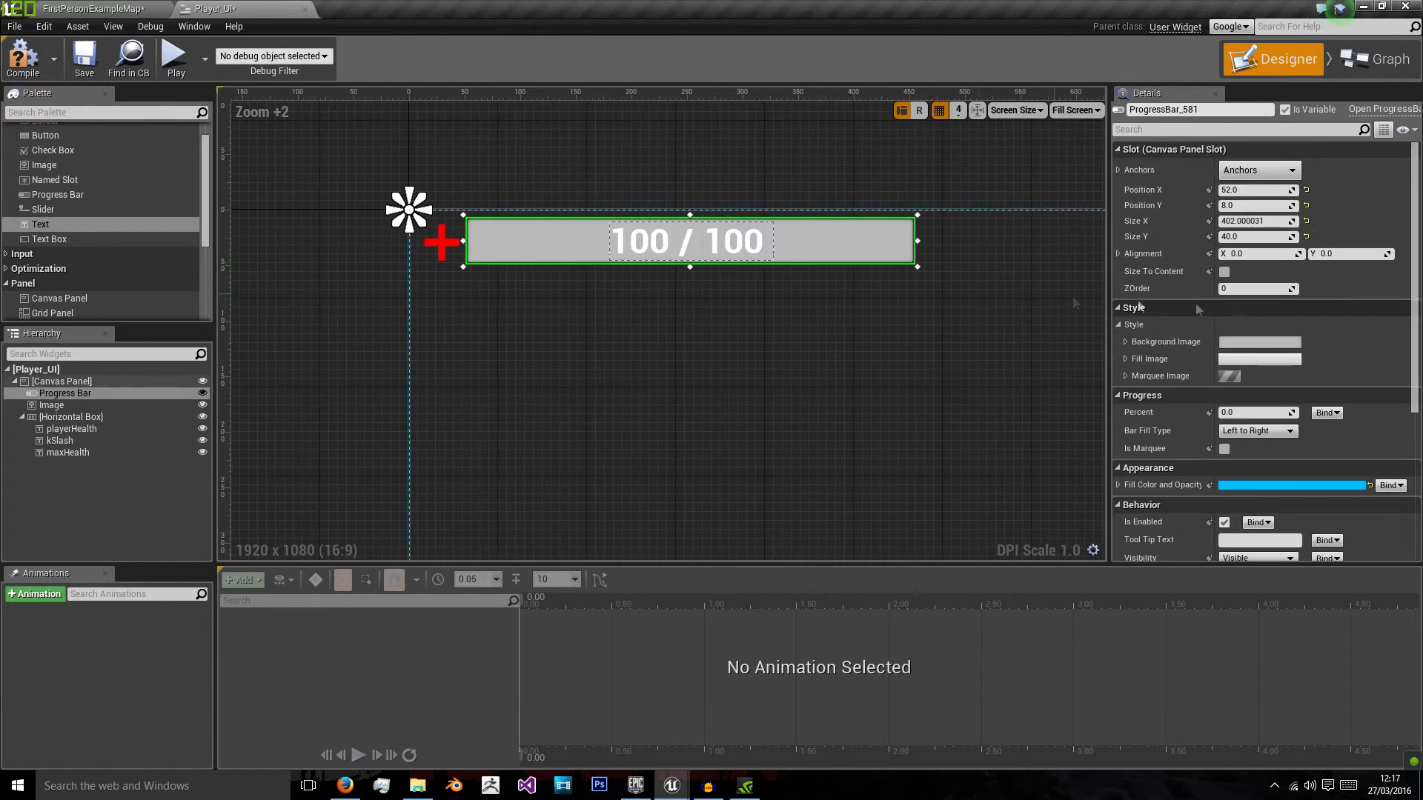
# Step: Set the progress bar's fill colour to red (R=1, G=0, B=0)
pyautogui.click(1119, 485)
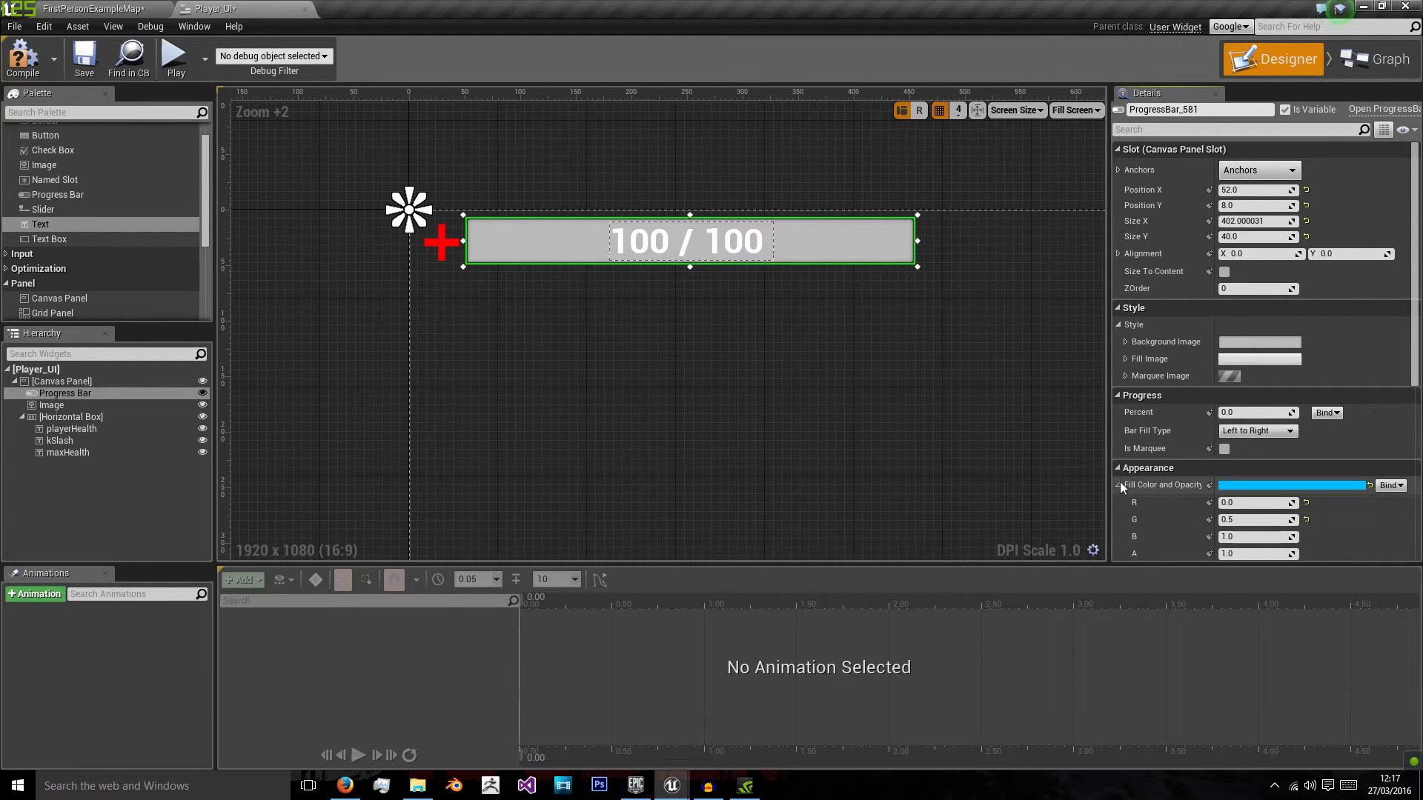
pyautogui.scroll(-3)
pyautogui.write('0')
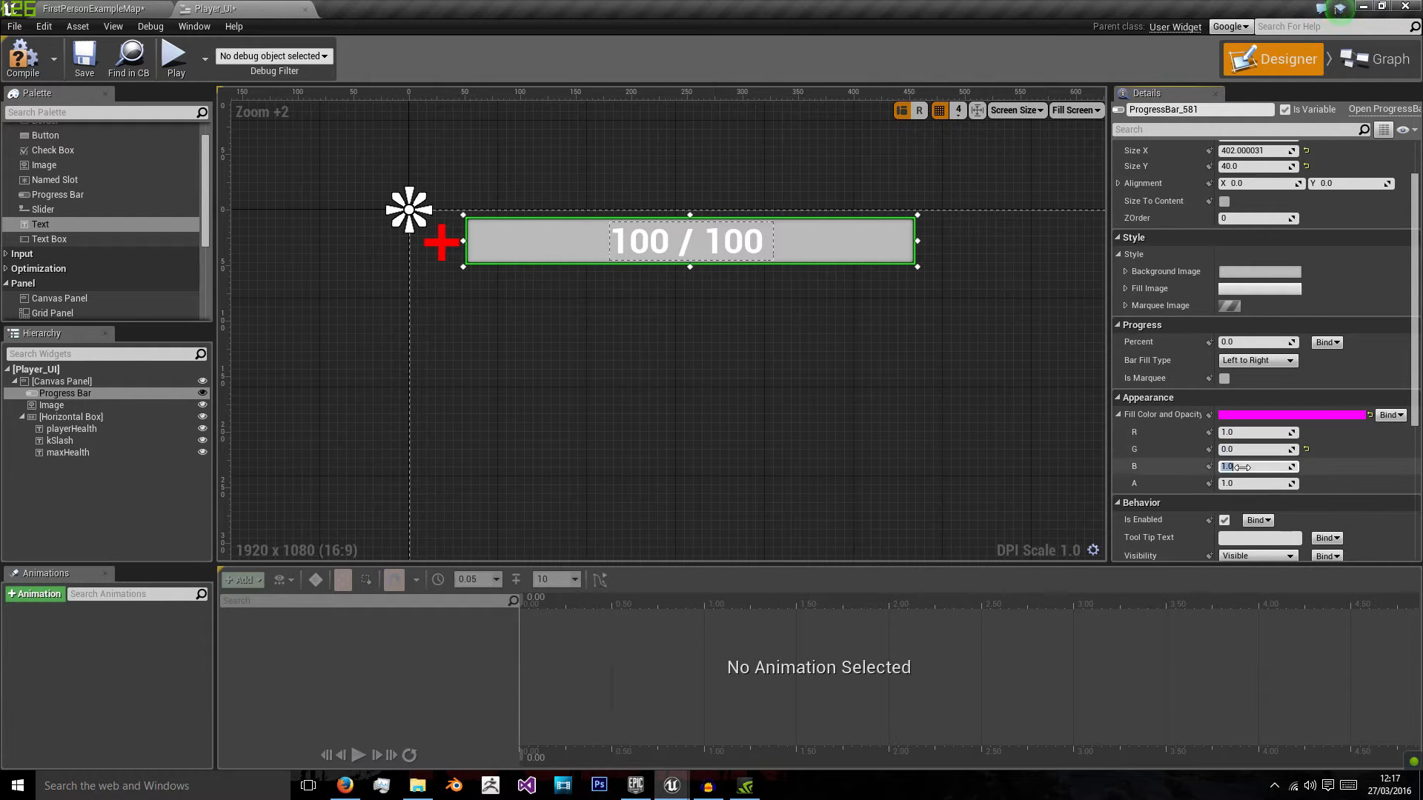
pyautogui.click(61, 380)
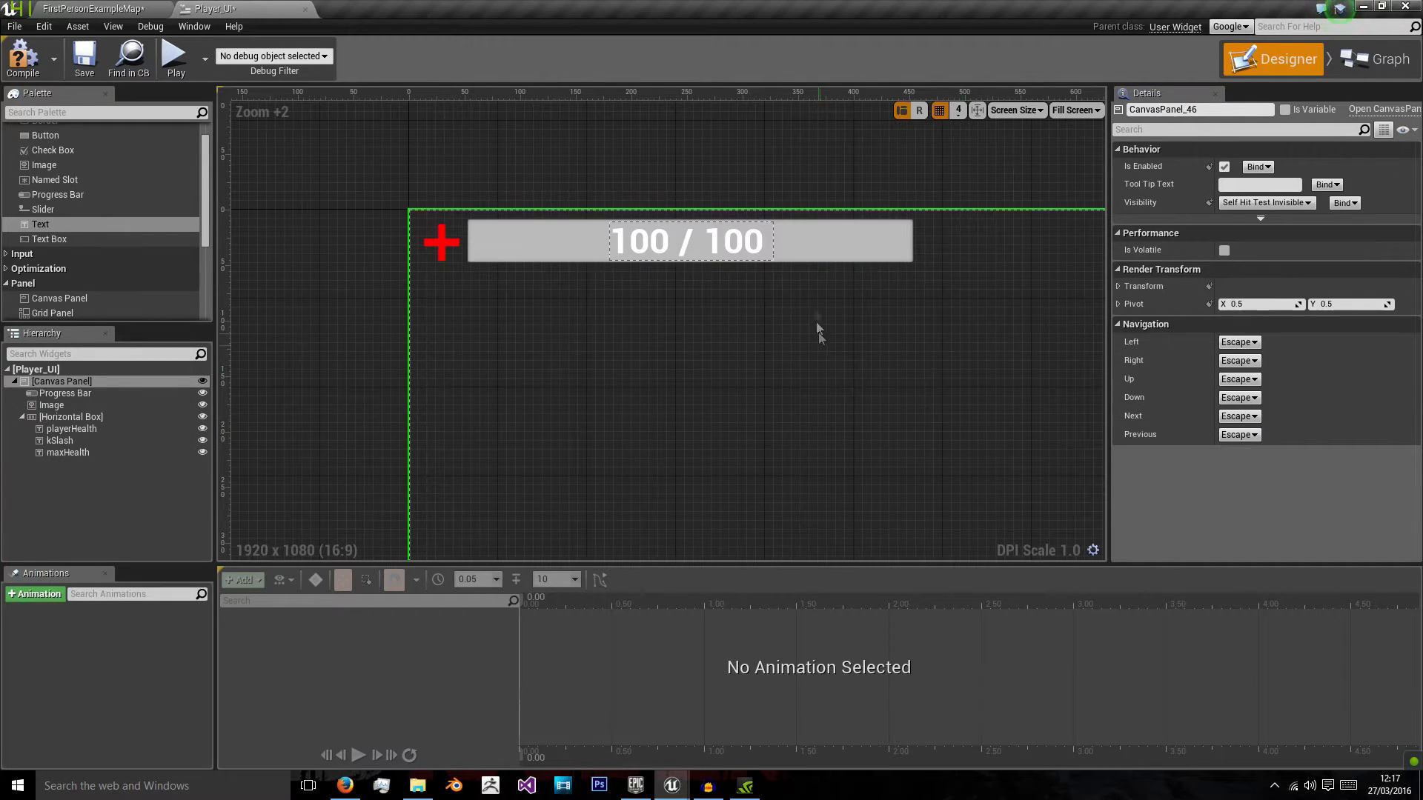
pyautogui.click(65, 393)
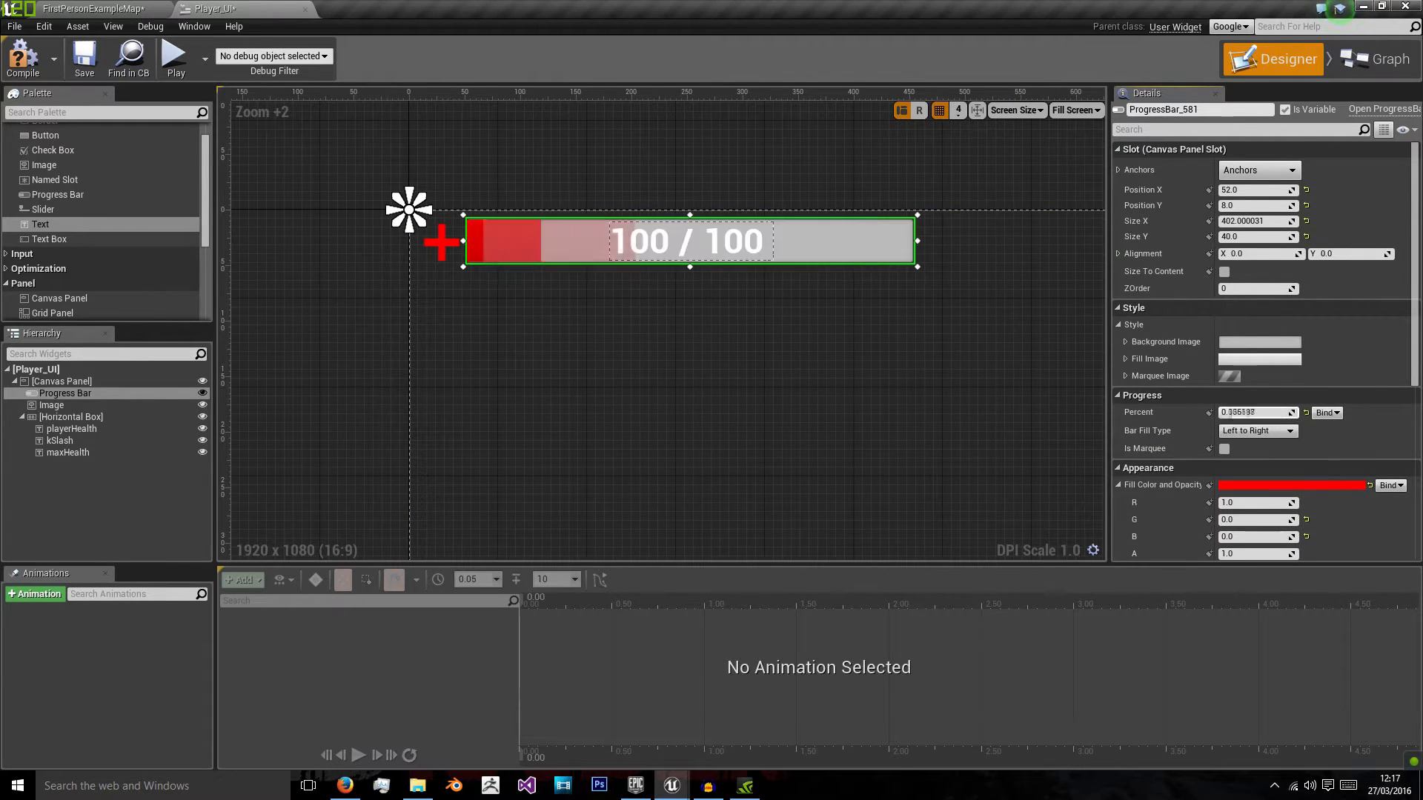
# Step: Fill the bar to 1.0, rename it phBar and the cross health_img, and bind Percent
pyautogui.click(62, 381)
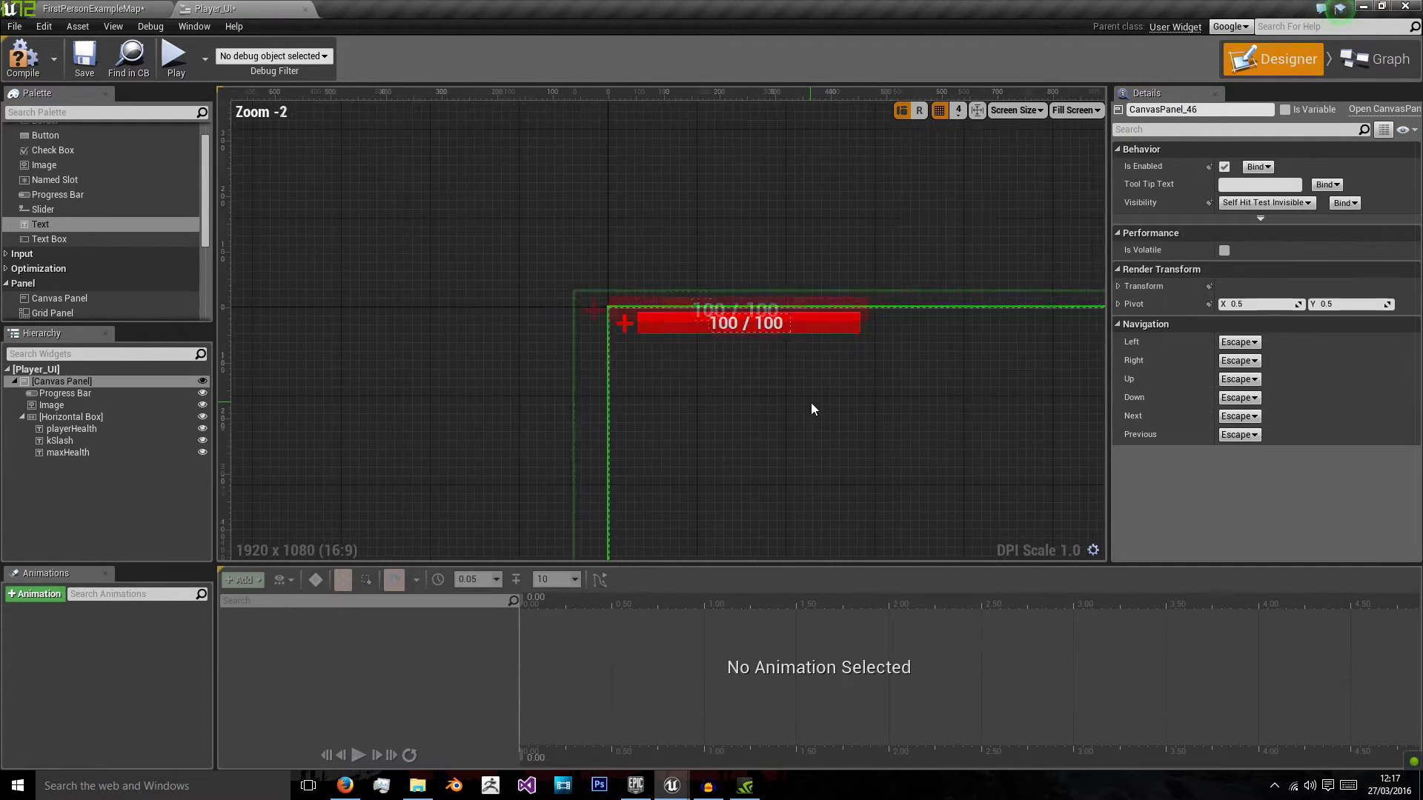
pyautogui.click(65, 393)
pyautogui.write('phBar')
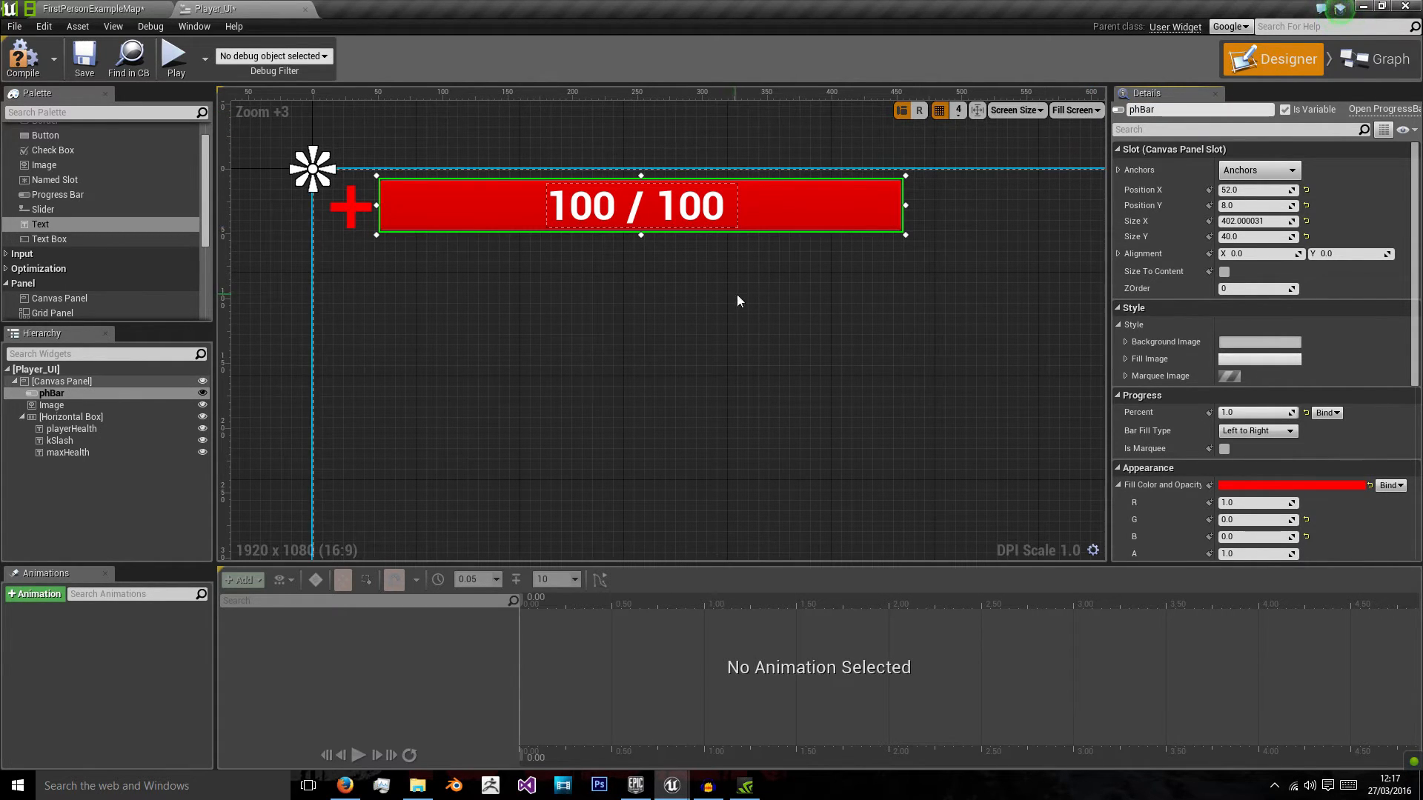
pyautogui.click(71, 416)
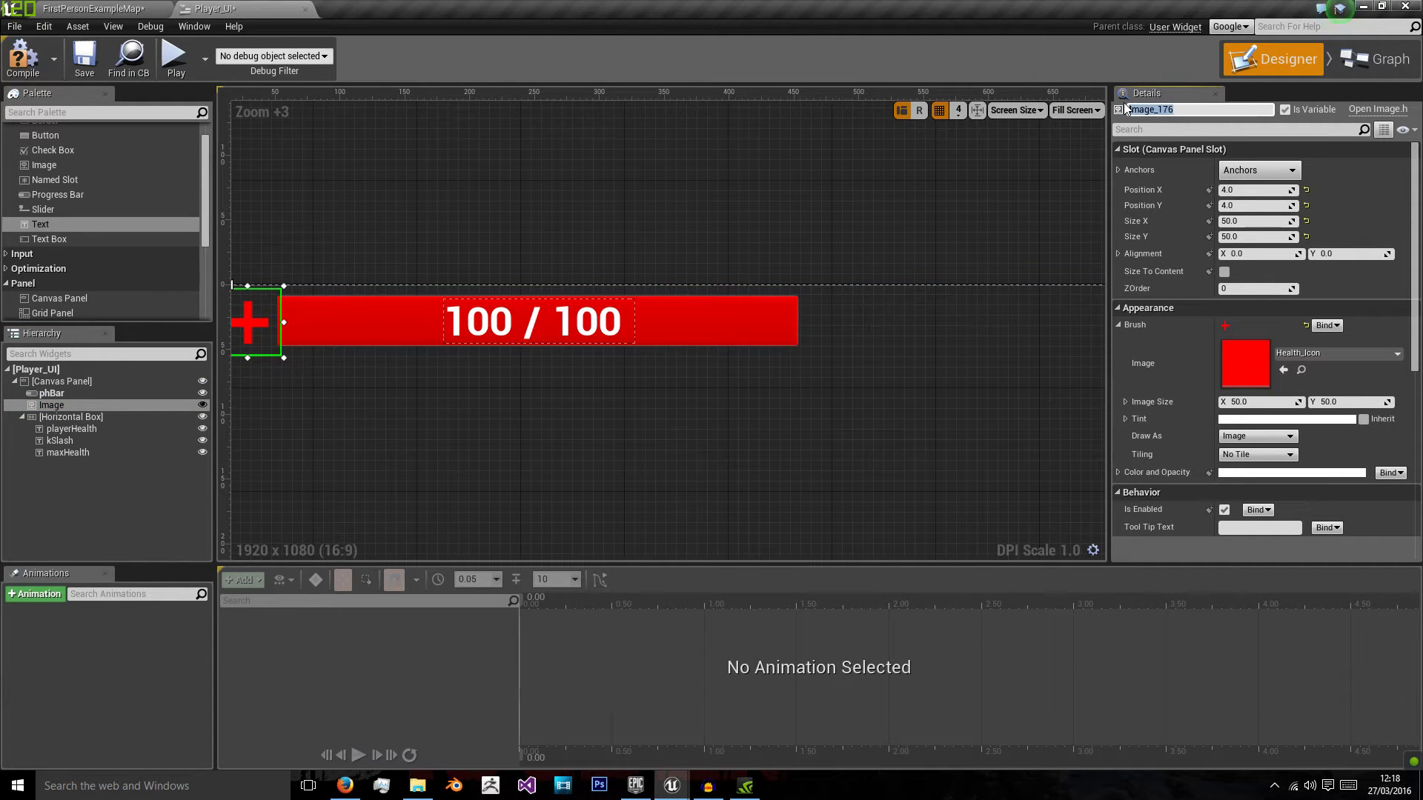
pyautogui.click(61, 380)
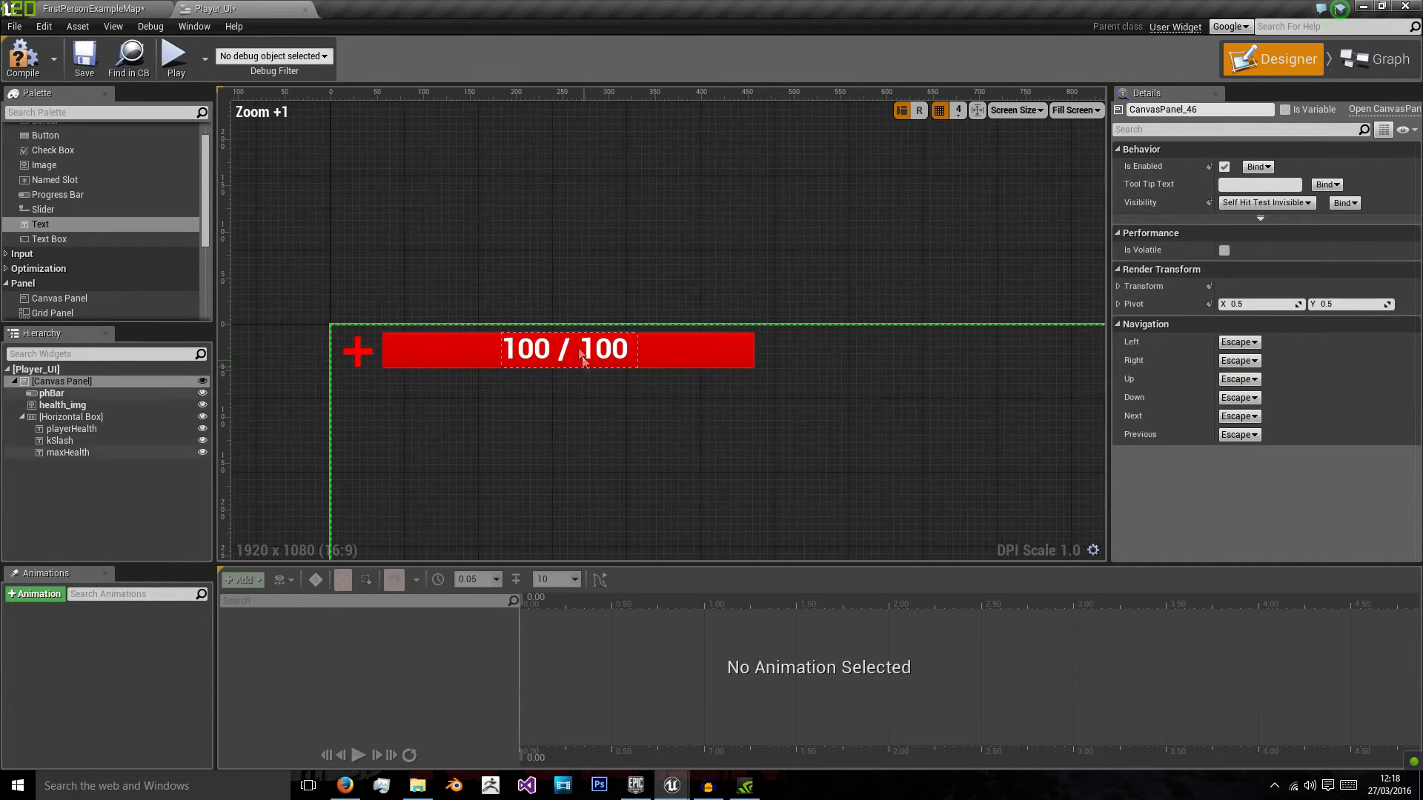
pyautogui.click(51, 393)
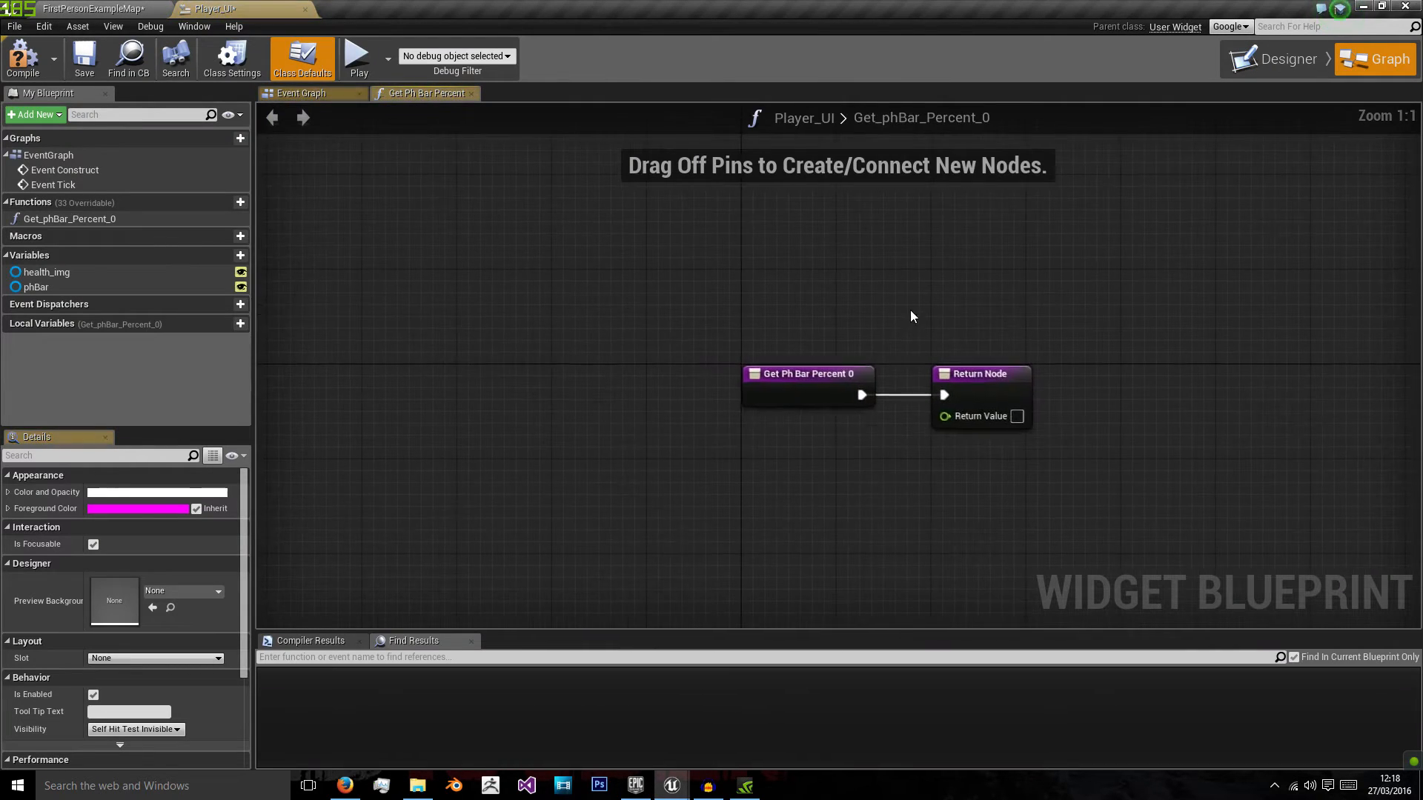
# Step: Switch to the PlayerLib function library editor to view the GetPlayerHealth graph
pyautogui.click(499, 380)
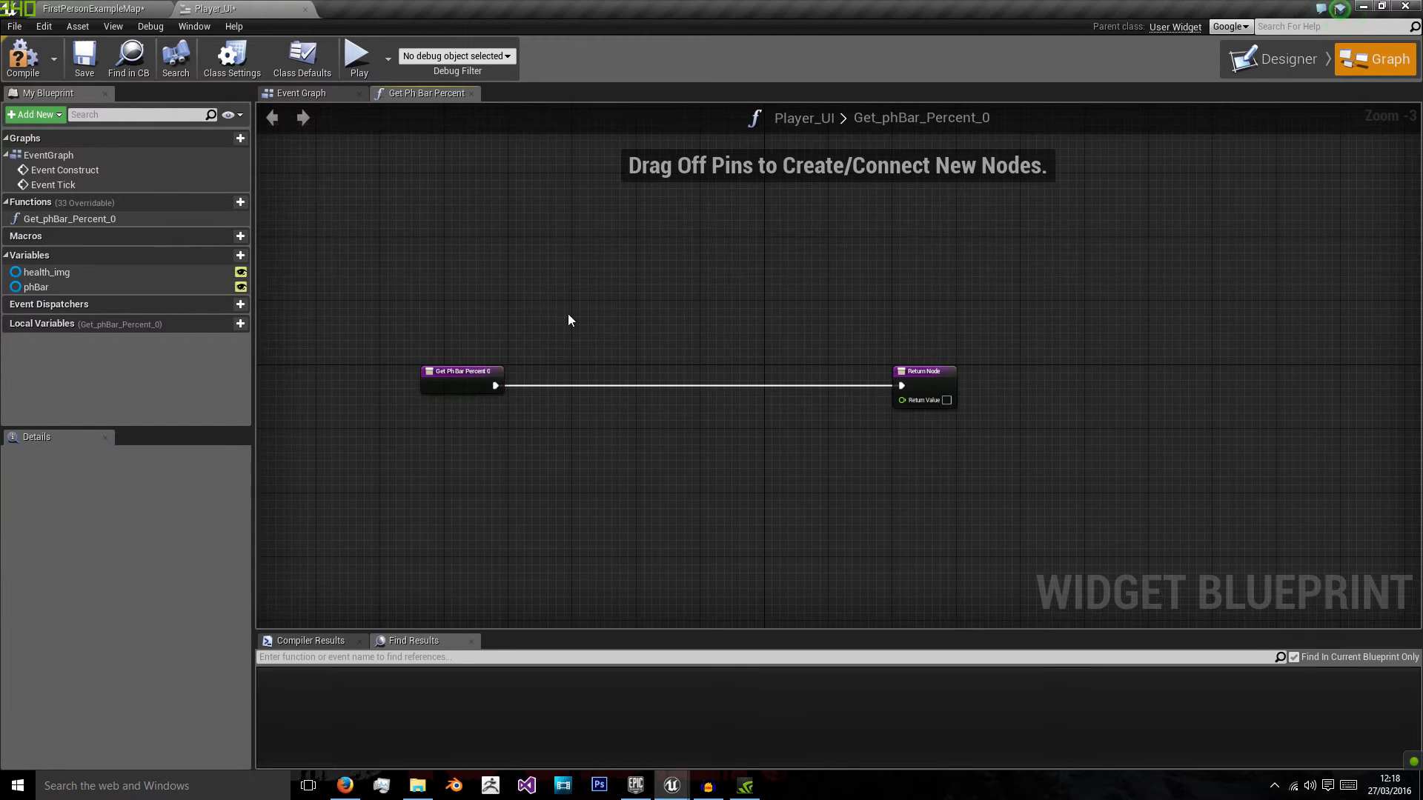
pyautogui.moveTo(551, 313)
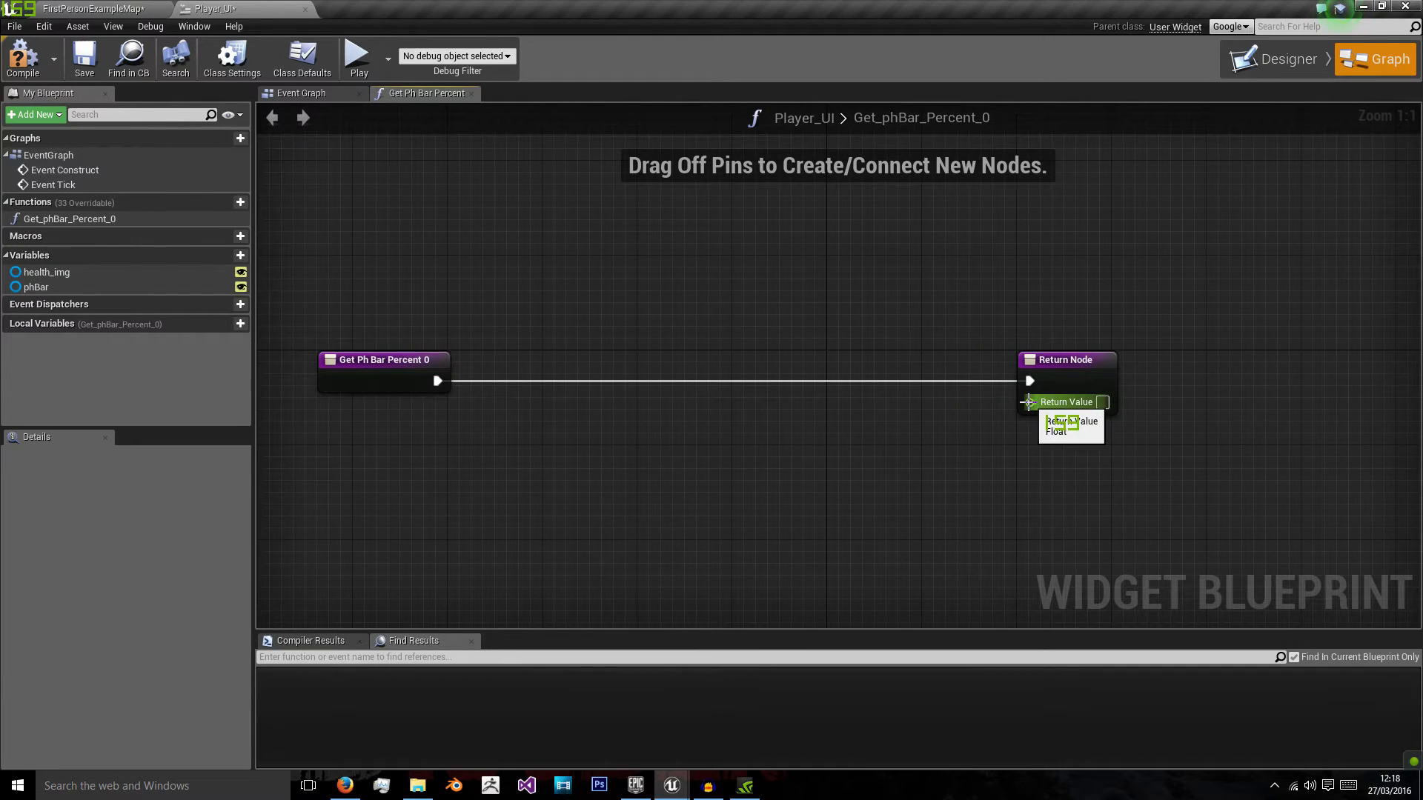
pyautogui.moveTo(1030, 401)
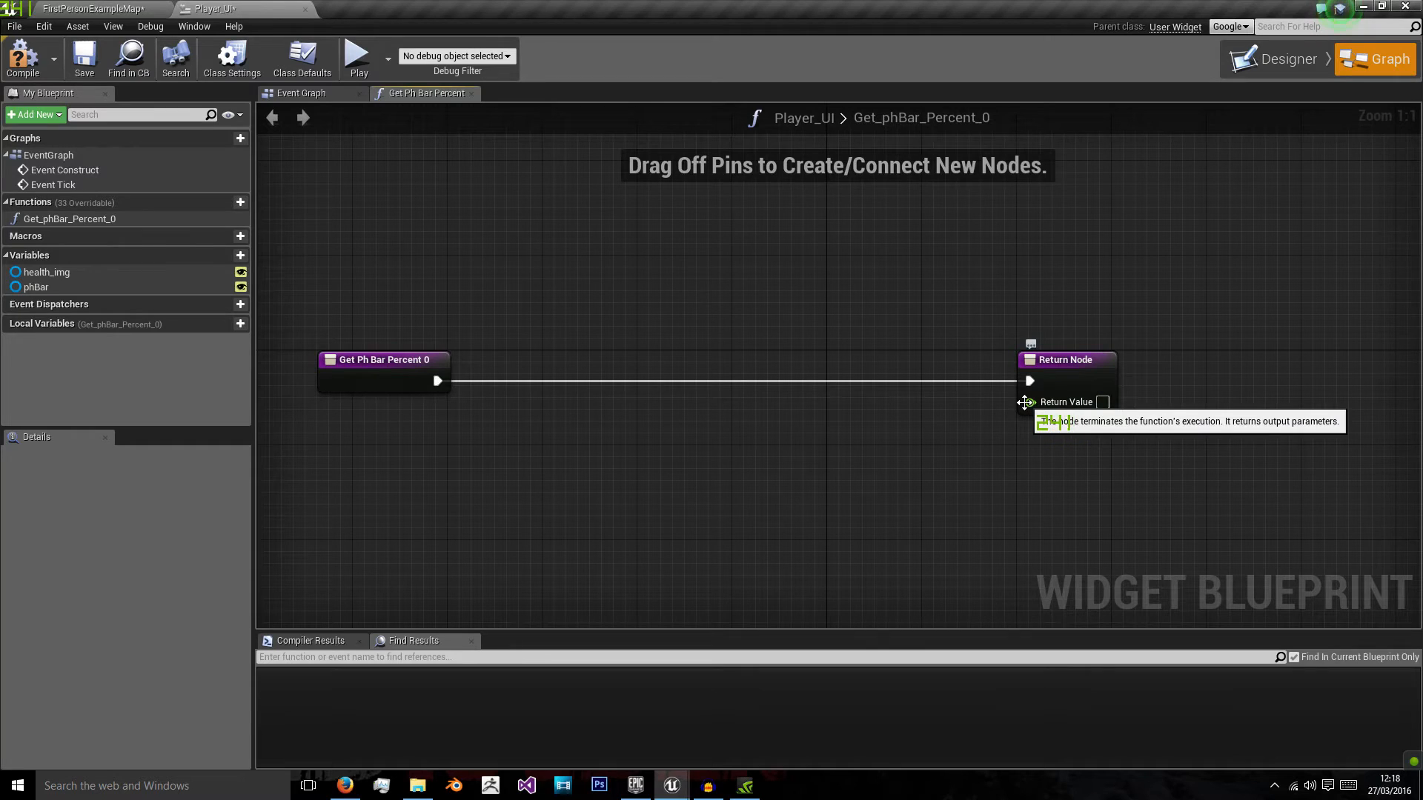
pyautogui.moveTo(570, 425)
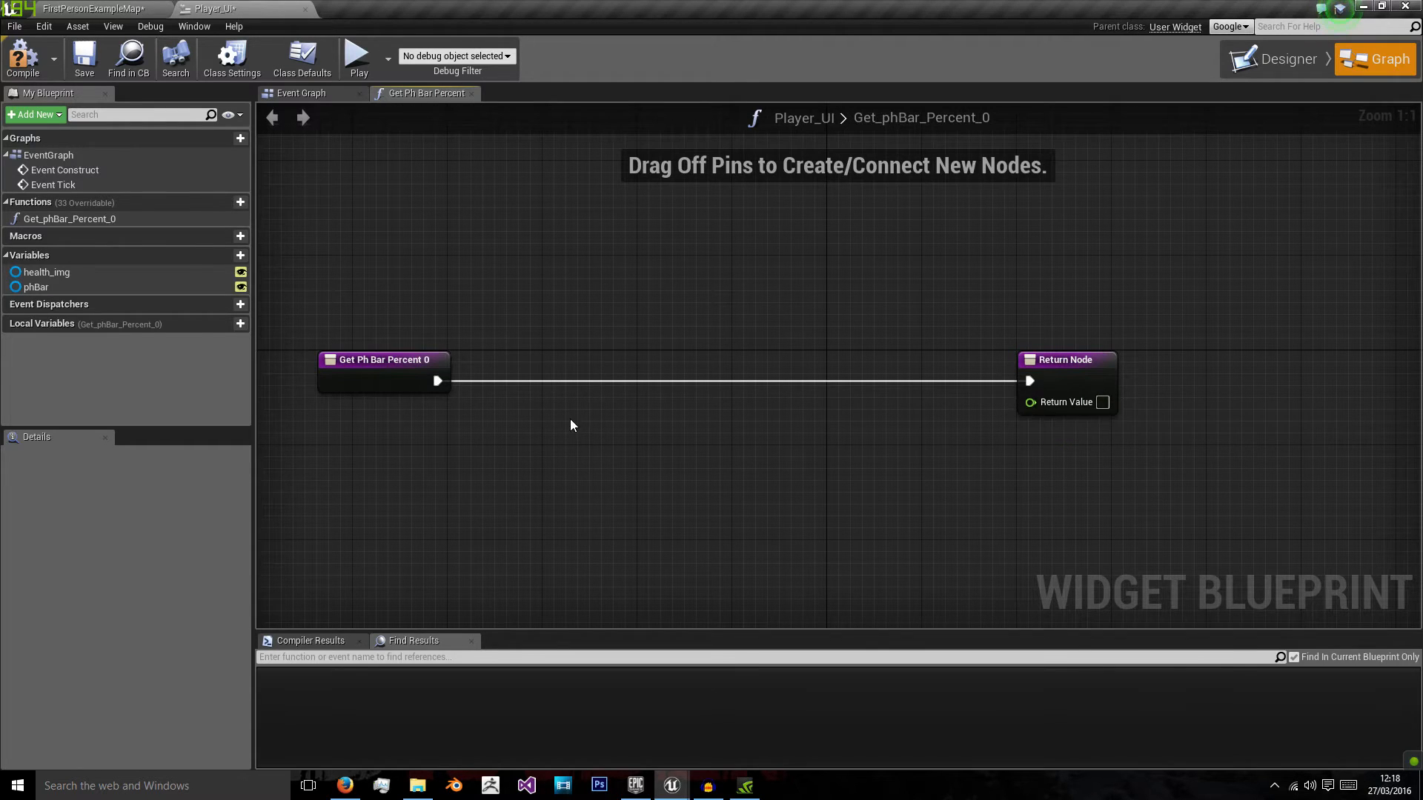
pyautogui.moveTo(1040, 250)
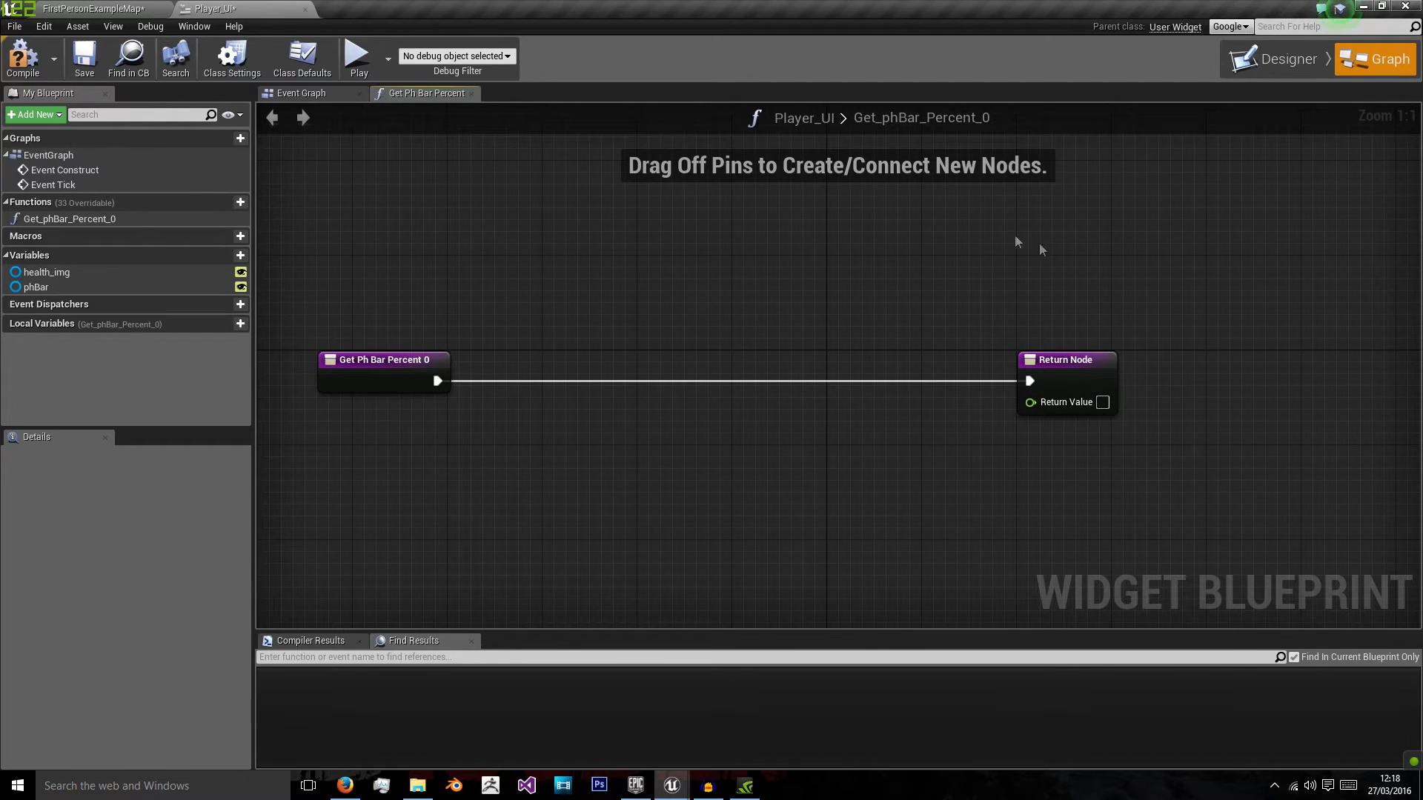
pyautogui.moveTo(982, 199)
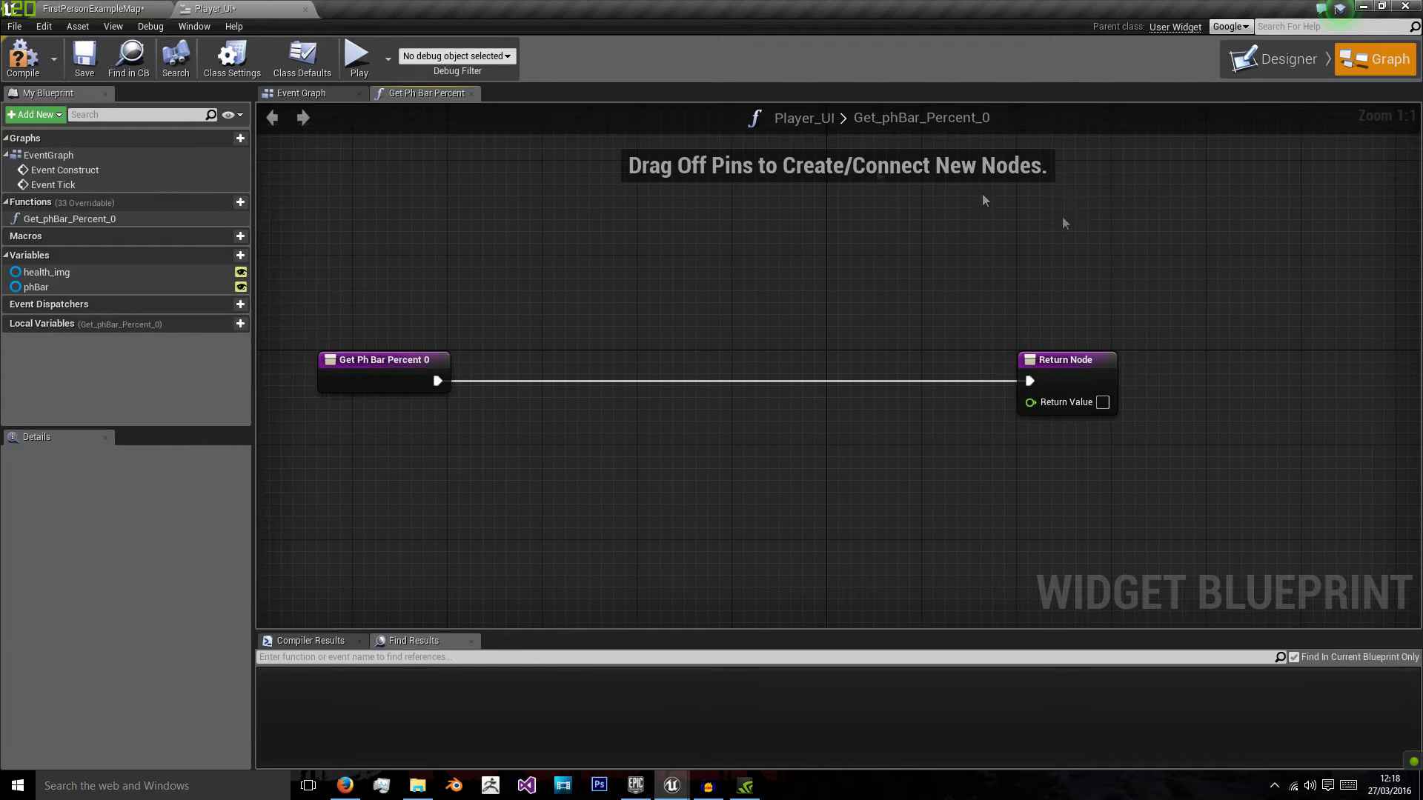
pyautogui.moveTo(635, 610)
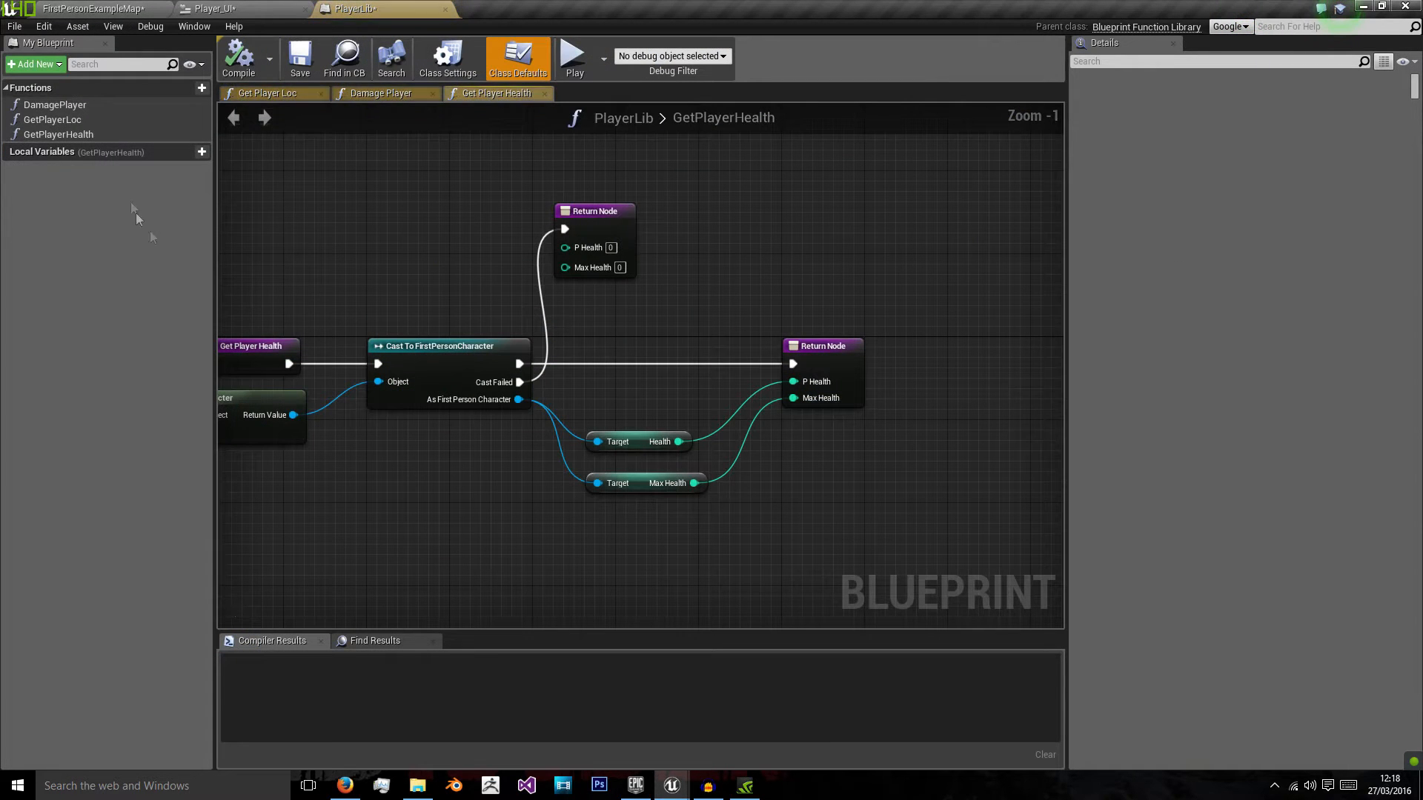
# Step: Close the open graphs, reopen PlayerLib and add a new function named GetPlayerHealth
pyautogui.click(538, 93)
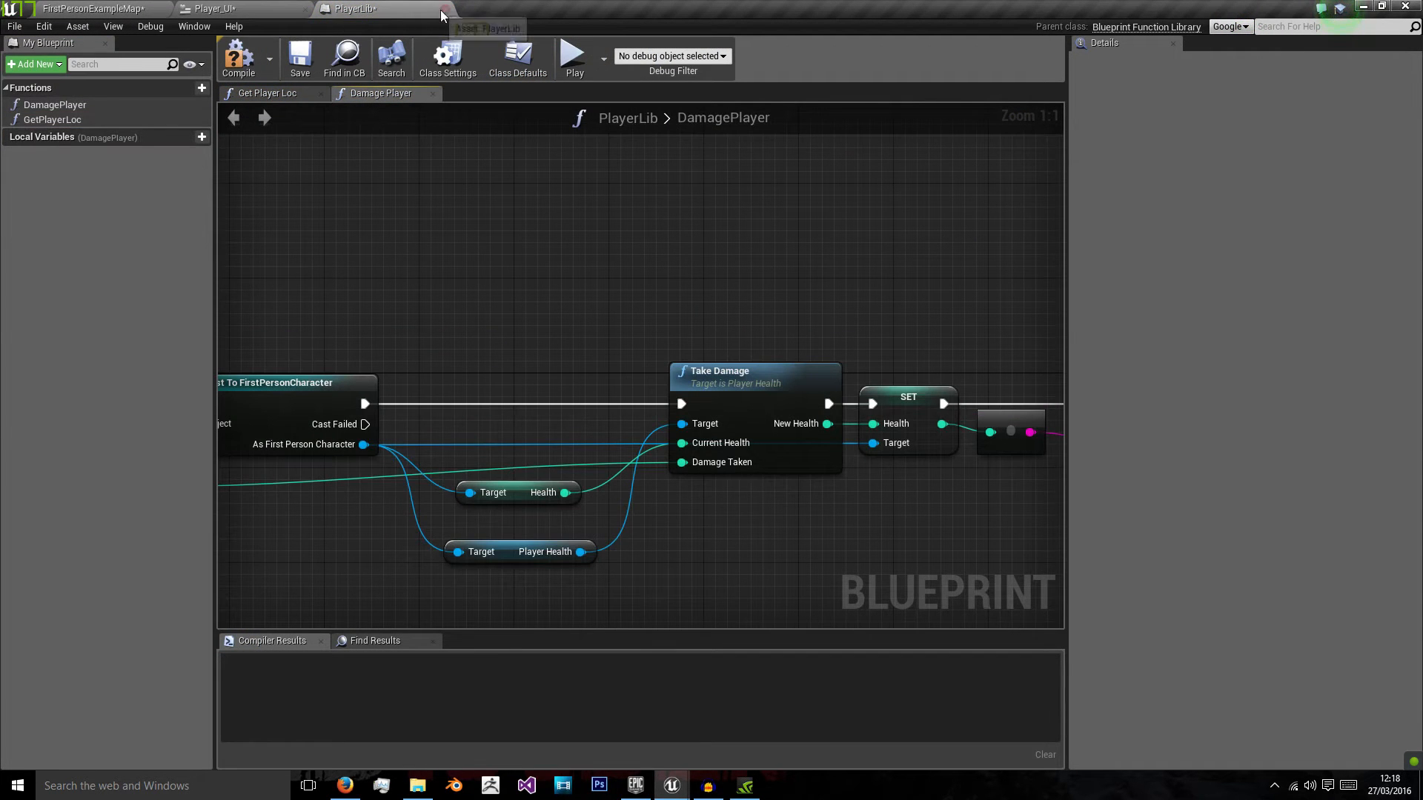
pyautogui.click(90, 8)
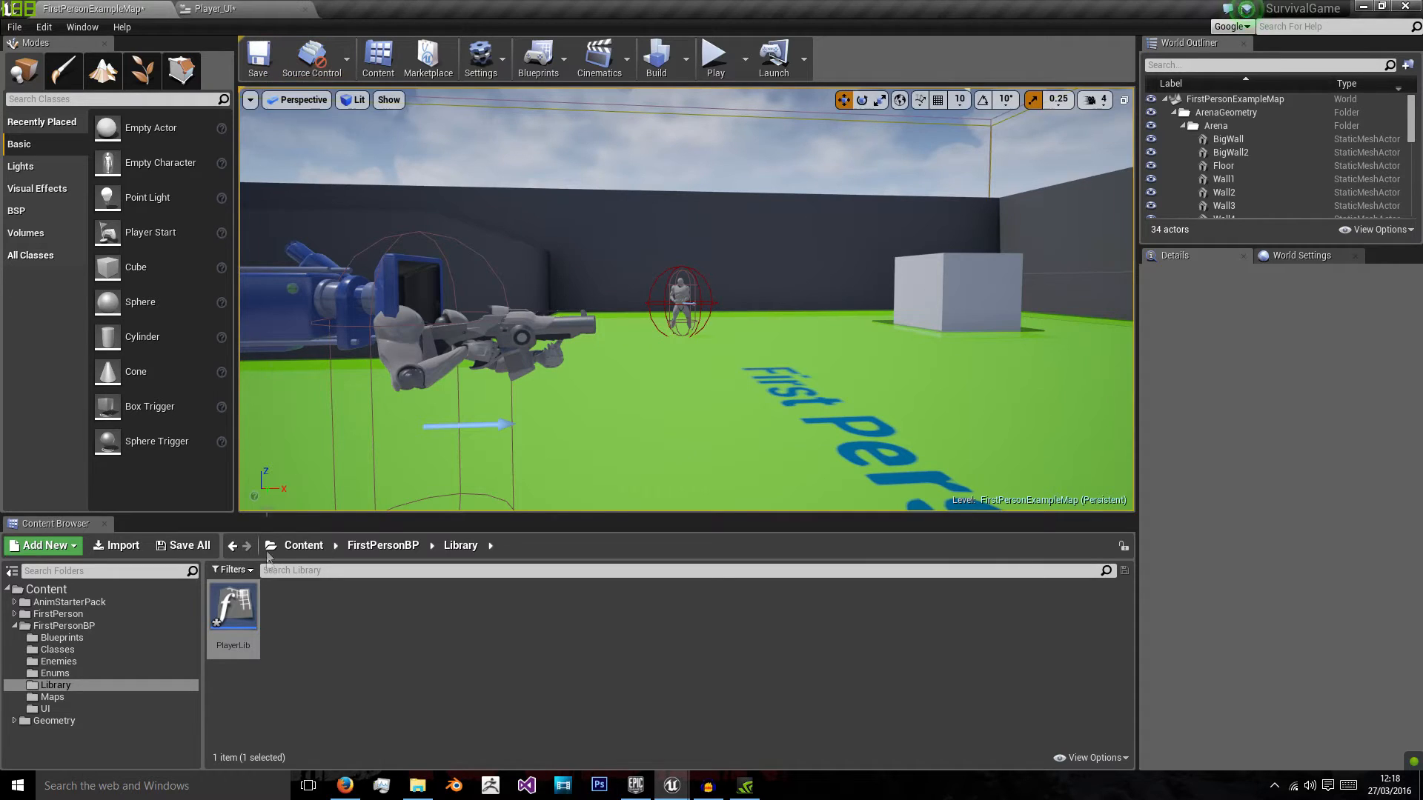
pyautogui.doubleClick(234, 607)
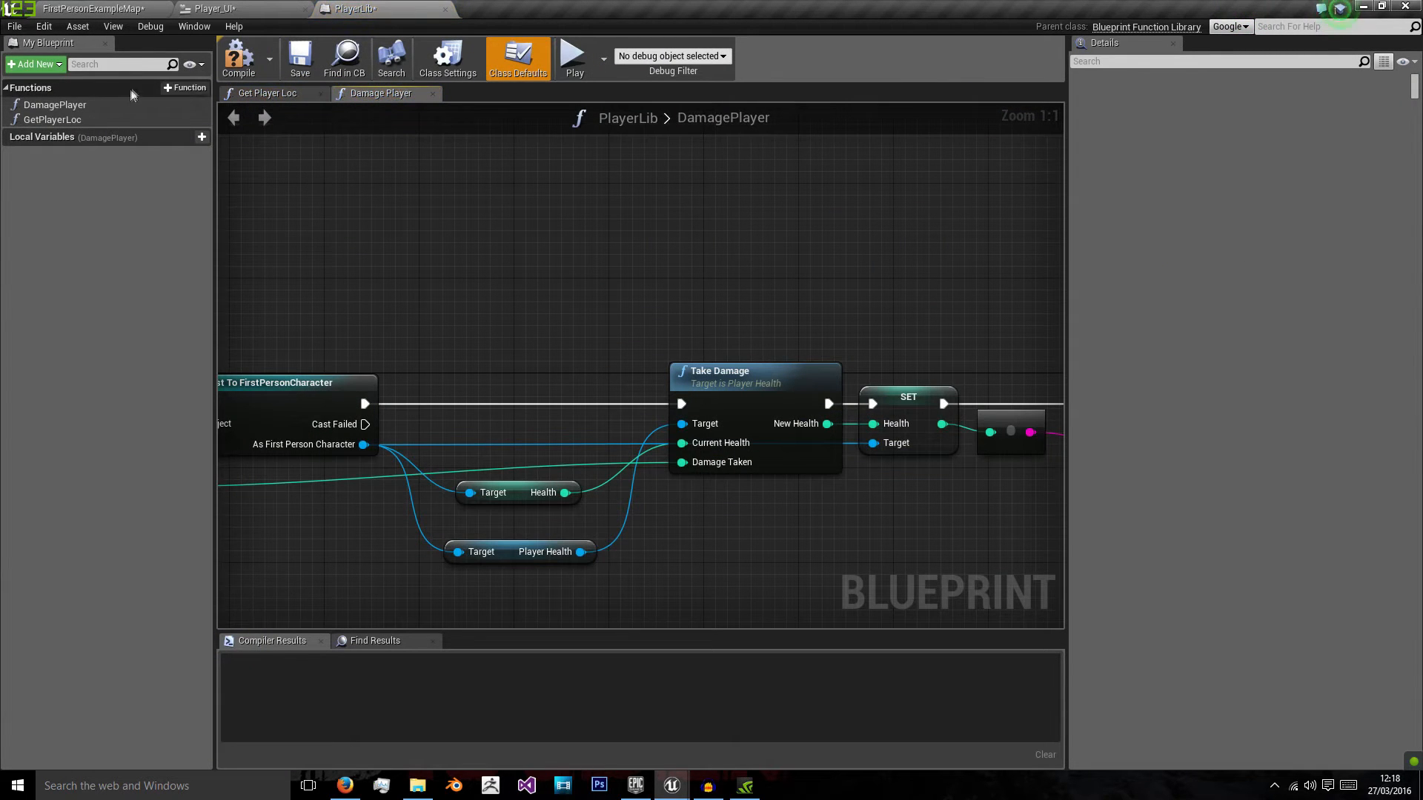
pyautogui.click(202, 87)
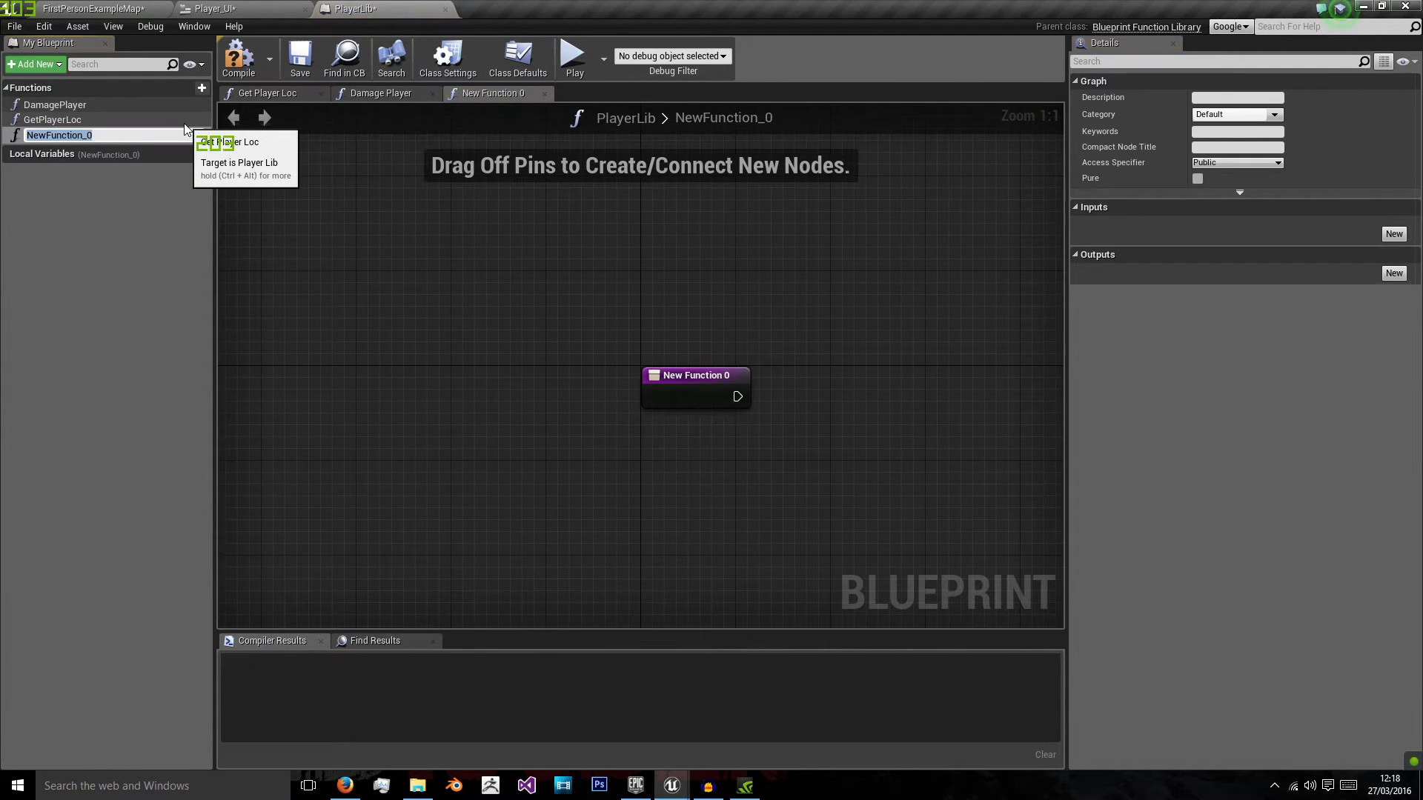
pyautogui.write('GetPlayerHealth')
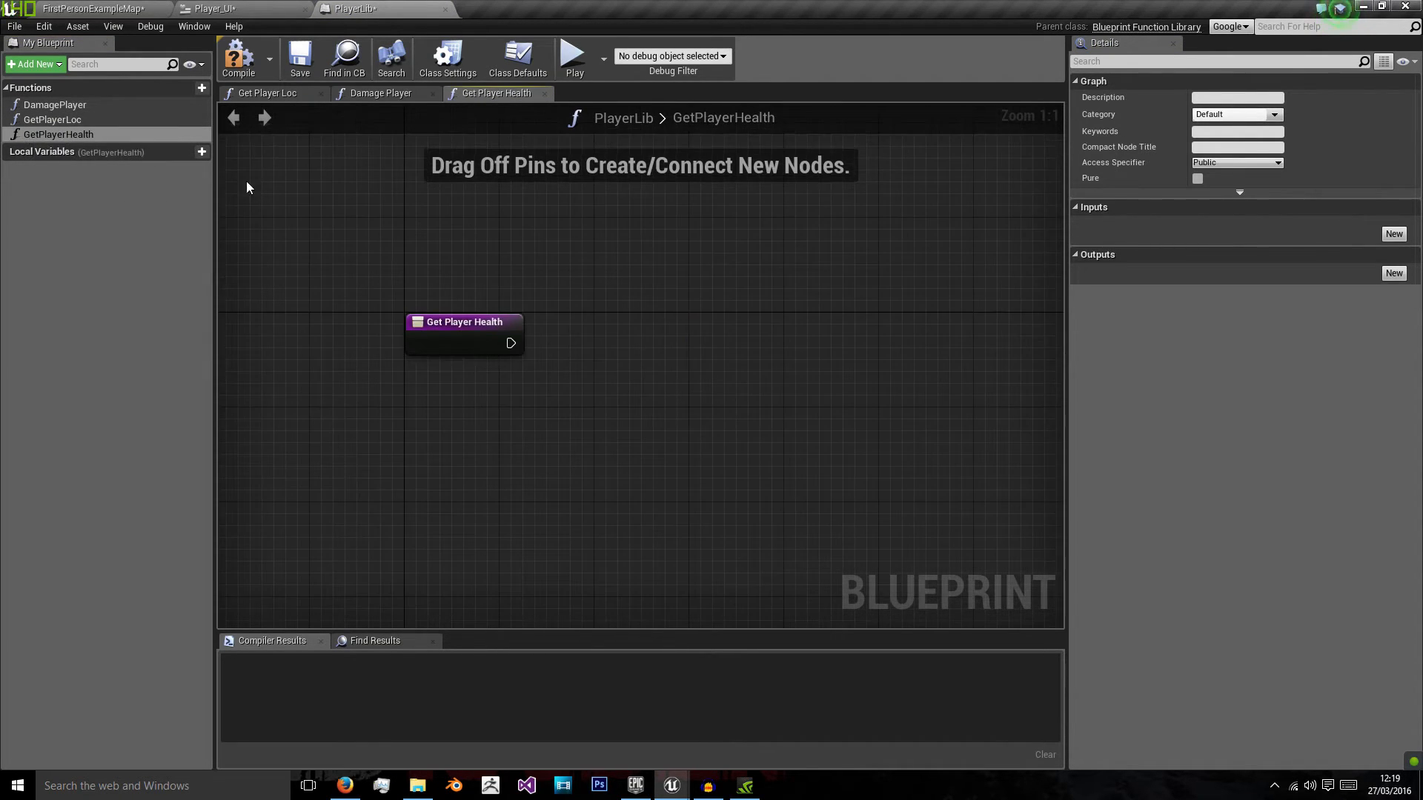
# Step: Open the GetPlayerHealth graph and drag a connection off its entry node
pyautogui.click(215, 8)
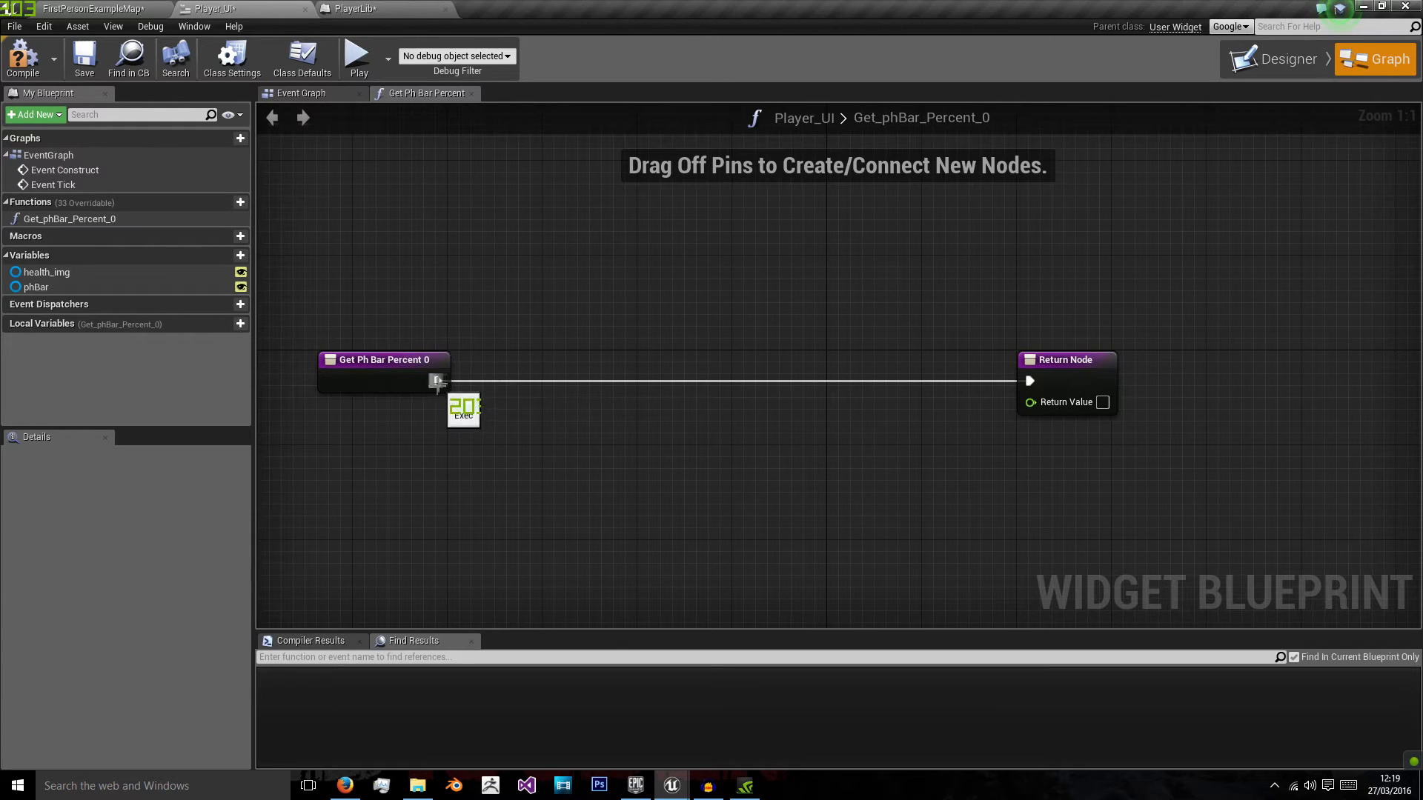
pyautogui.click(375, 8)
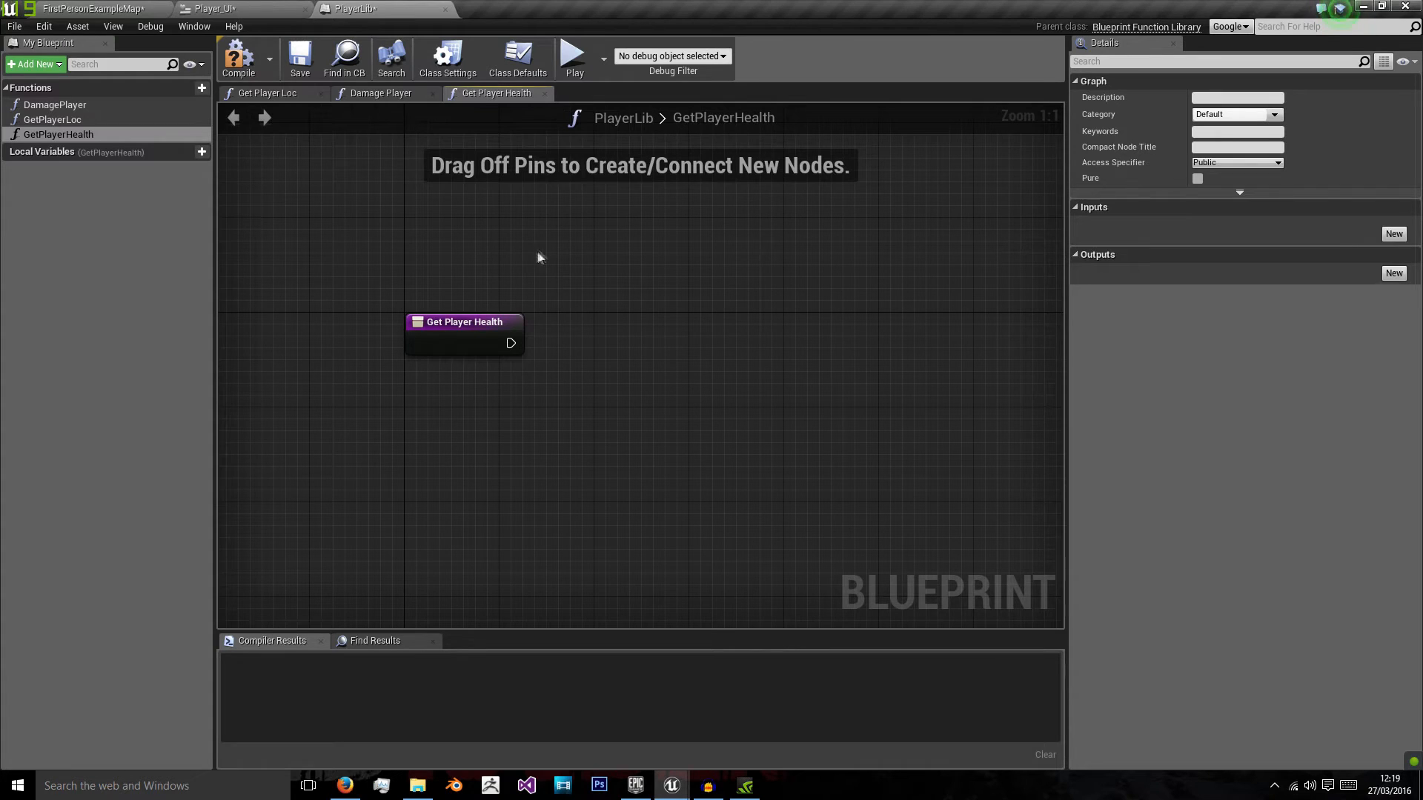
pyautogui.moveTo(522, 522)
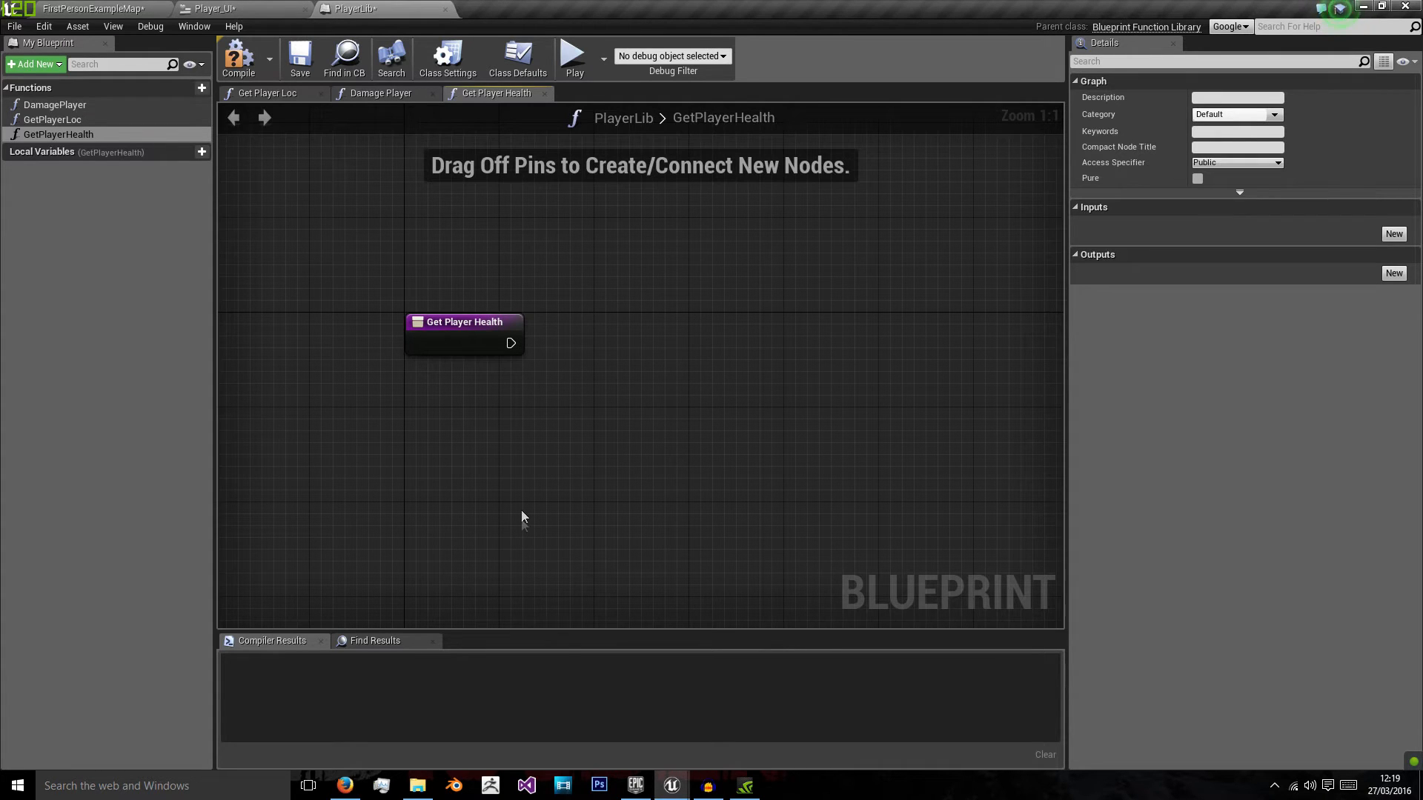
pyautogui.moveTo(462, 322); pyautogui.dragTo(332, 409)
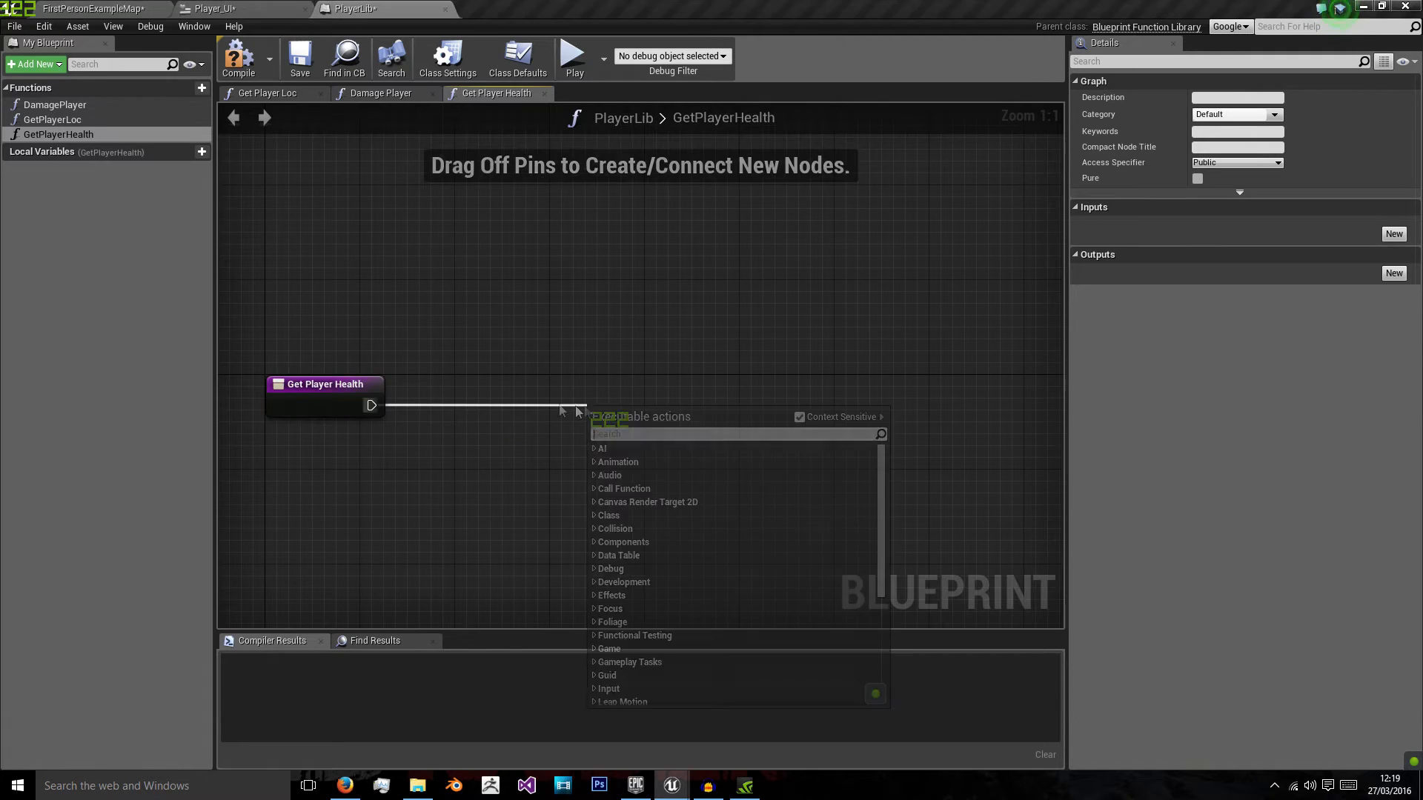
# Step: Add an Integer playerHealth output and a second maxHealth output to GetPlayerHealth
pyautogui.click(1394, 272)
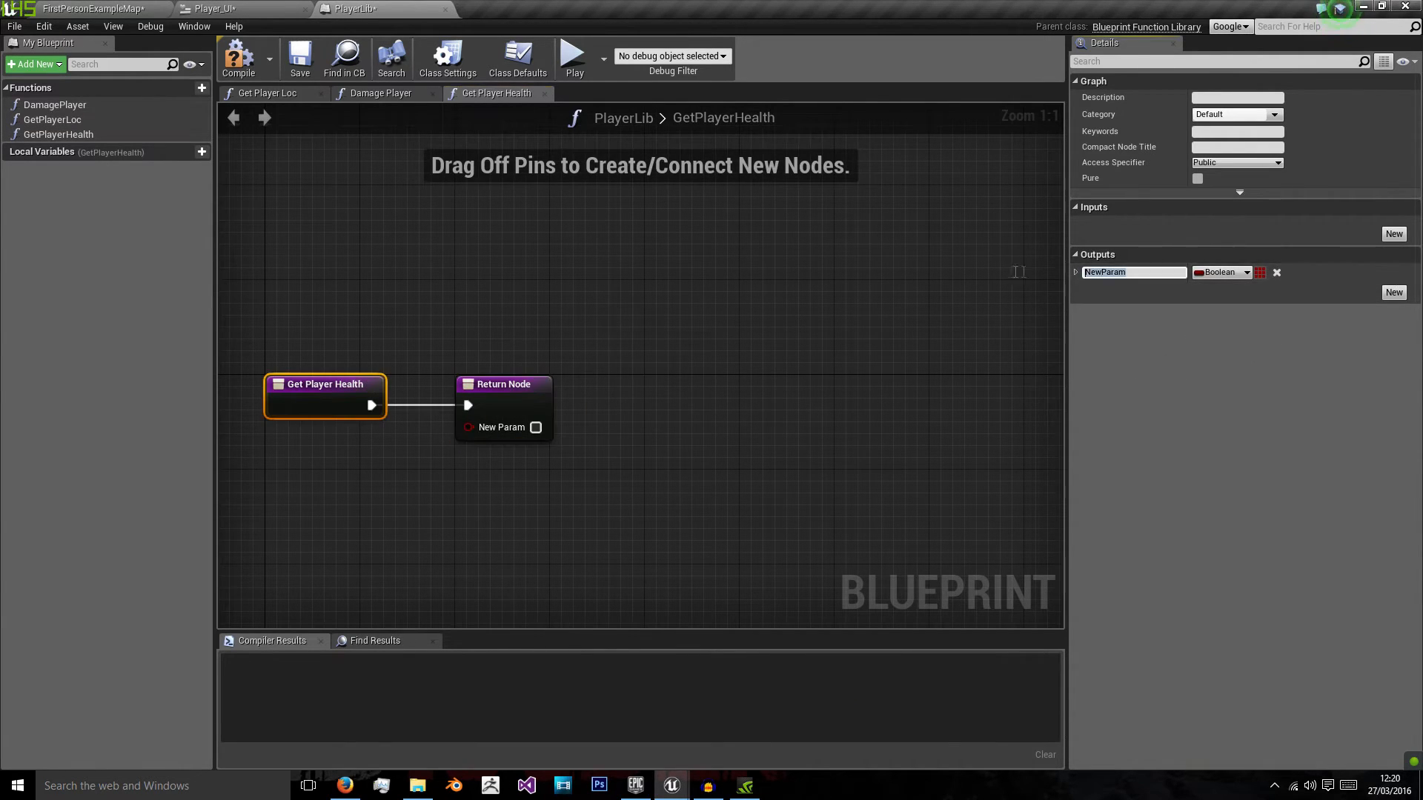
pyautogui.moveTo(1000, 278)
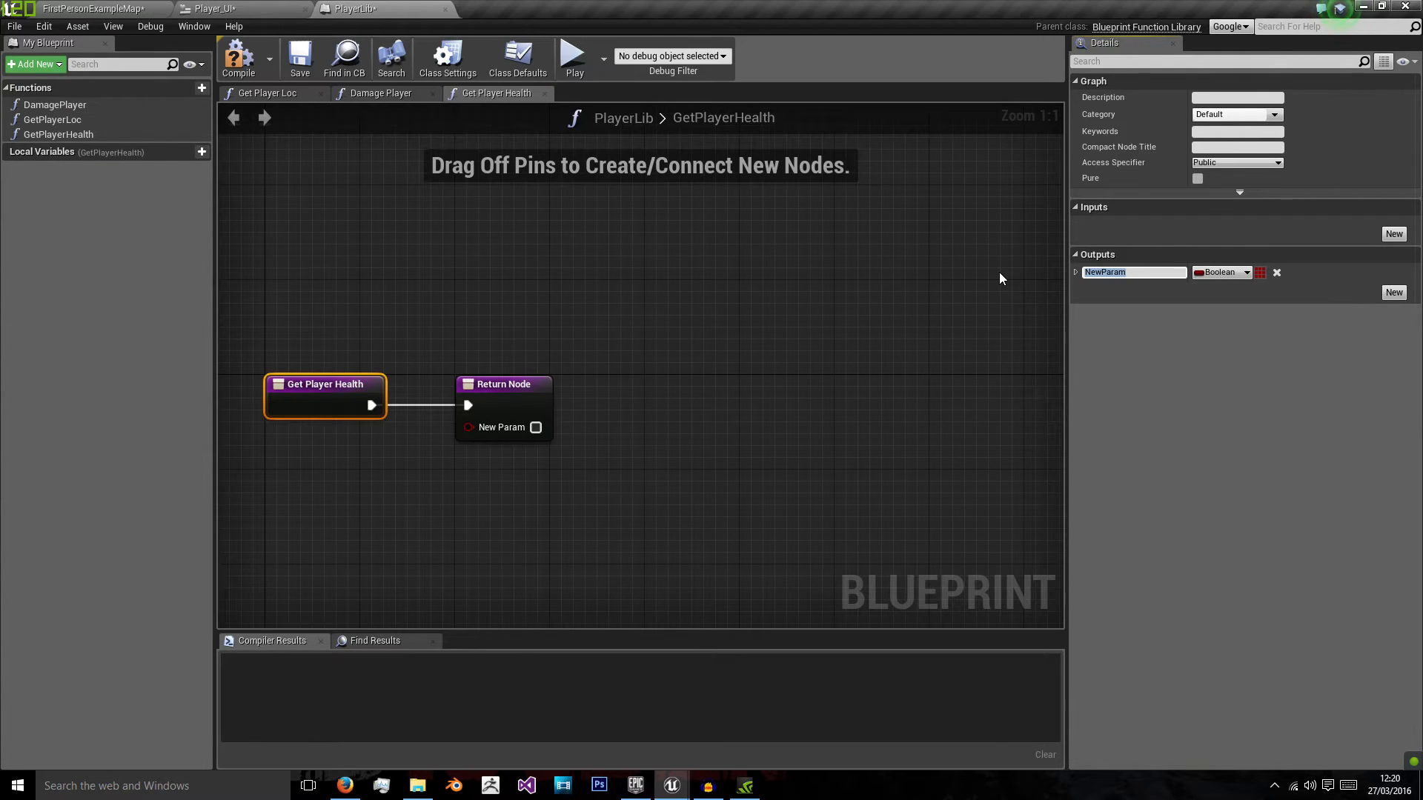
pyautogui.write('playerHealth')
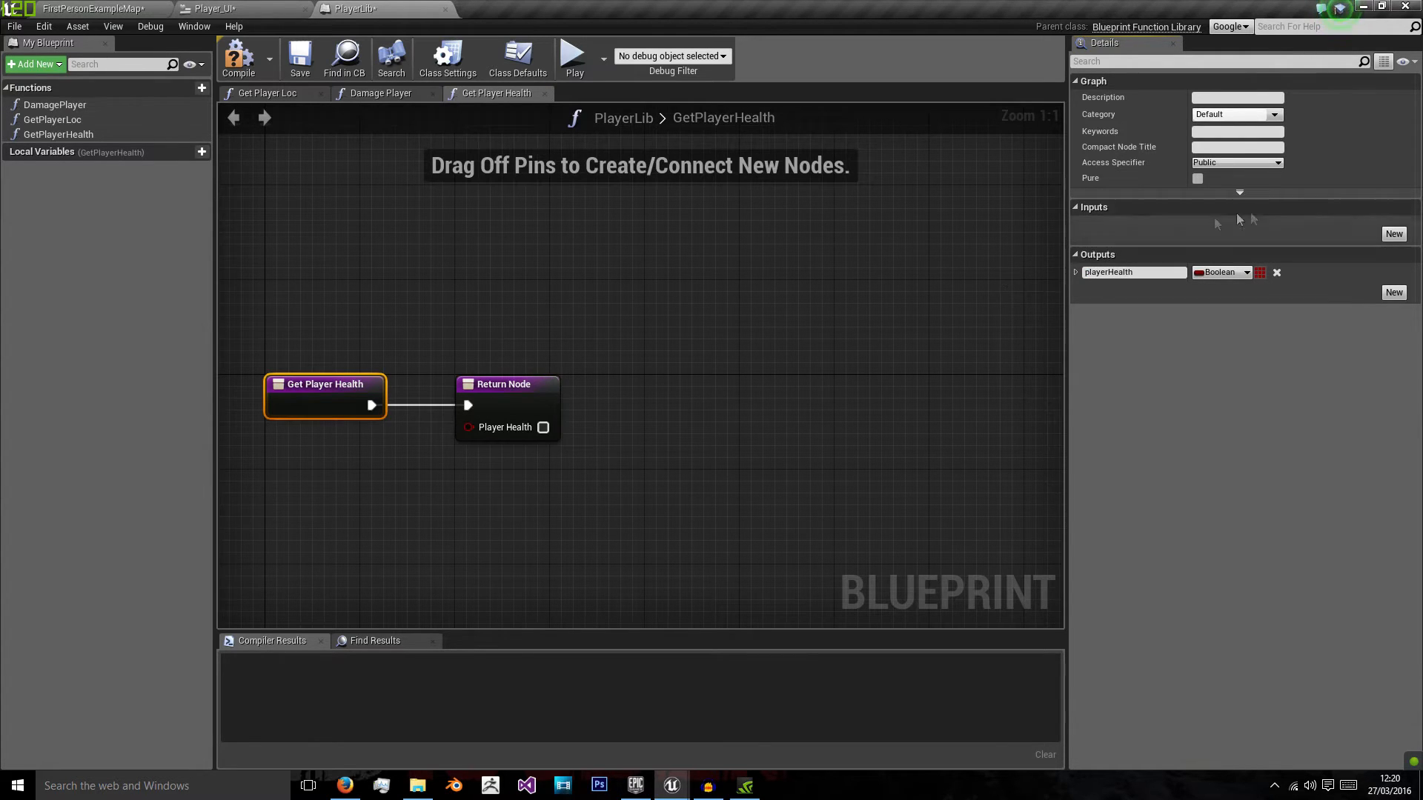
pyautogui.click(1221, 271)
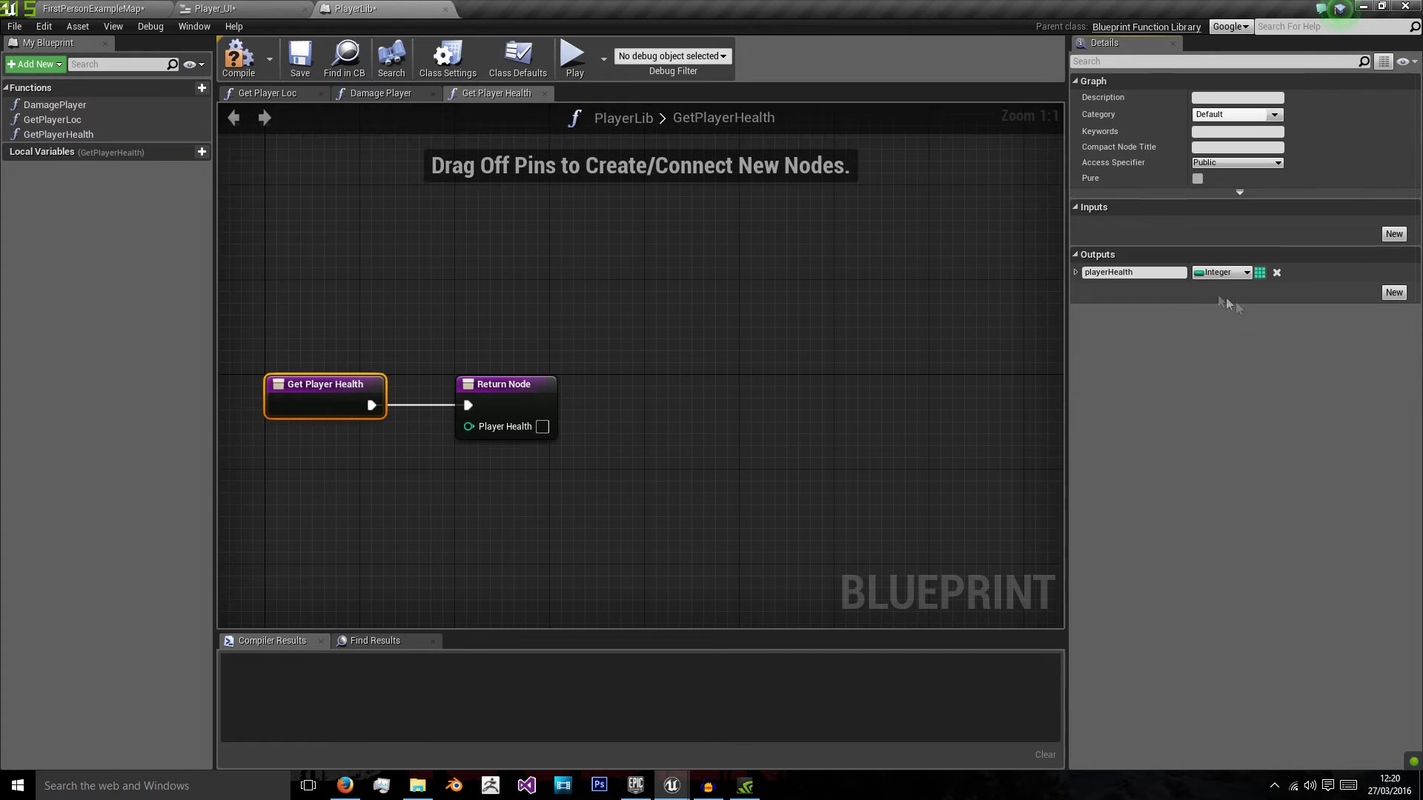
pyautogui.click(1393, 292)
pyautogui.write('cast to first')
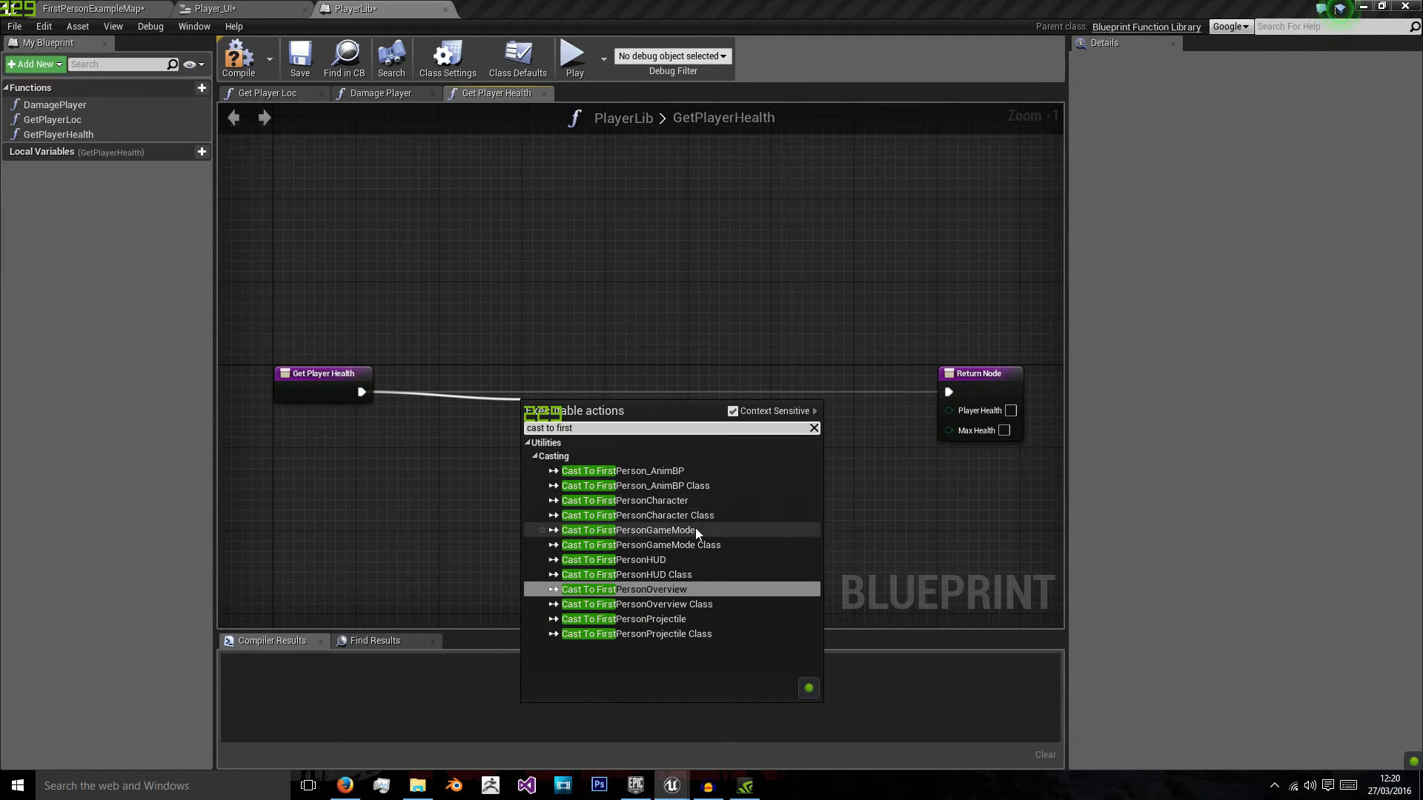
# Step: Cast Get Player Character to FirstPersonCharacter and wire its Health and Max Health into the Return Node
pyautogui.click(624, 500)
pyautogui.write('get playe chara')
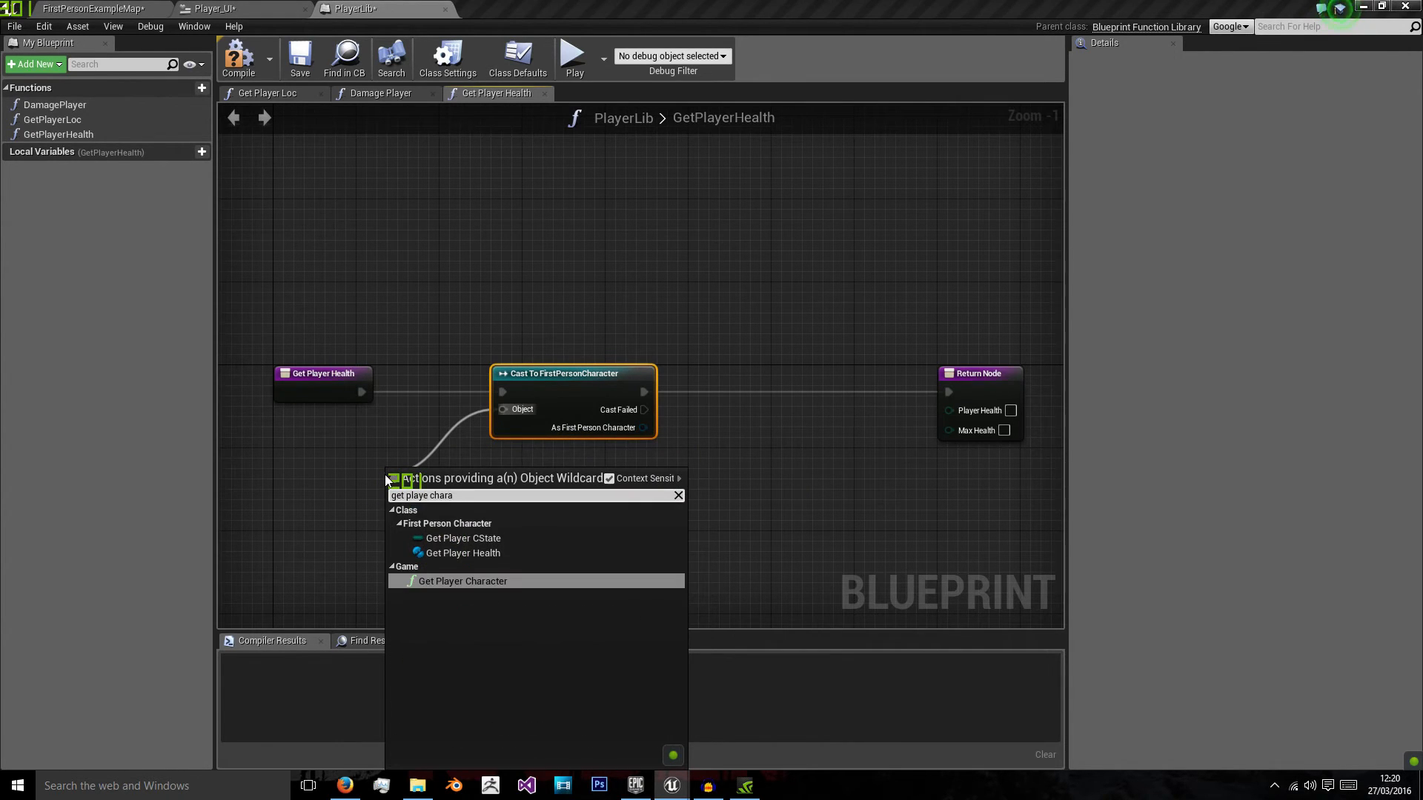
pyautogui.click(462, 581)
pyautogui.write('get health')
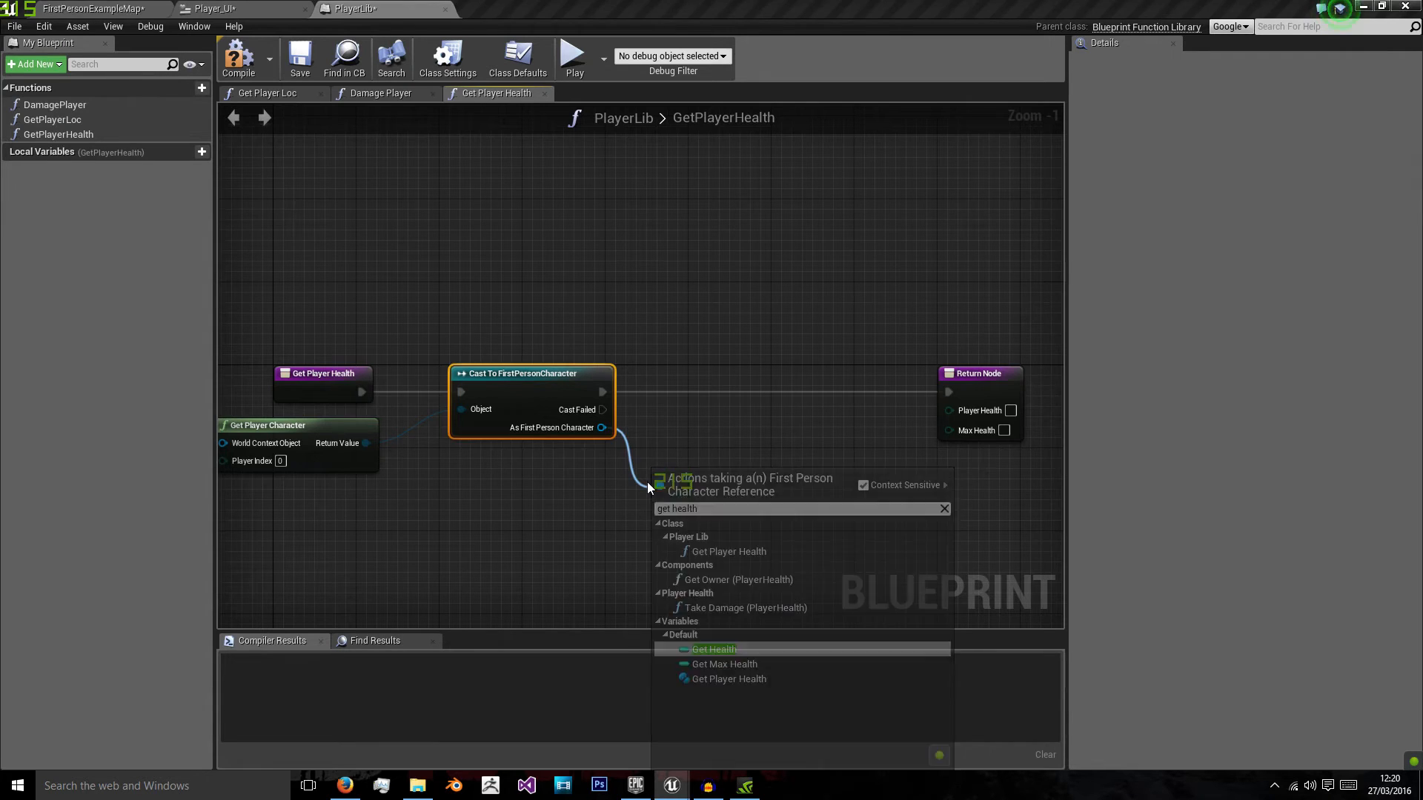
pyautogui.click(713, 649)
pyautogui.write('get')
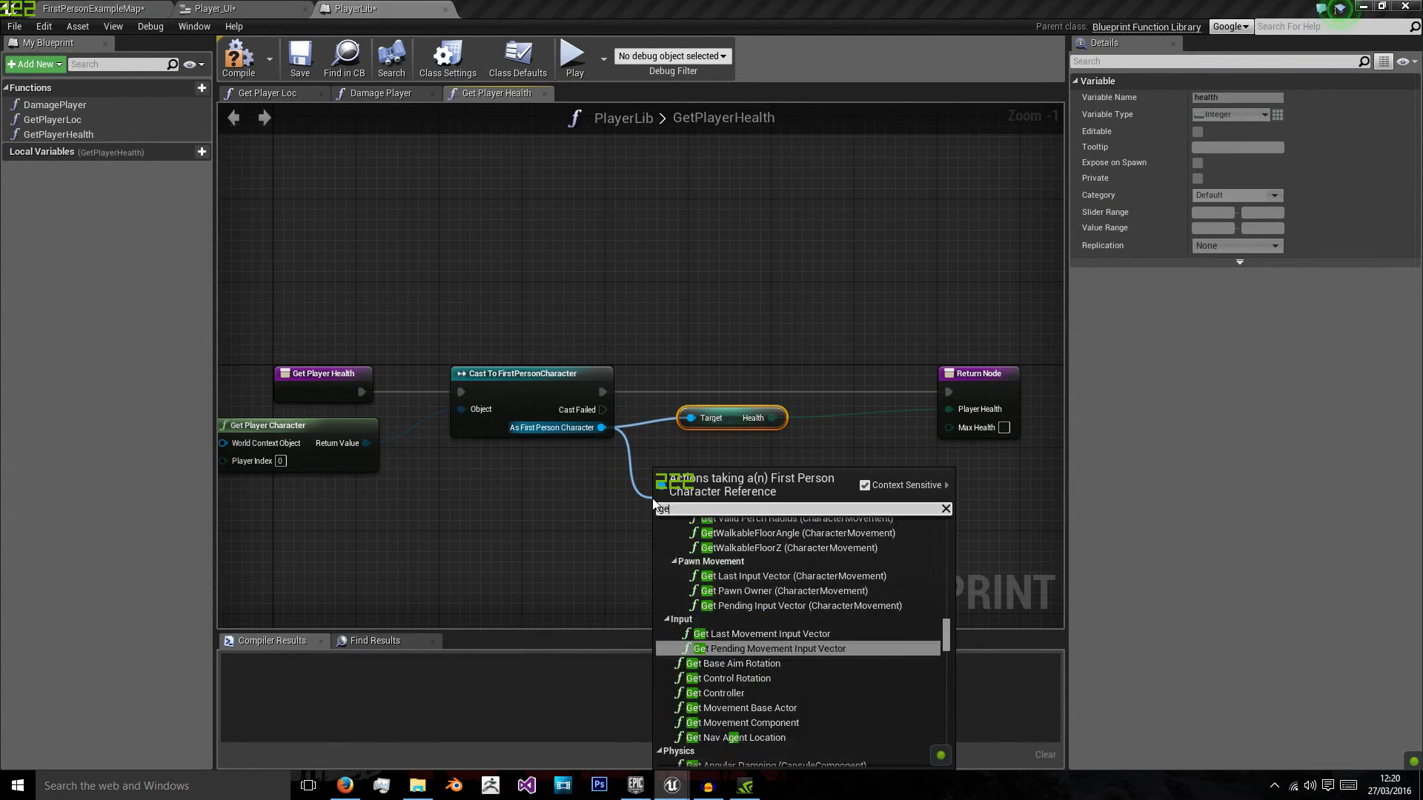
pyautogui.click(767, 648)
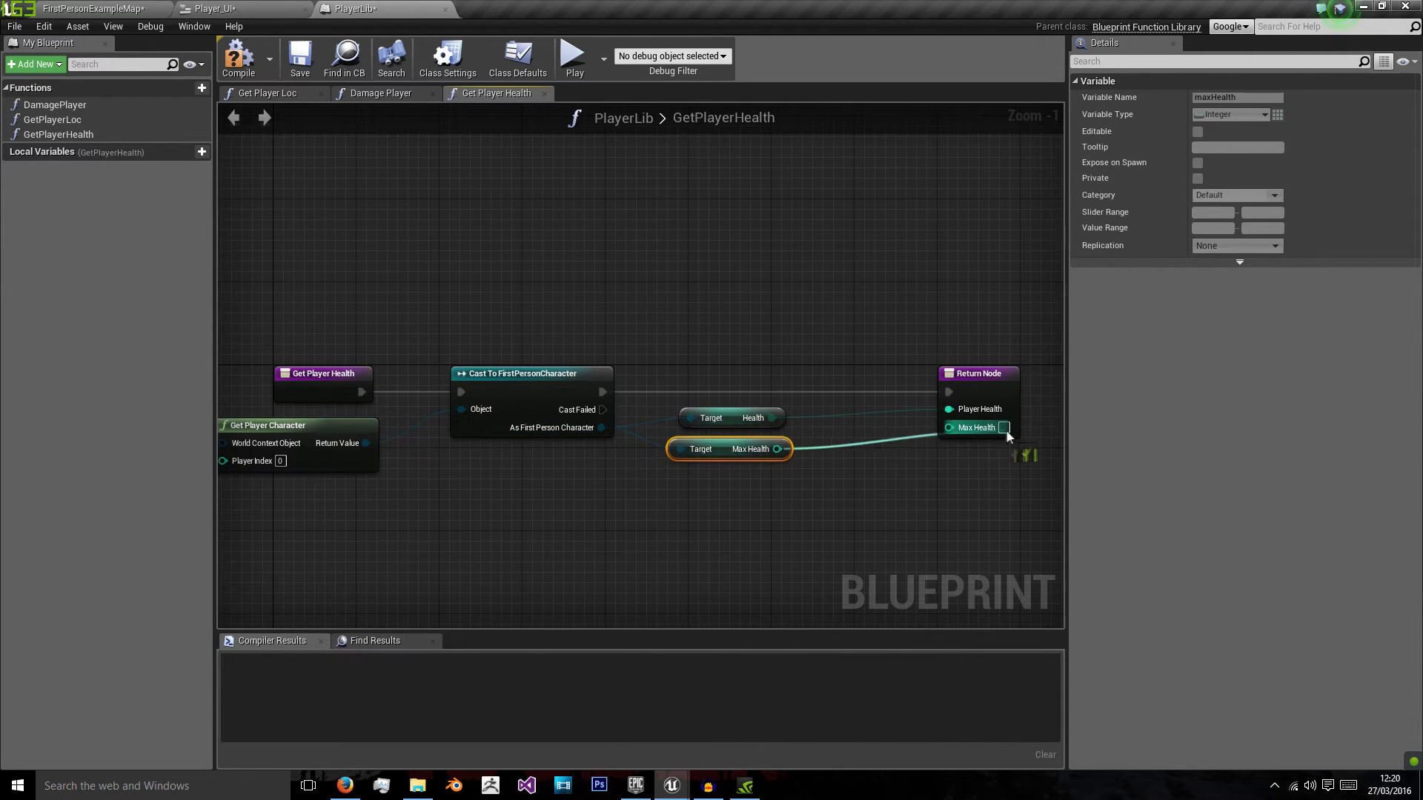
pyautogui.click(978, 372)
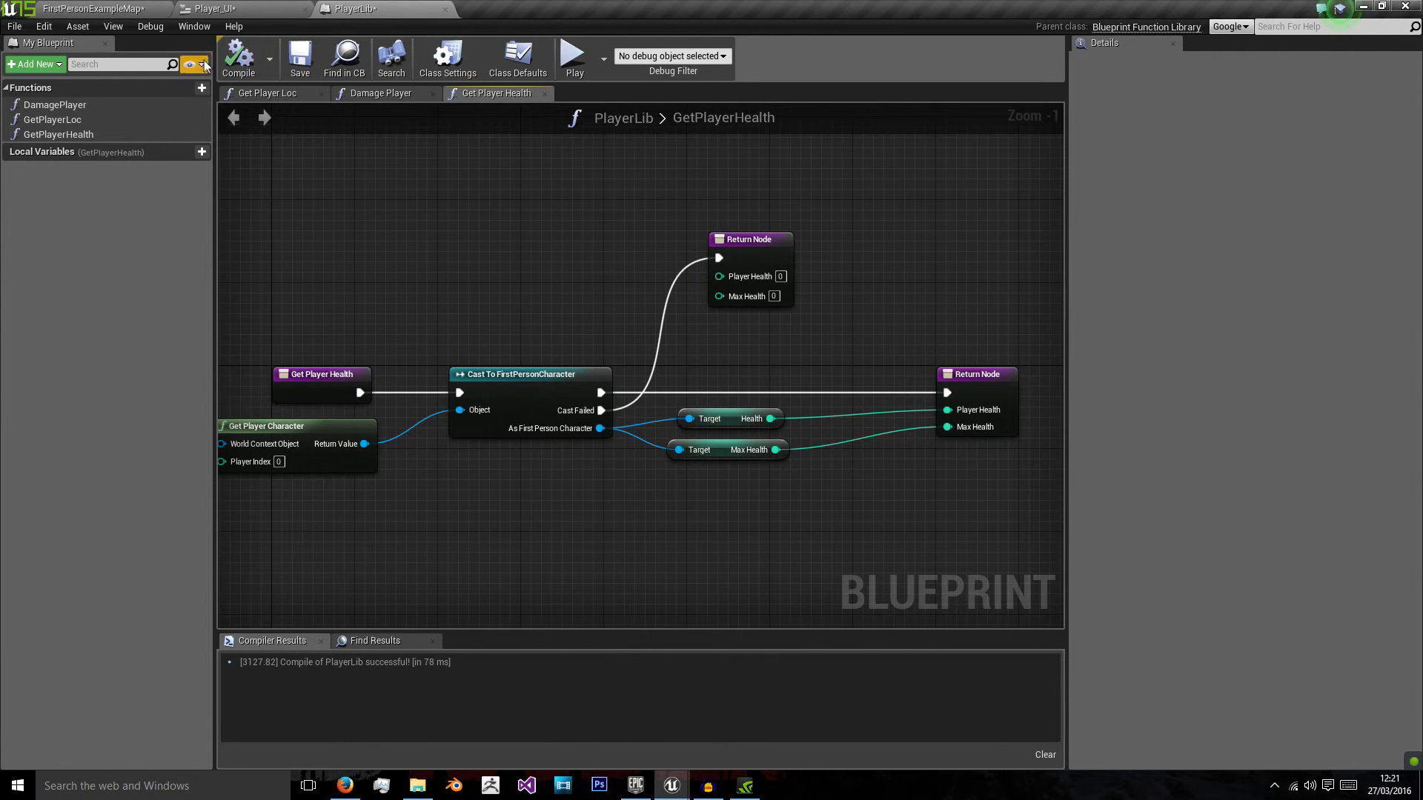
pyautogui.click(216, 9)
pyautogui.write('get pl')
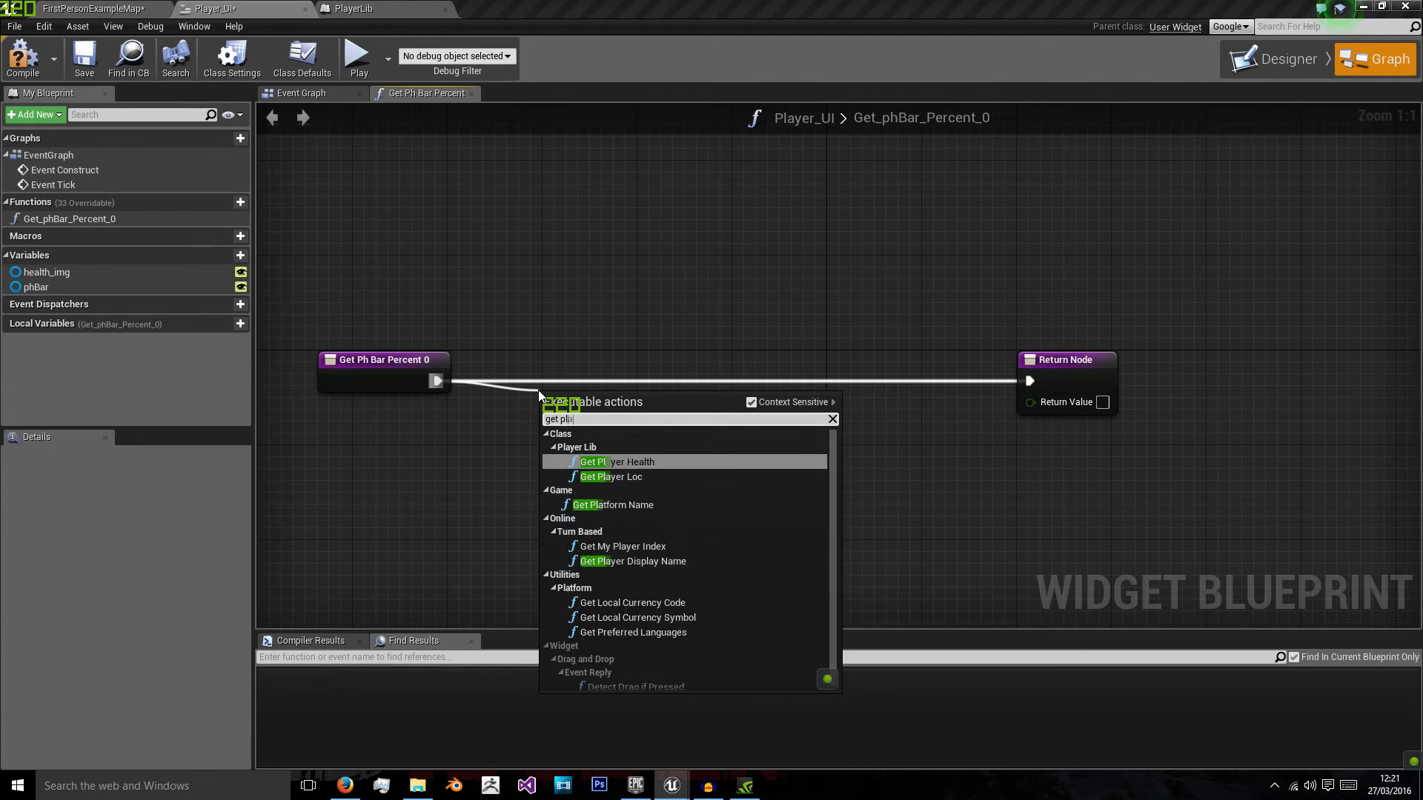
# Step: Rename the percent binding to Get_phBar_Percent and return Player Health divided by Max Health
pyautogui.click(616, 461)
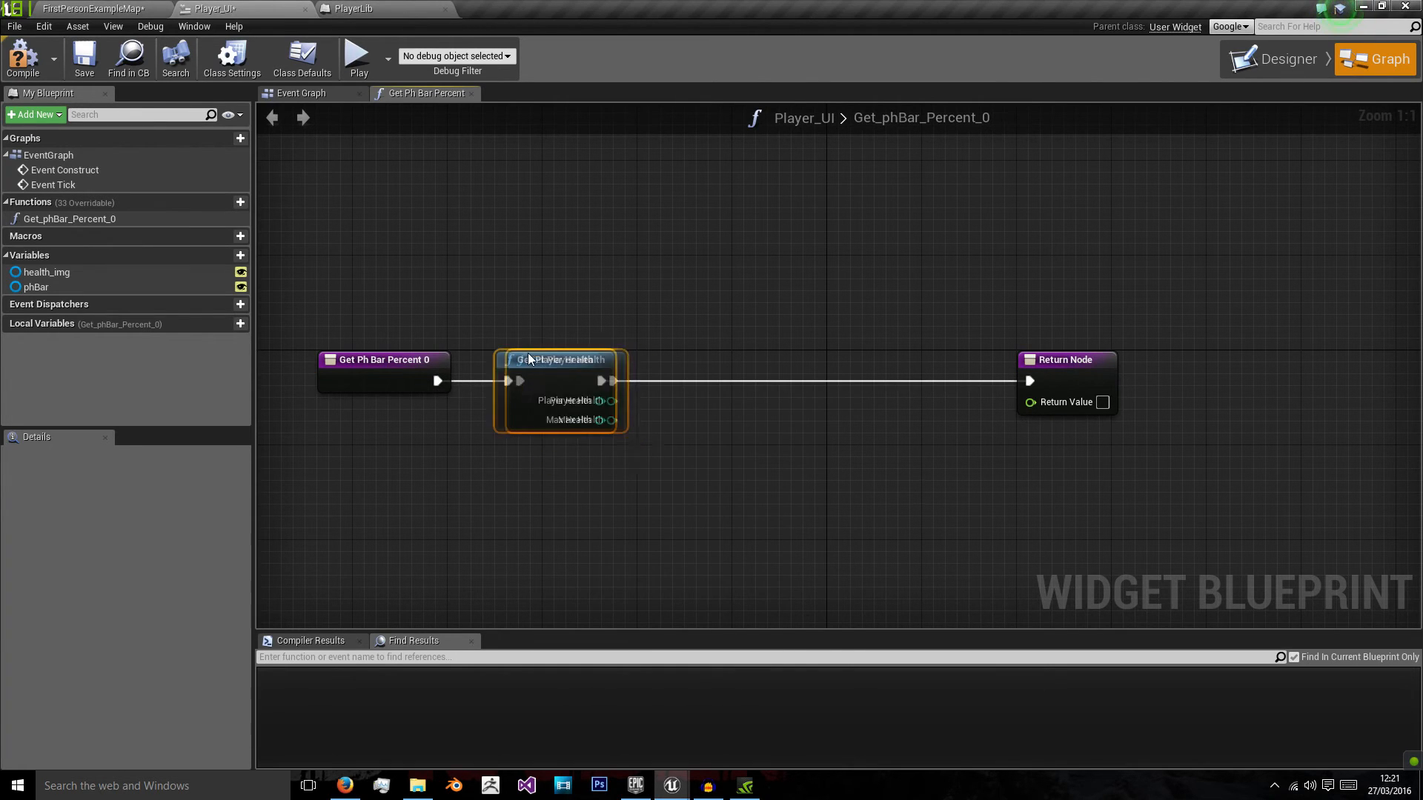
pyautogui.rightClick(69, 219)
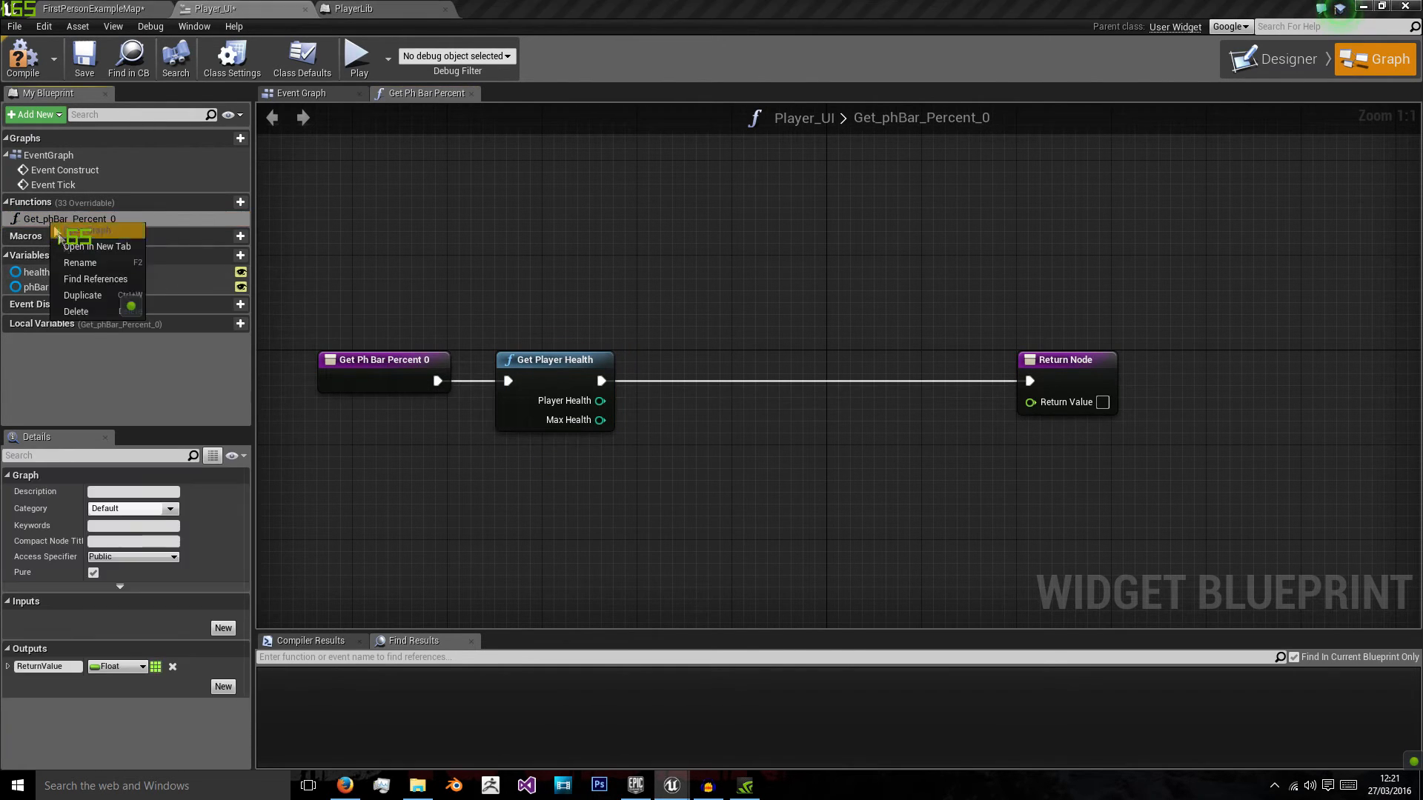
pyautogui.click(80, 262)
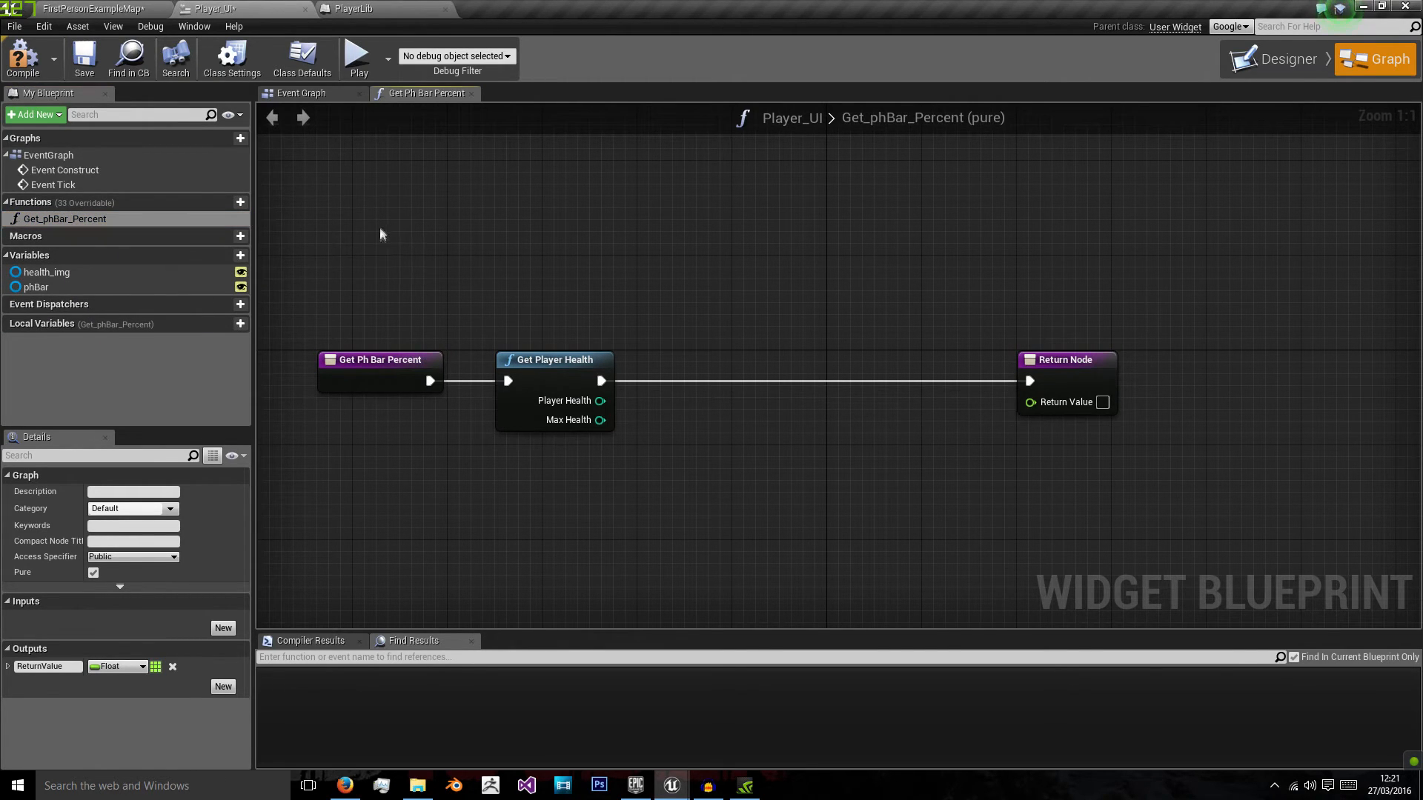
pyautogui.moveTo(600, 400)
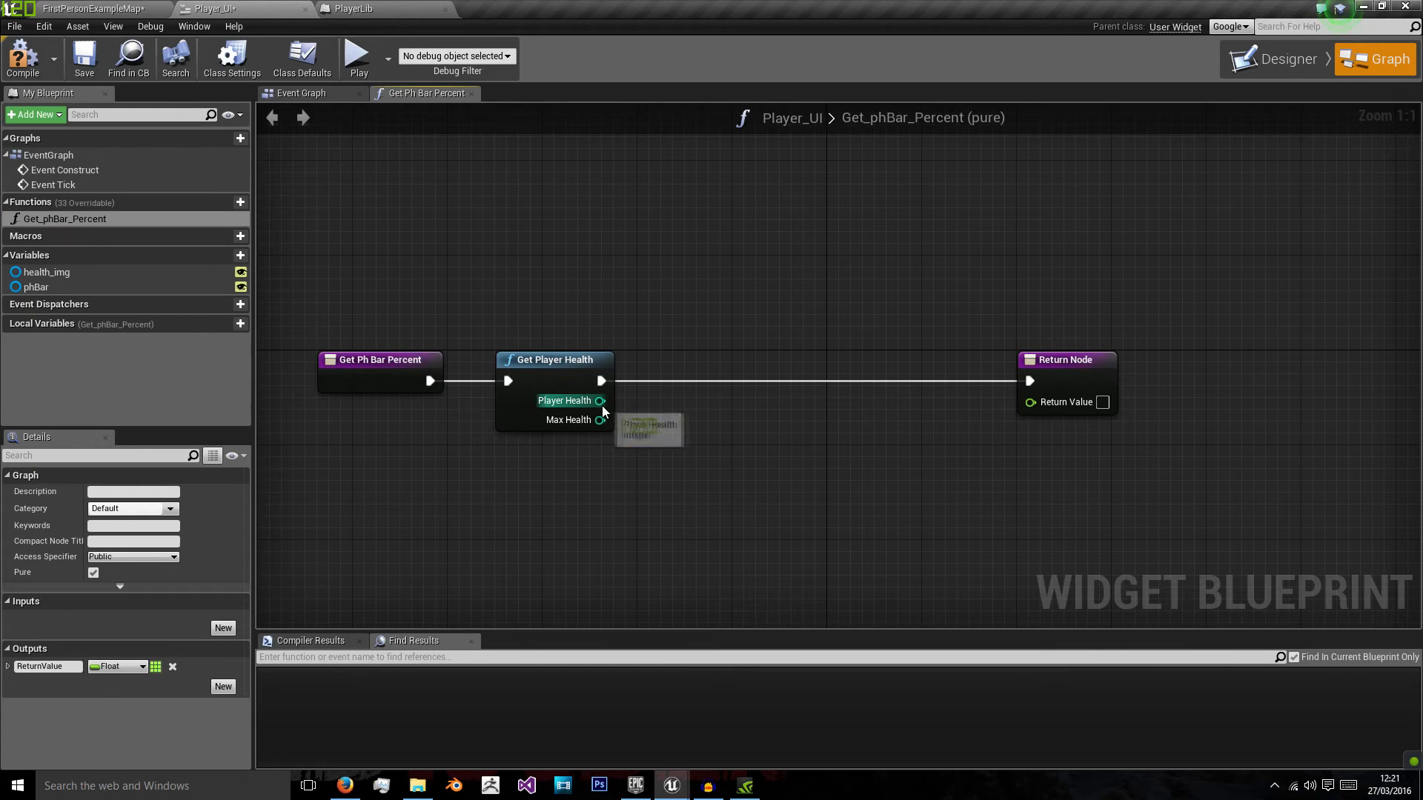
pyautogui.moveTo(648, 464)
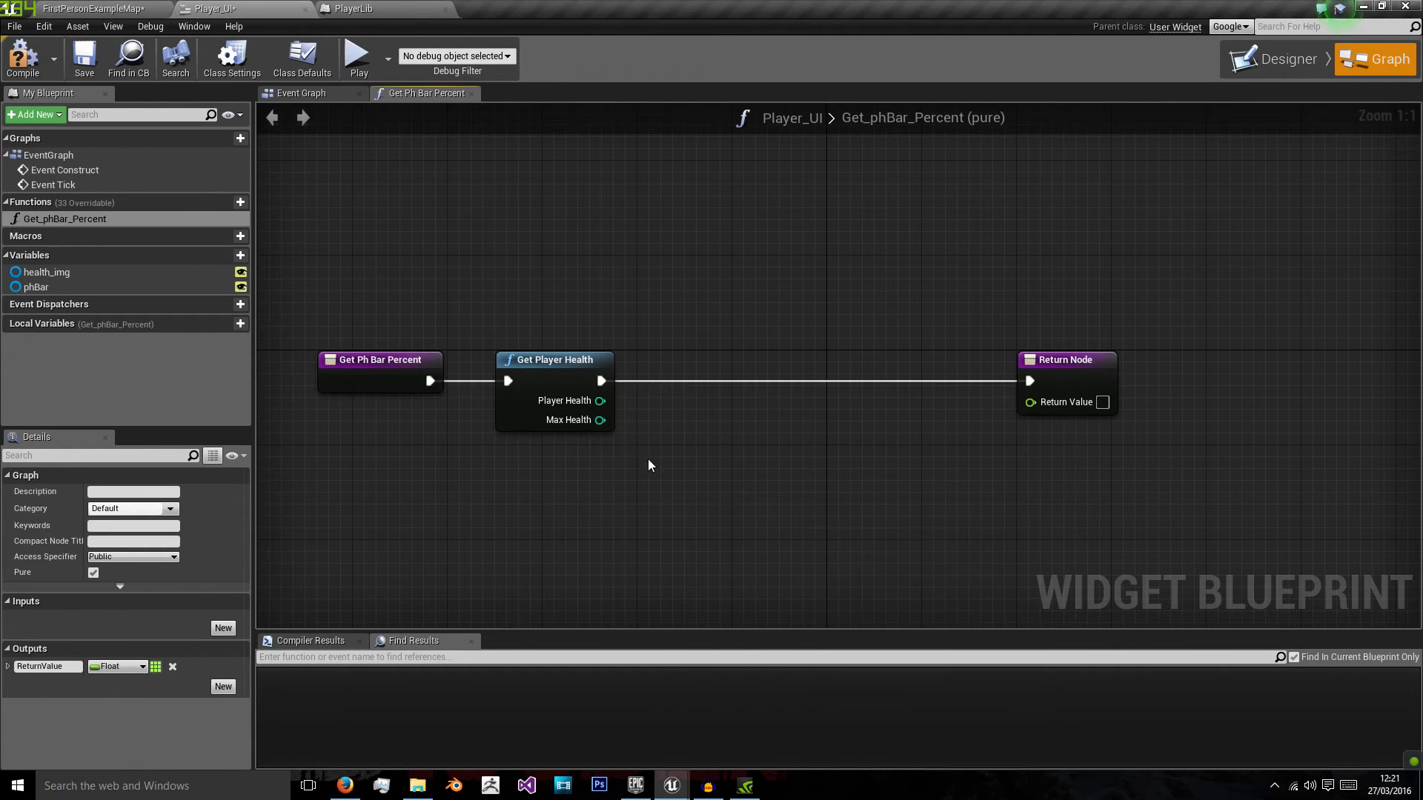
pyautogui.rightClick(649, 465)
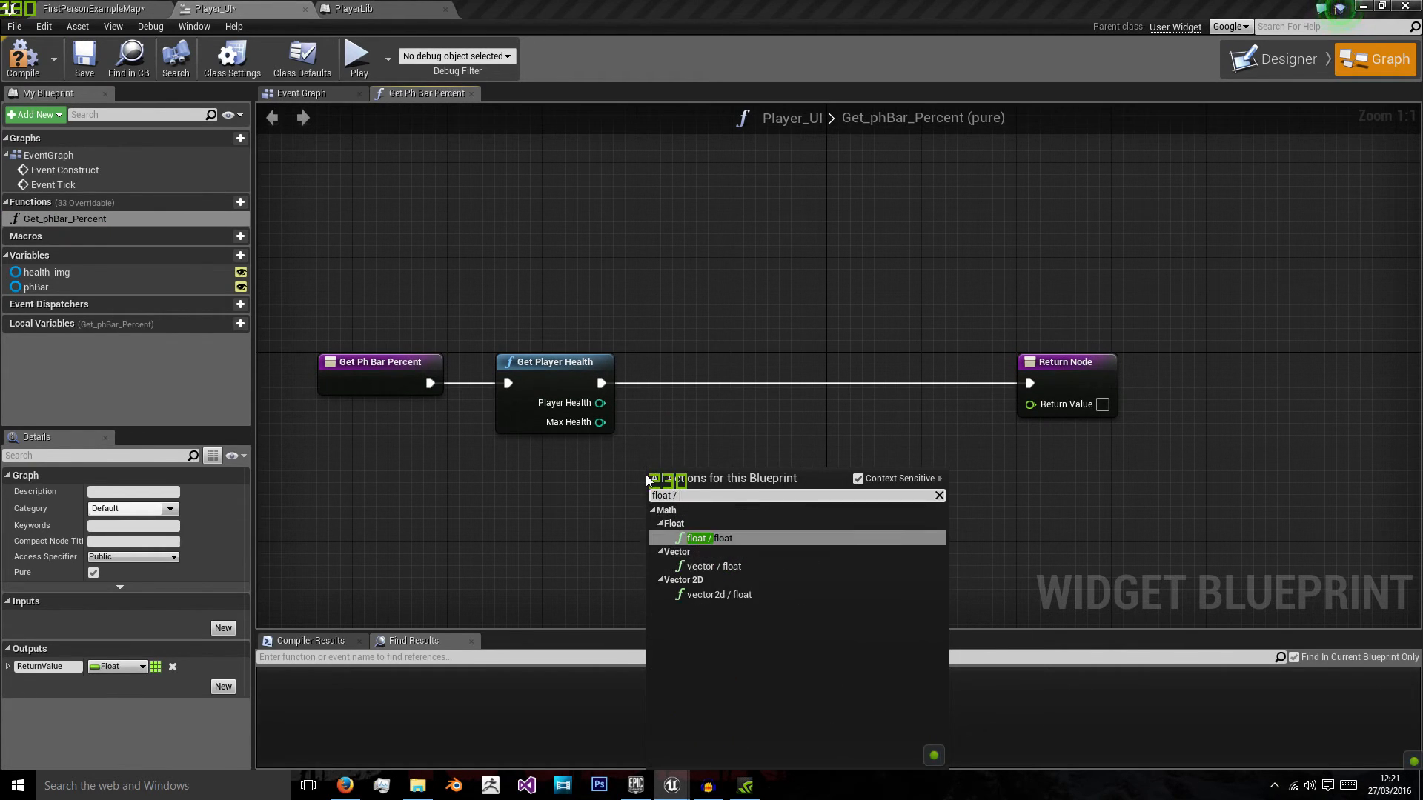
pyautogui.click(706, 538)
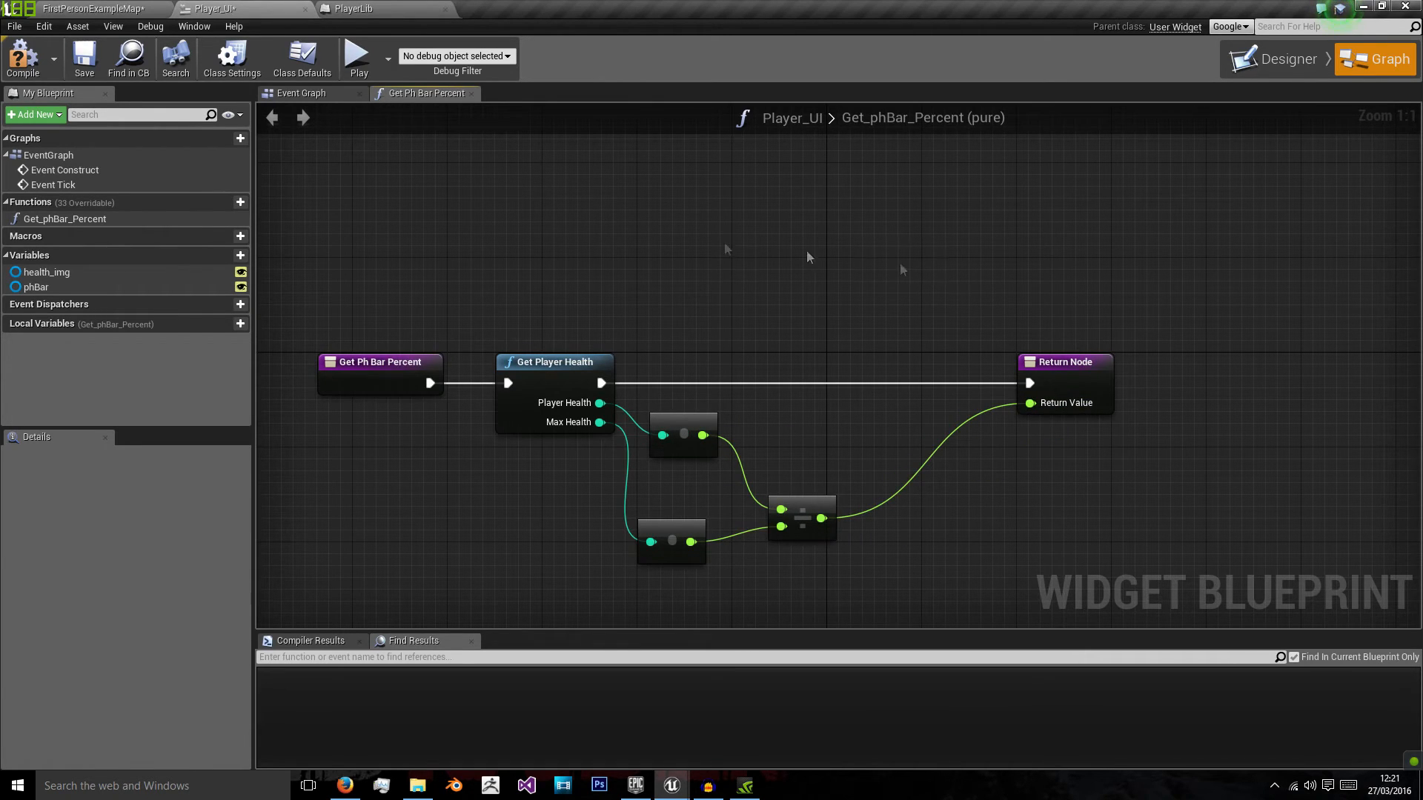
pyautogui.moveTo(341, 100)
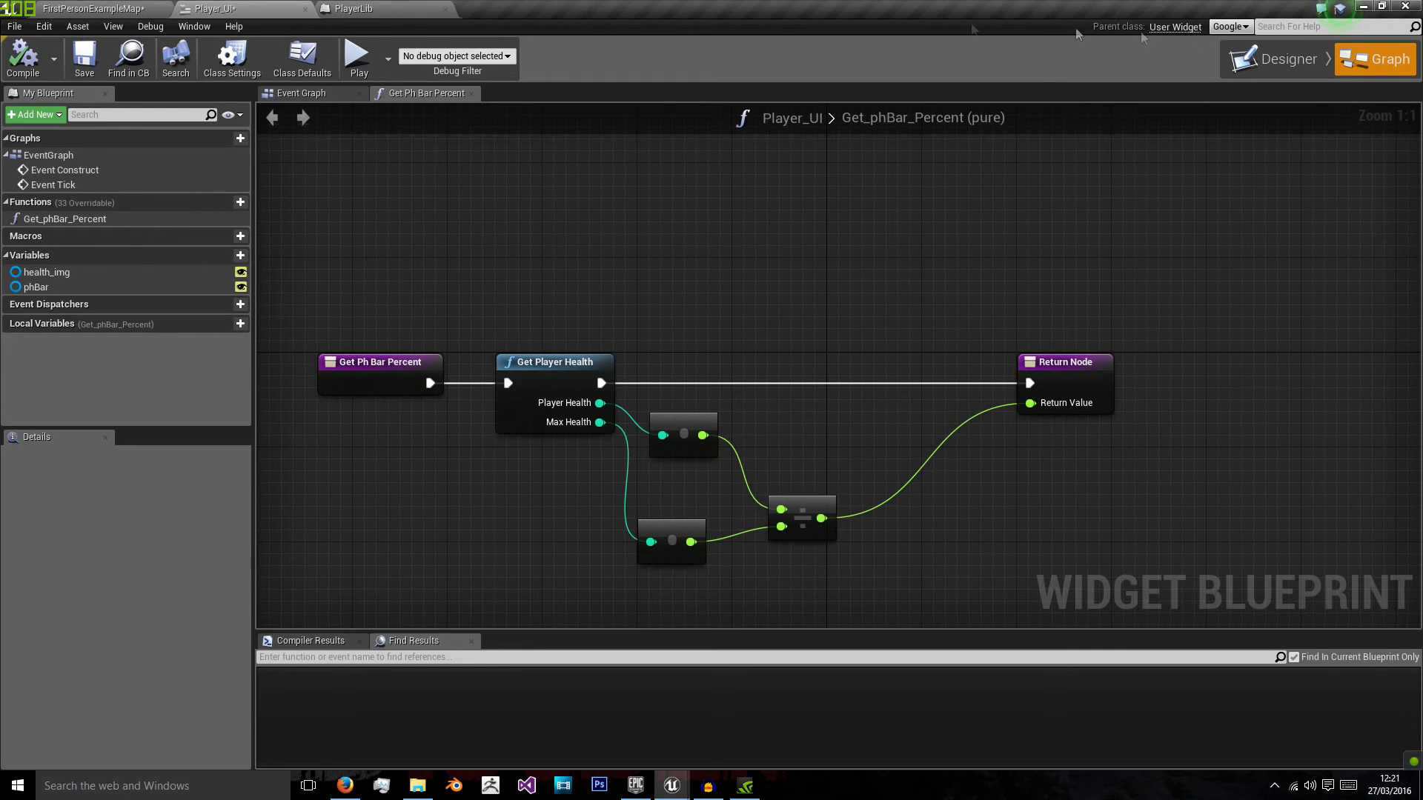
# Step: Bind the playerHealth text to a function returning GetPlayerHealth's Player Health as text
pyautogui.click(1283, 59)
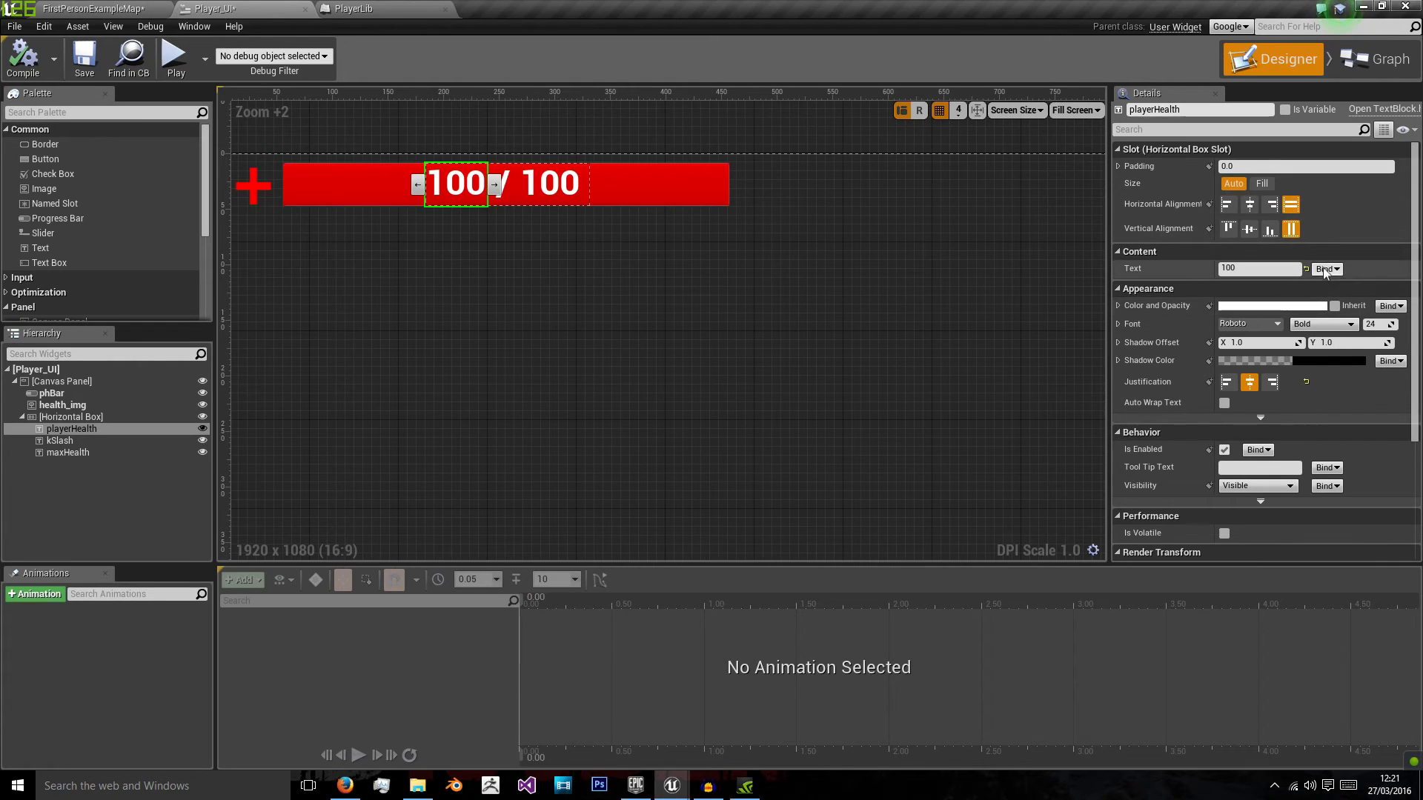
pyautogui.click(1381, 58)
pyautogui.write('get player')
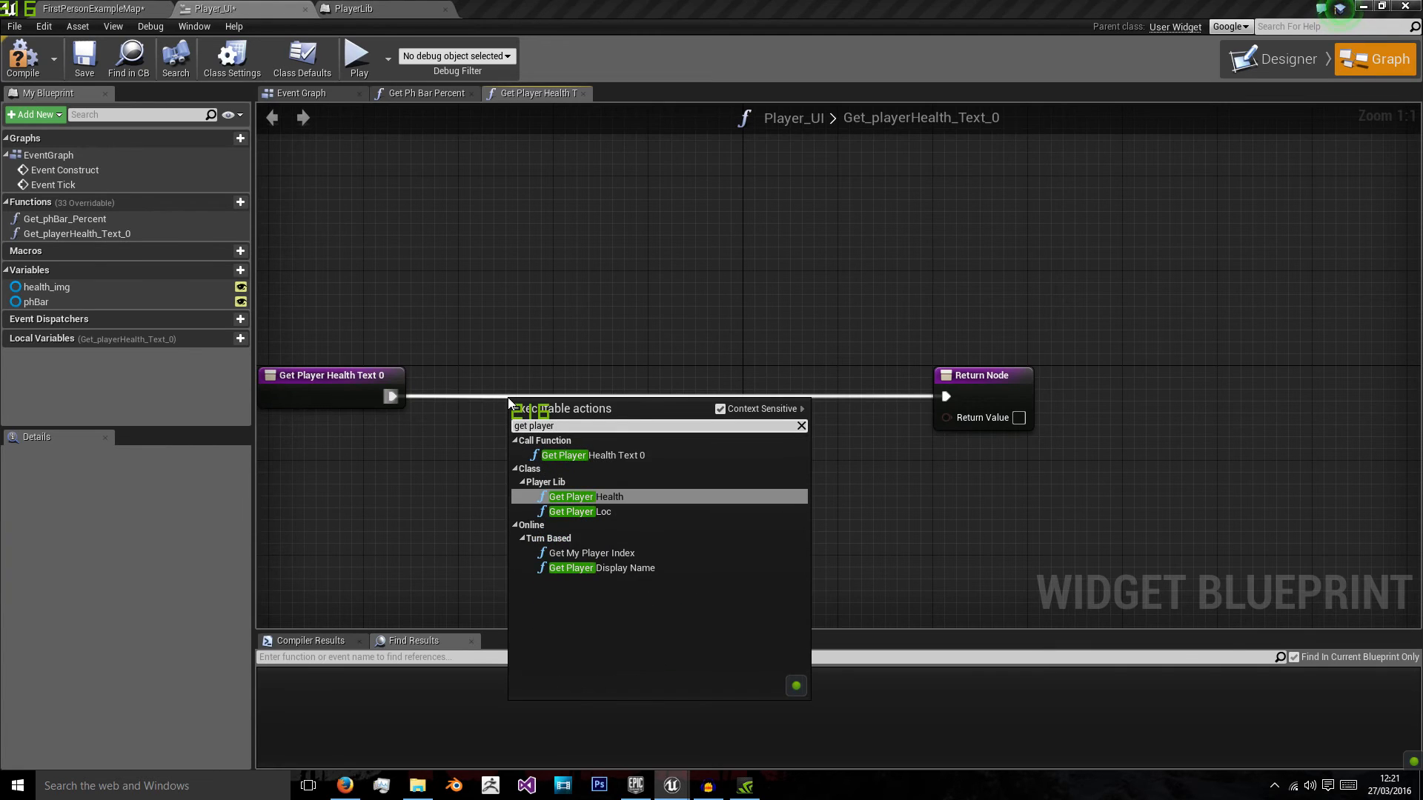
pyautogui.click(585, 497)
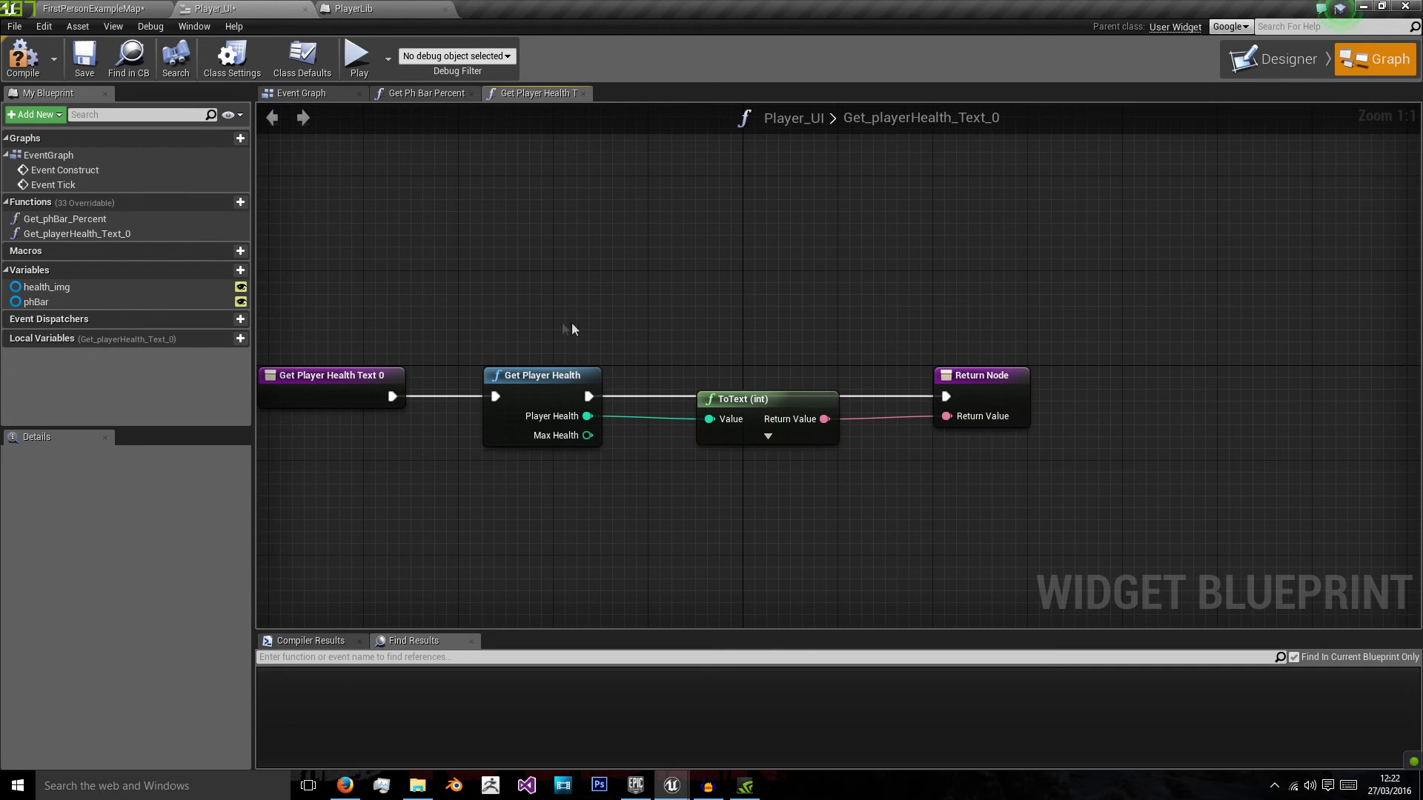
pyautogui.click(422, 93)
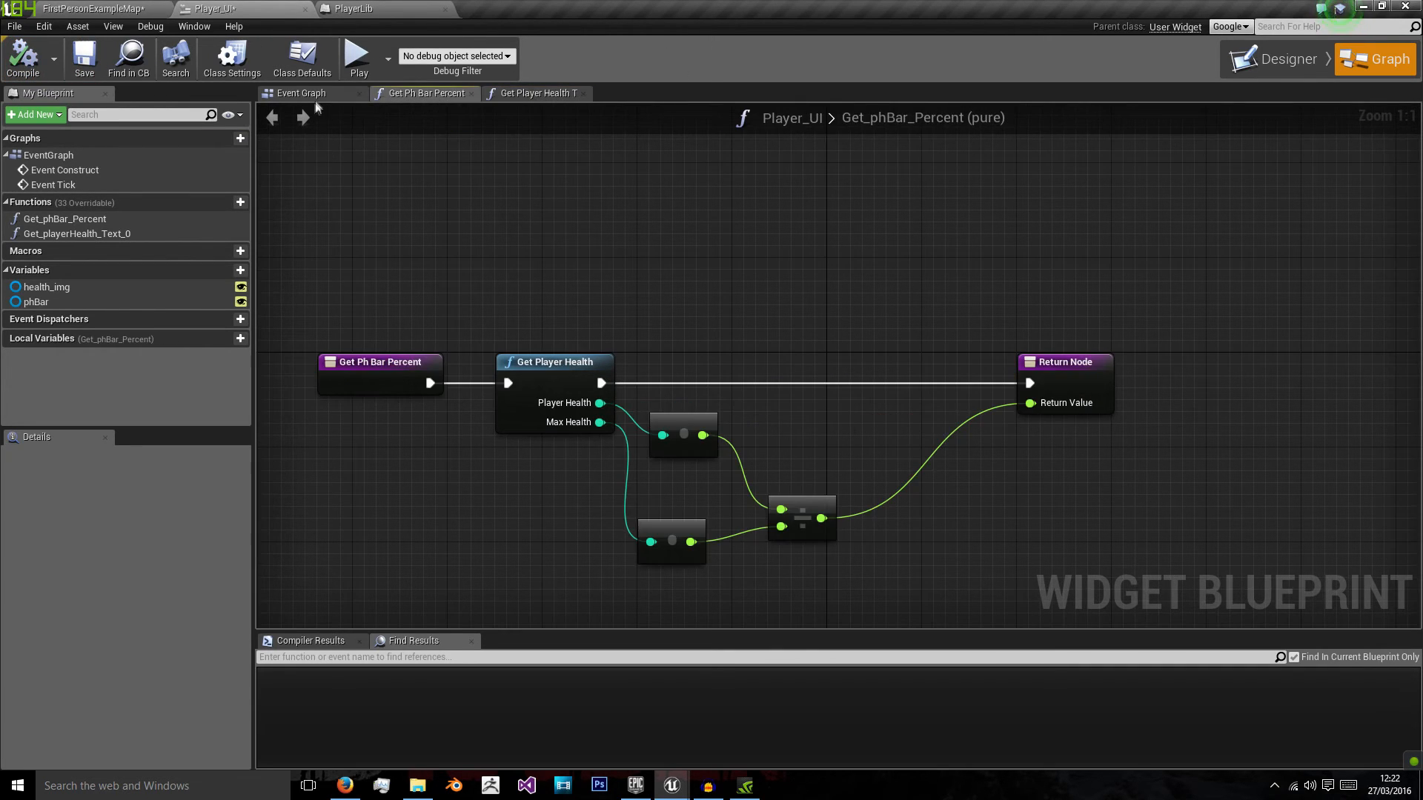
# Step: Create the Get_maxHealth_Text_0 binding, check PlayerLib's GetPlayerHealth, and return to the level editor
pyautogui.click(1281, 58)
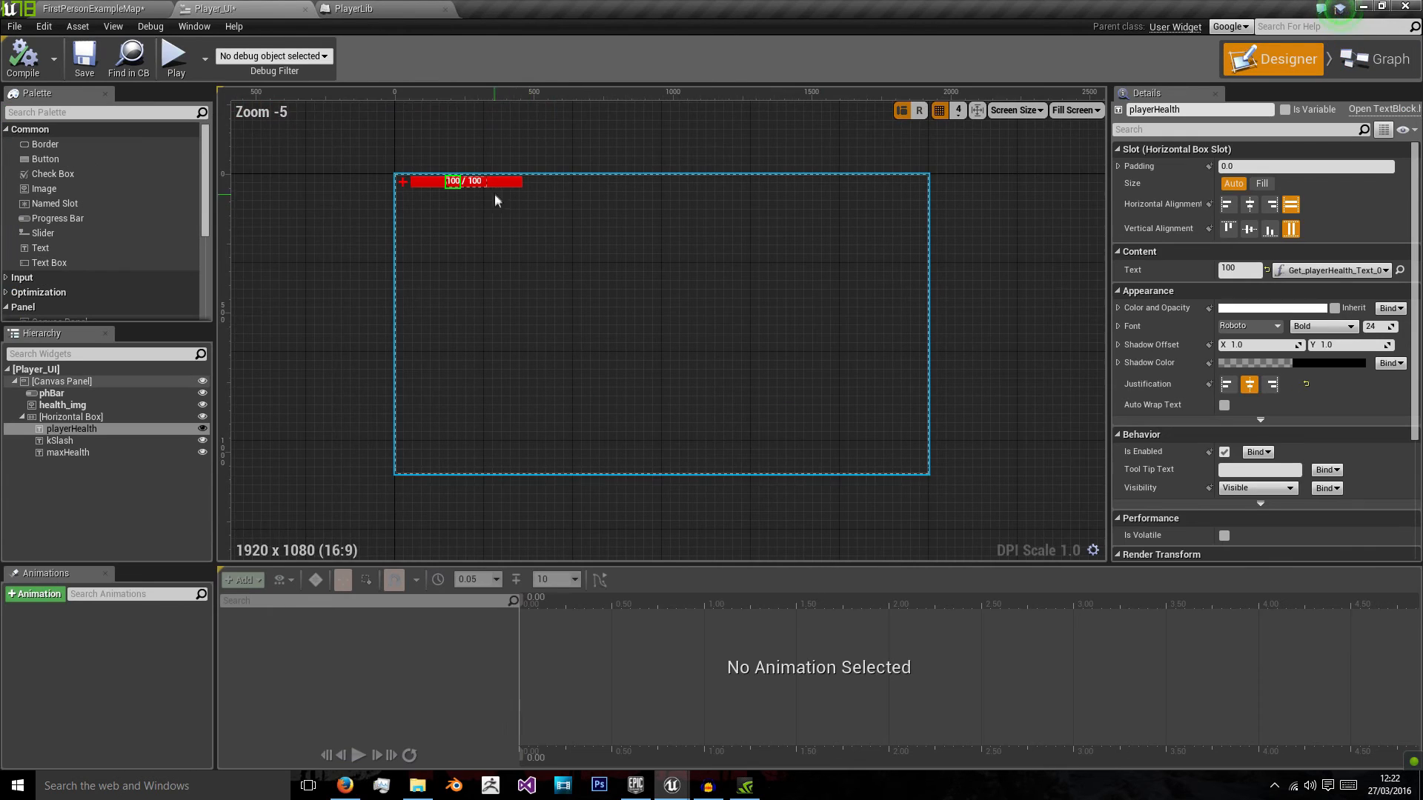
pyautogui.click(1373, 58)
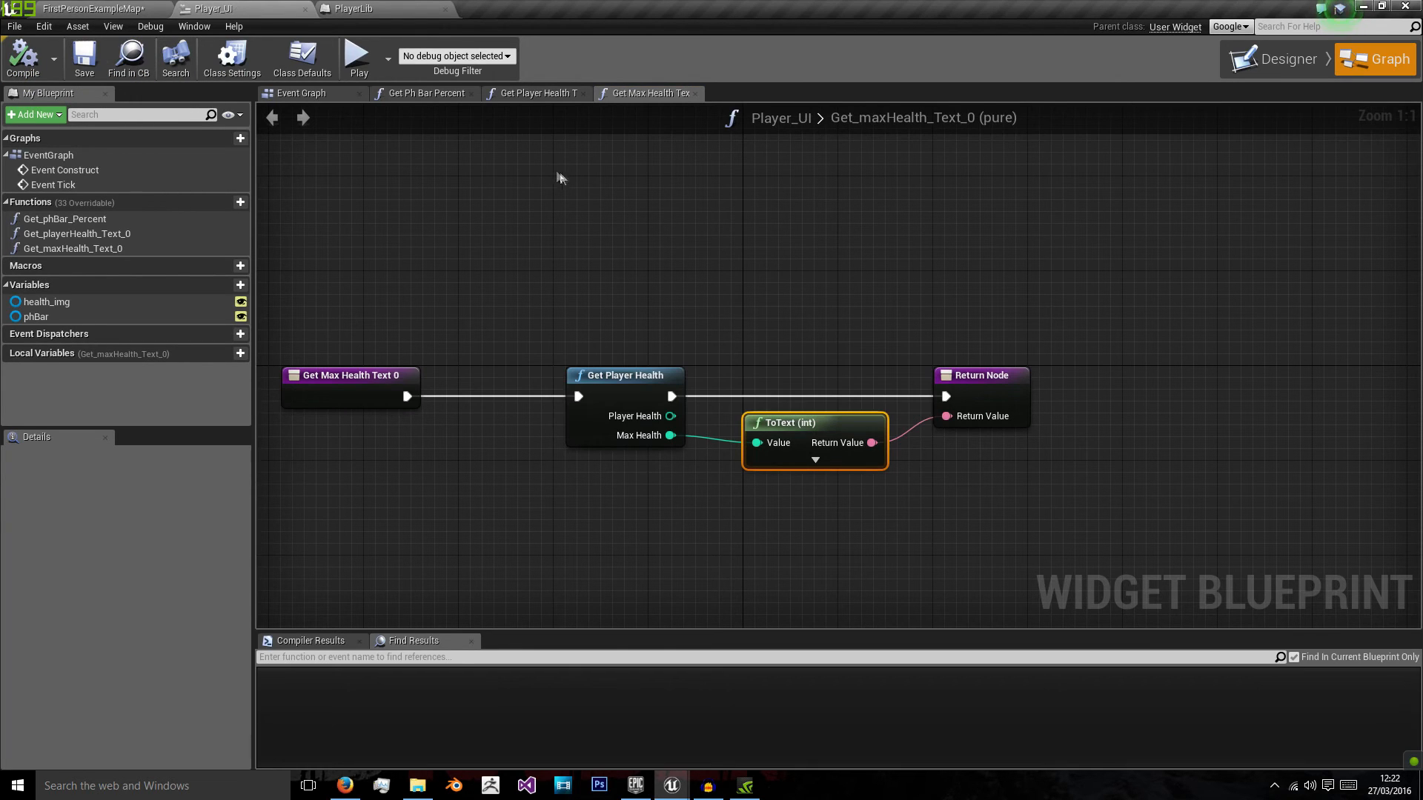
pyautogui.click(348, 9)
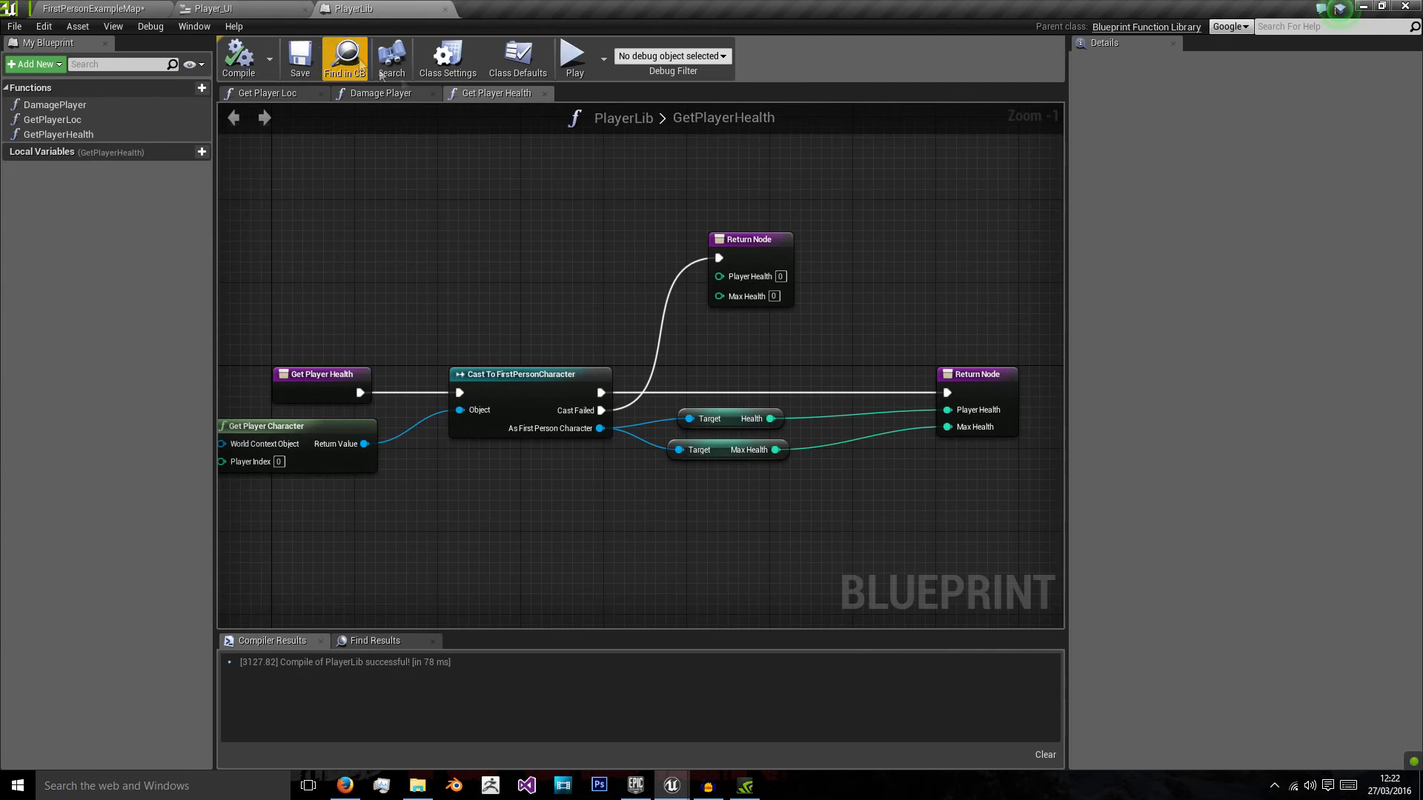
pyautogui.click(218, 8)
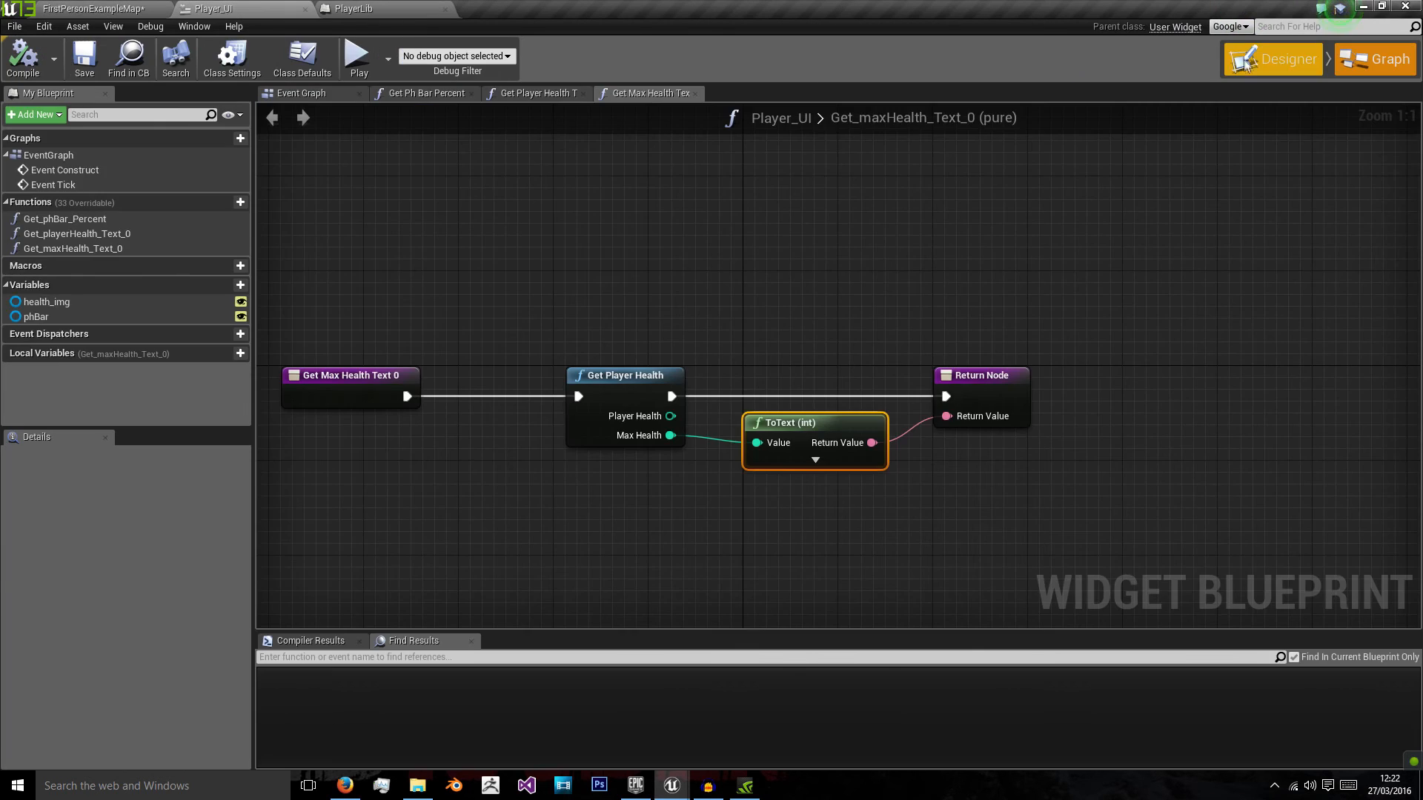
pyautogui.click(91, 8)
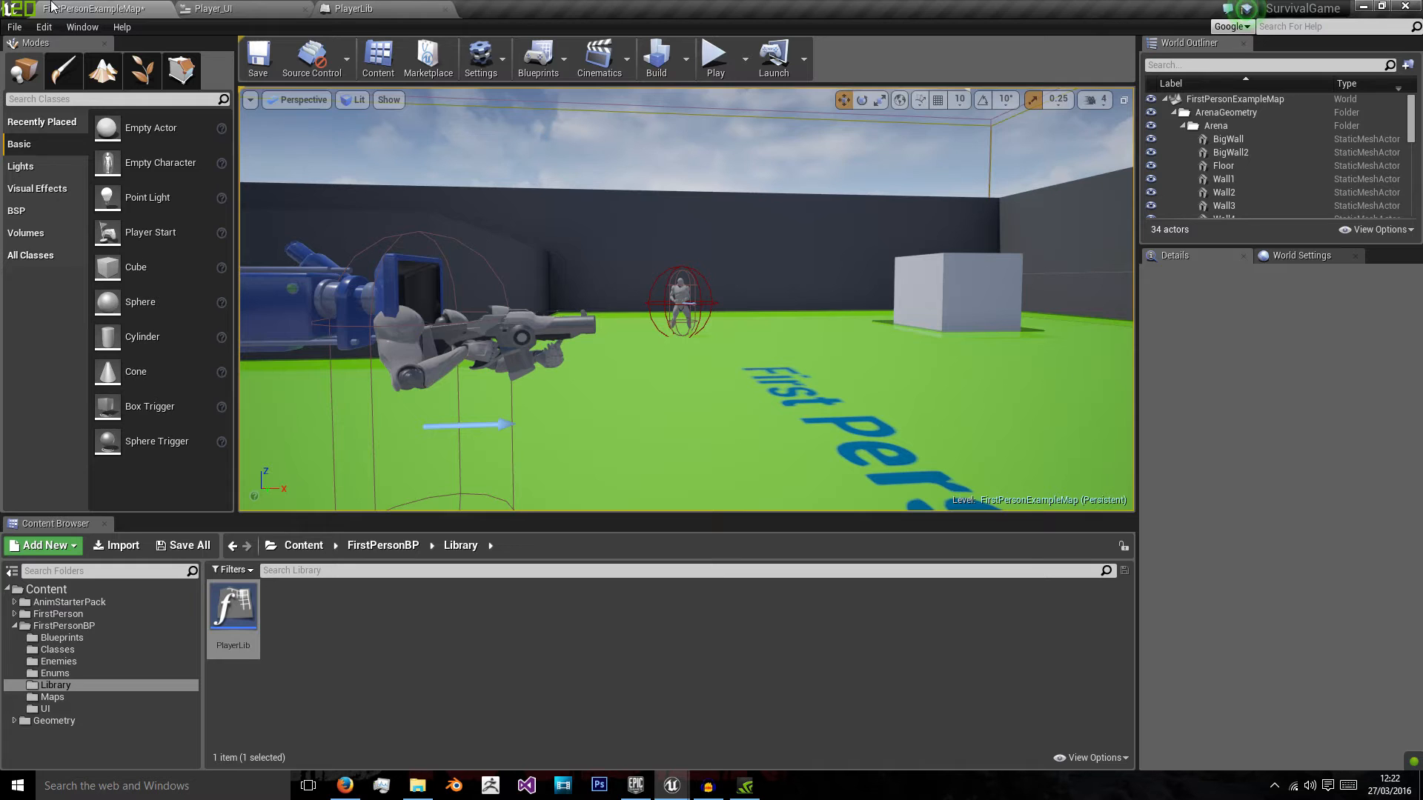
# Step: In FirstPersonGameMode, create the Player_UI widget on BeginPlay, add it to viewport, and compile
pyautogui.click(58, 661)
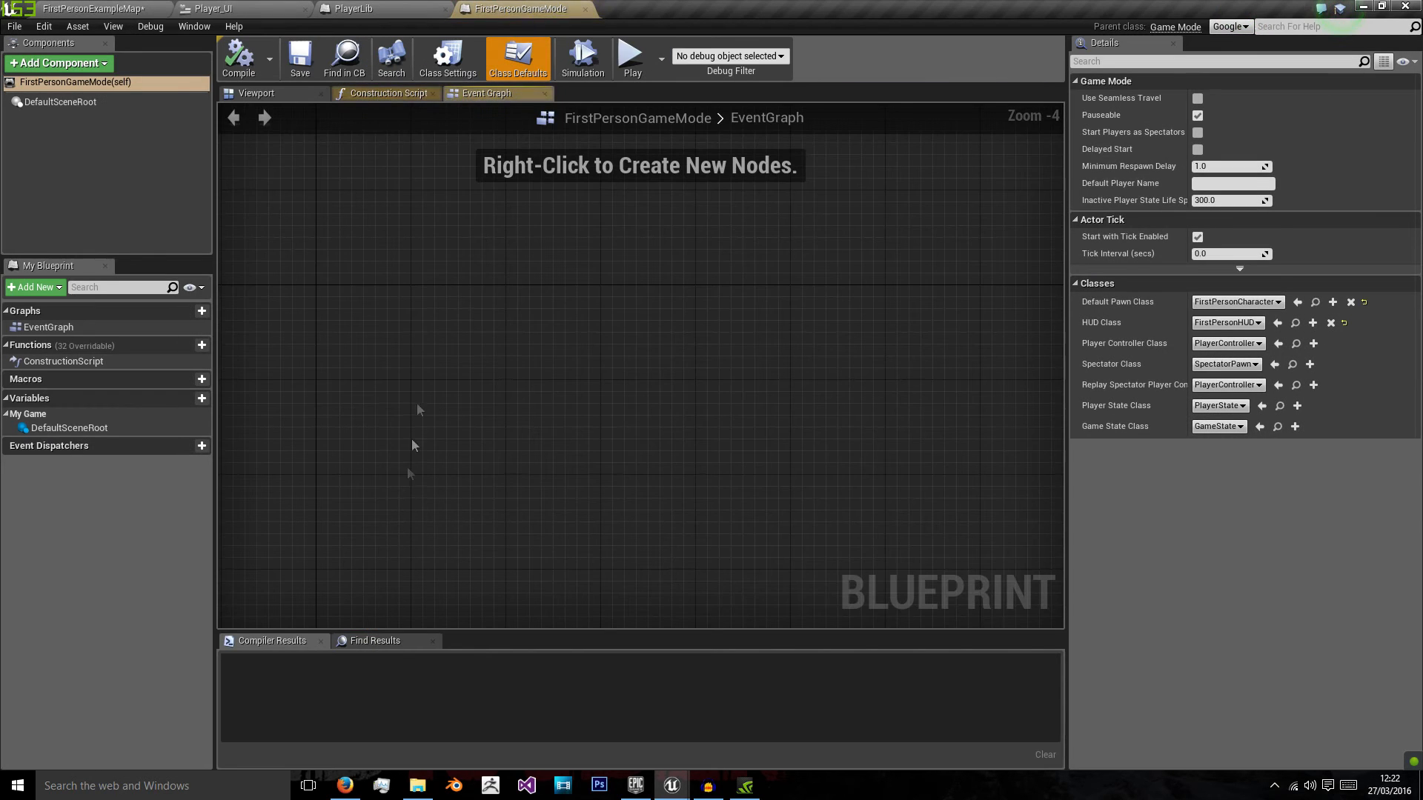
pyautogui.moveTo(934, 505)
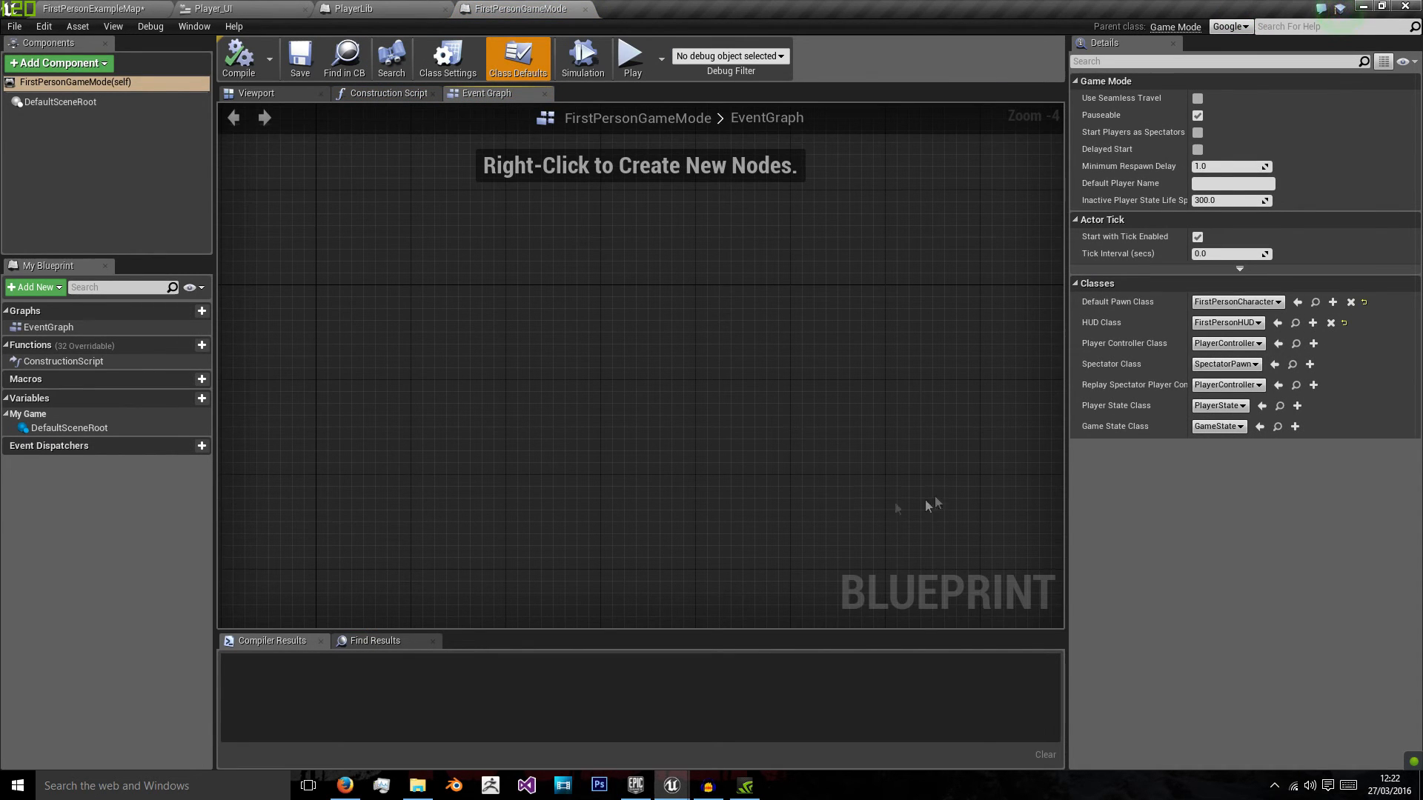
pyautogui.moveTo(494, 315)
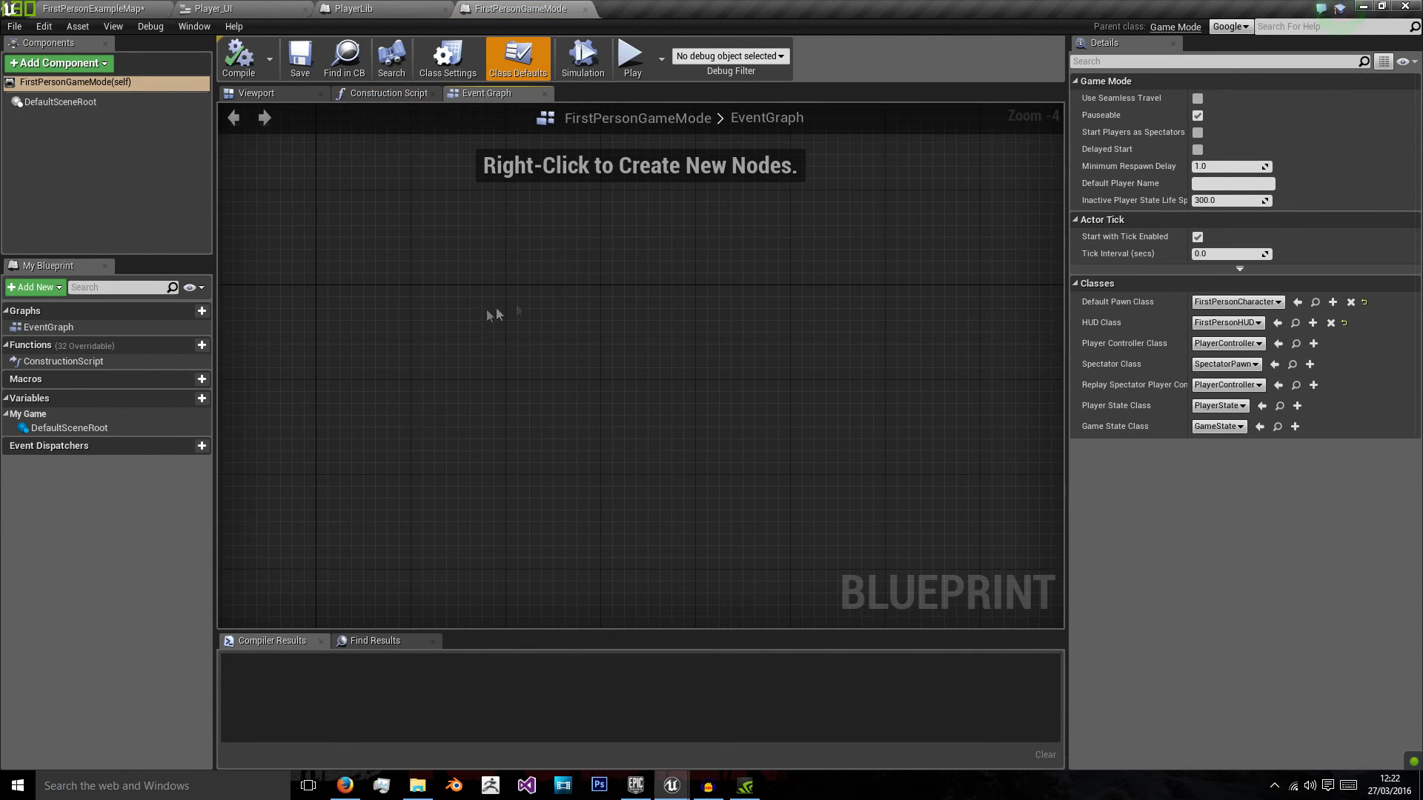
pyautogui.moveTo(632, 149)
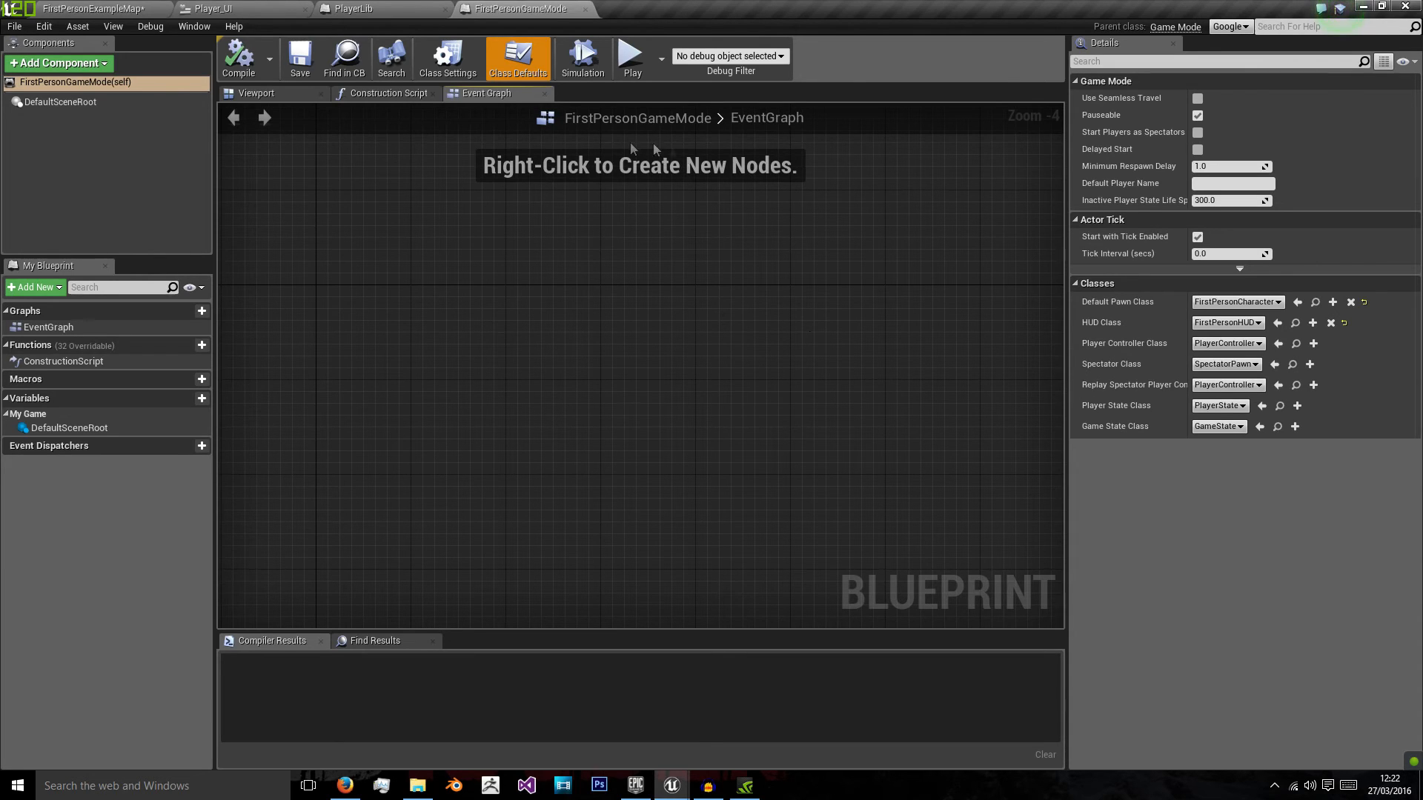
pyautogui.moveTo(916, 127)
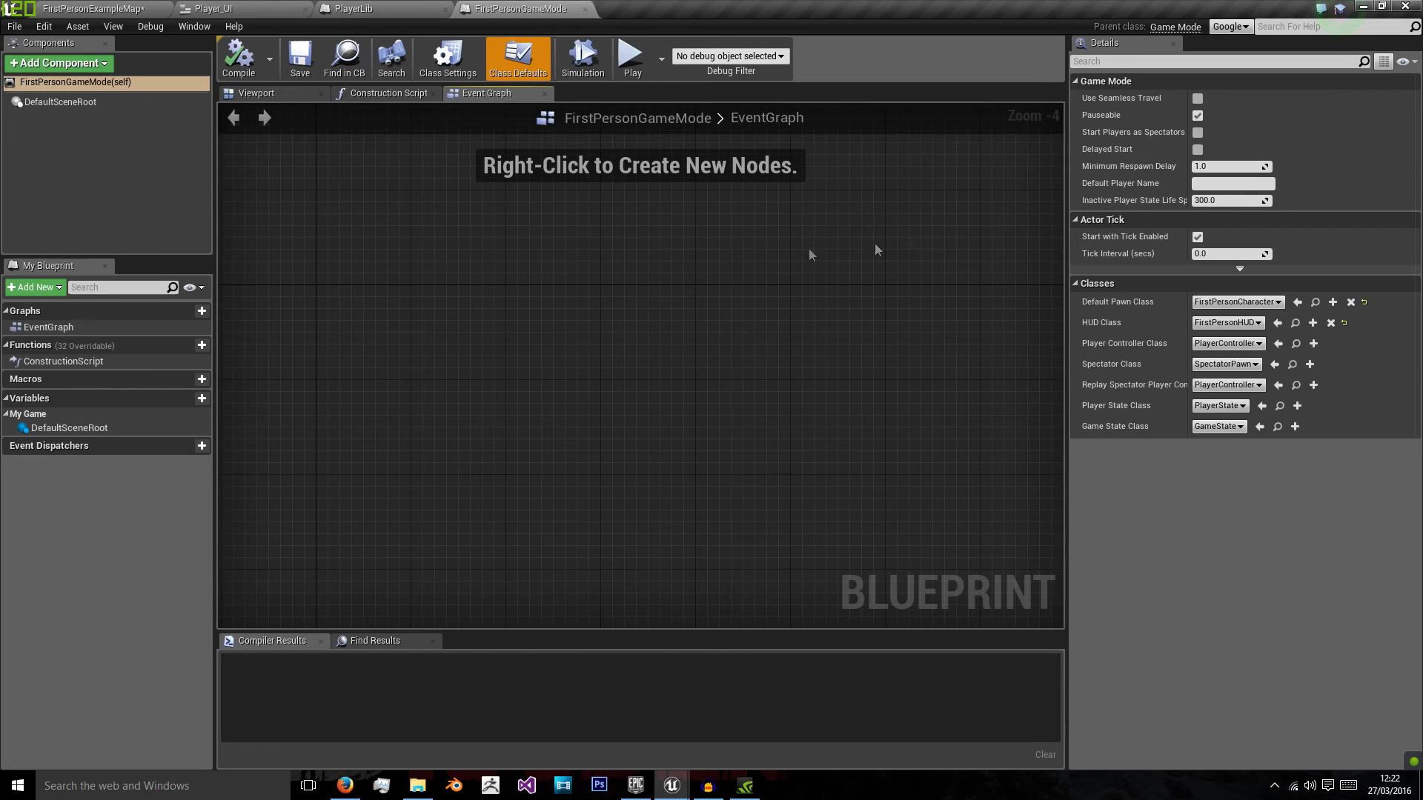
pyautogui.moveTo(479, 304)
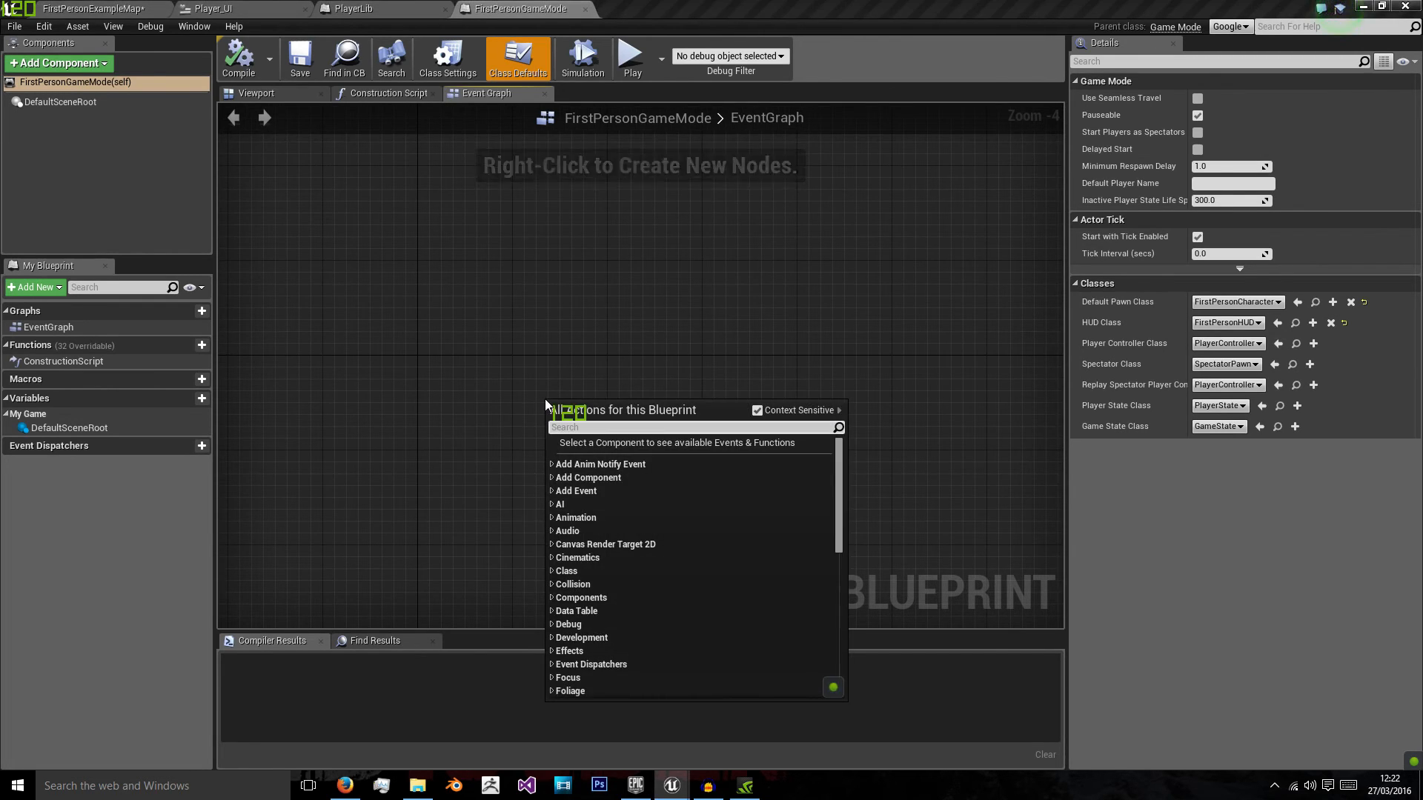
pyautogui.write('event')
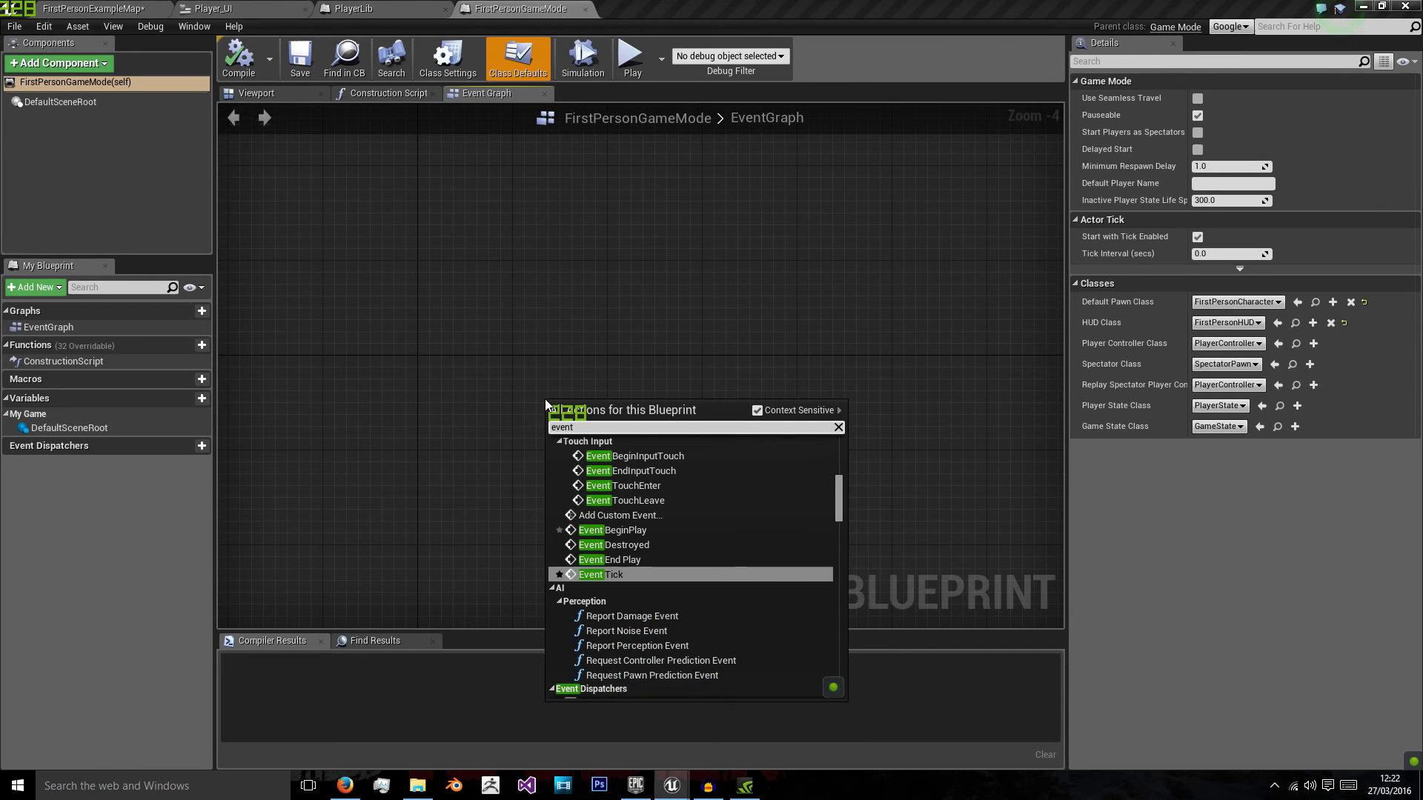
pyautogui.click(622, 529)
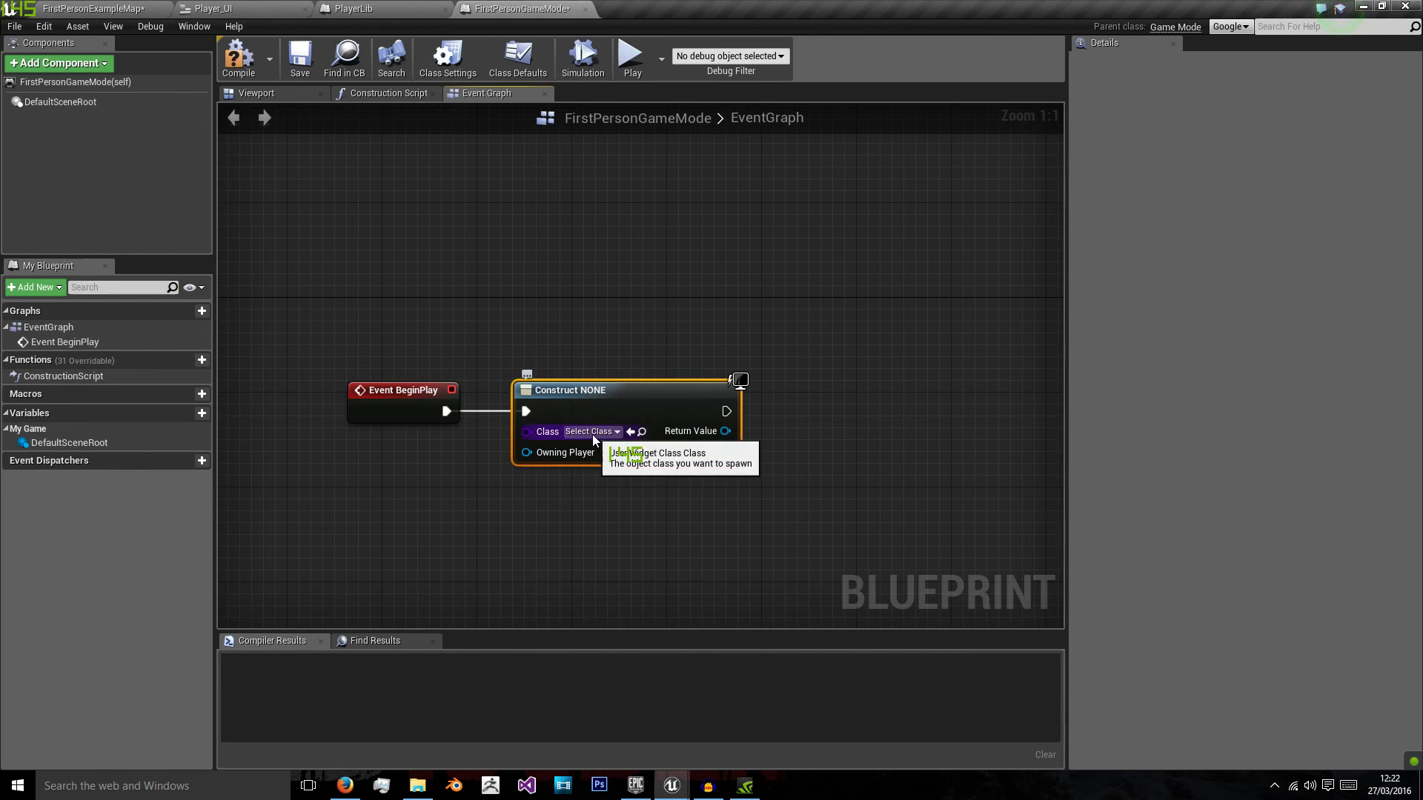
pyautogui.click(590, 431)
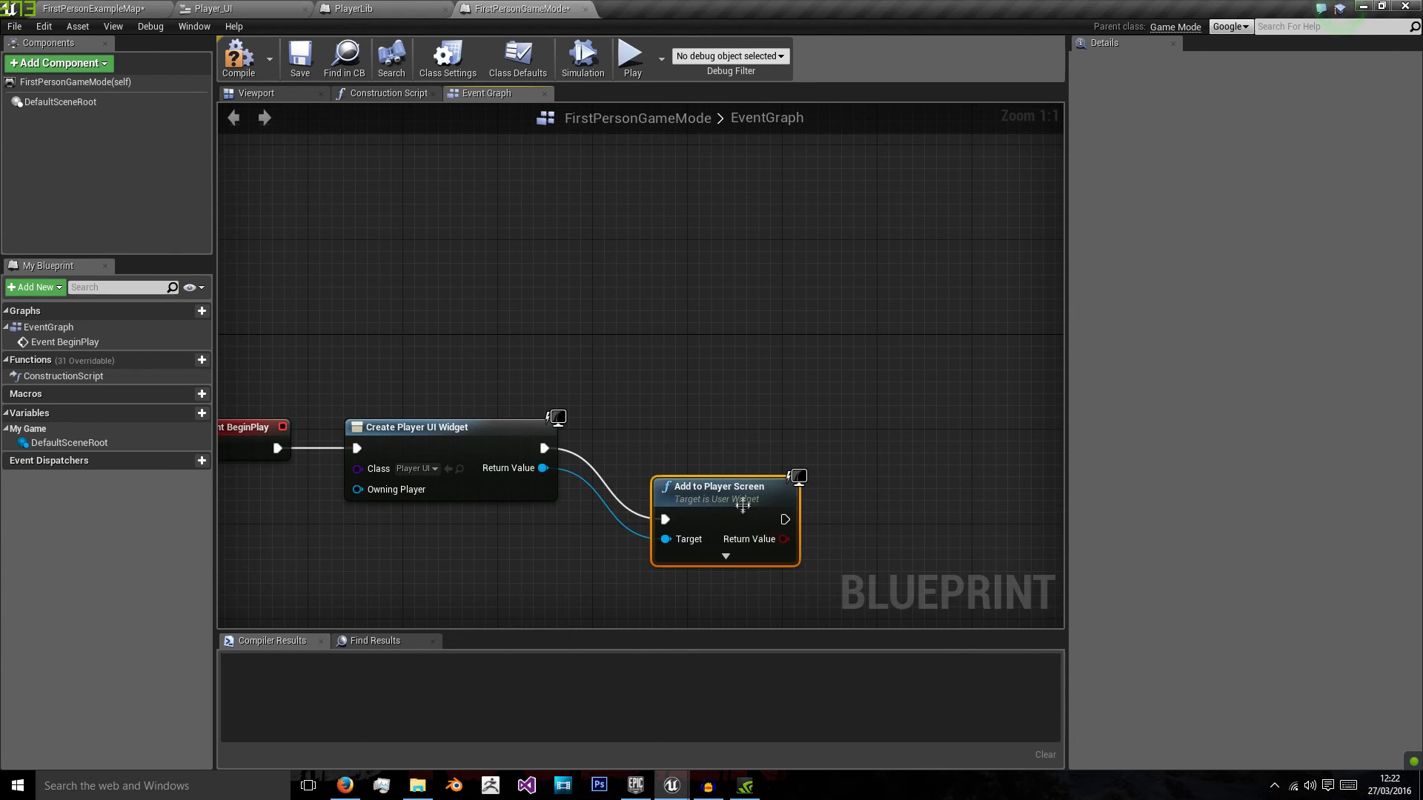
pyautogui.click(238, 56)
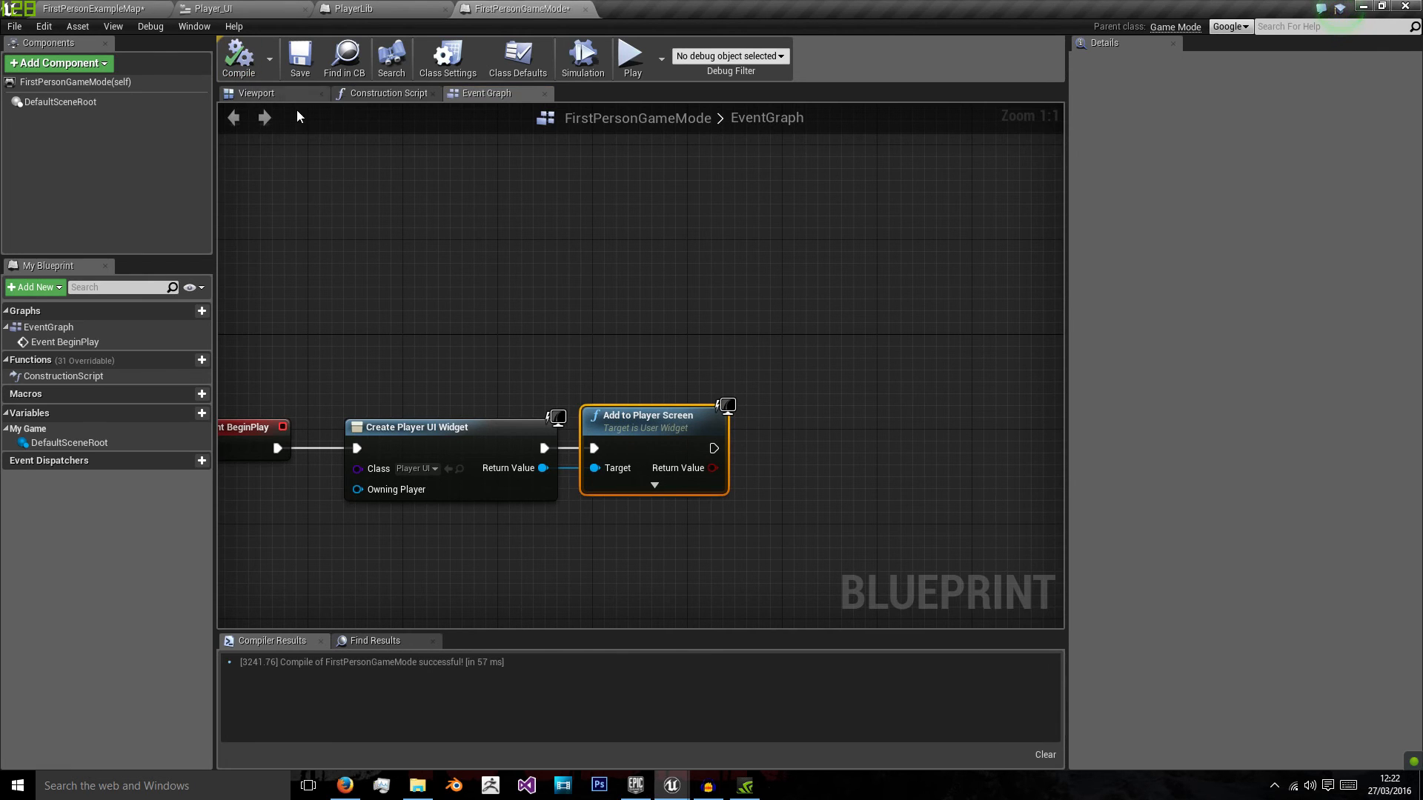
pyautogui.click(630, 54)
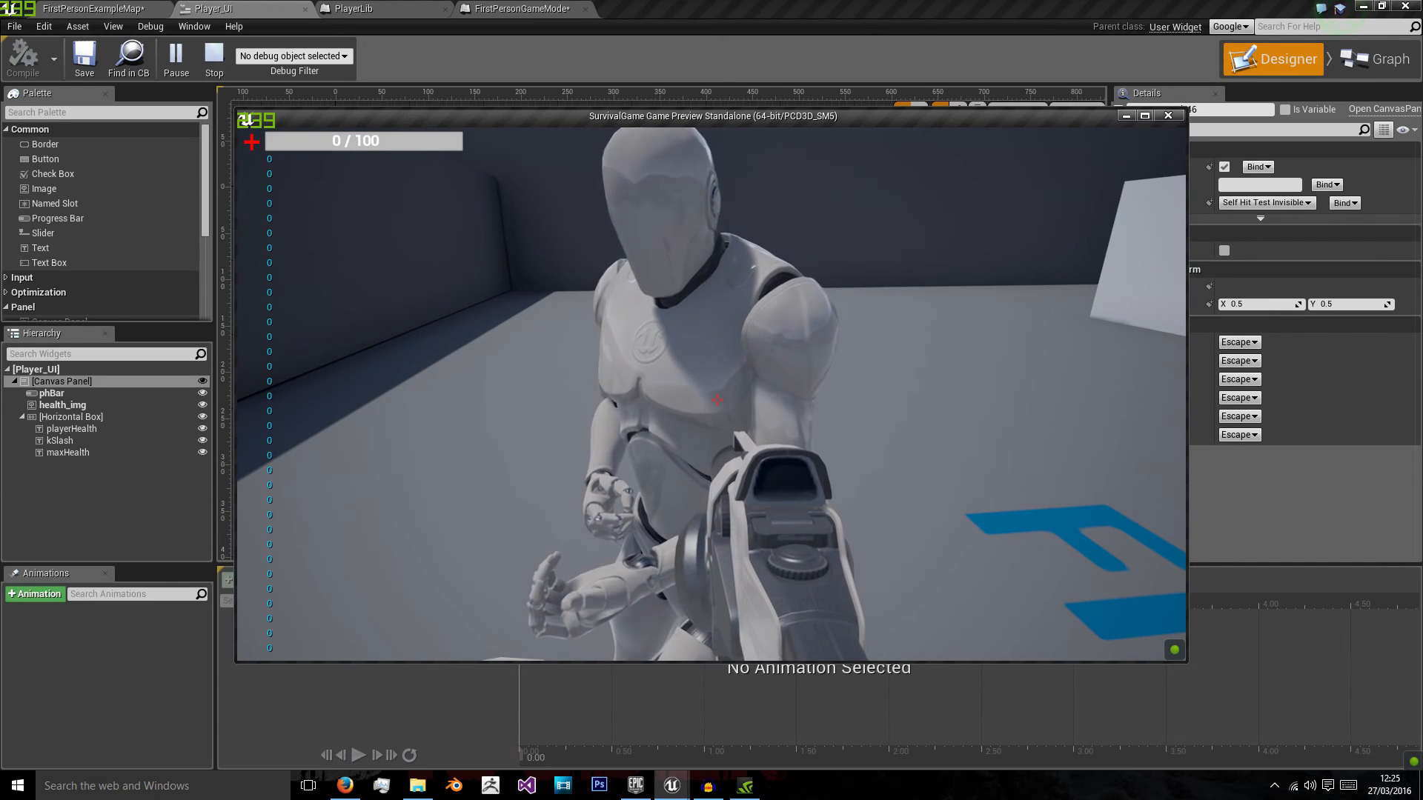
# Step: Stop the HUD play preview and browse to the FirstPersonBP Enemies folder
pyautogui.click(213, 57)
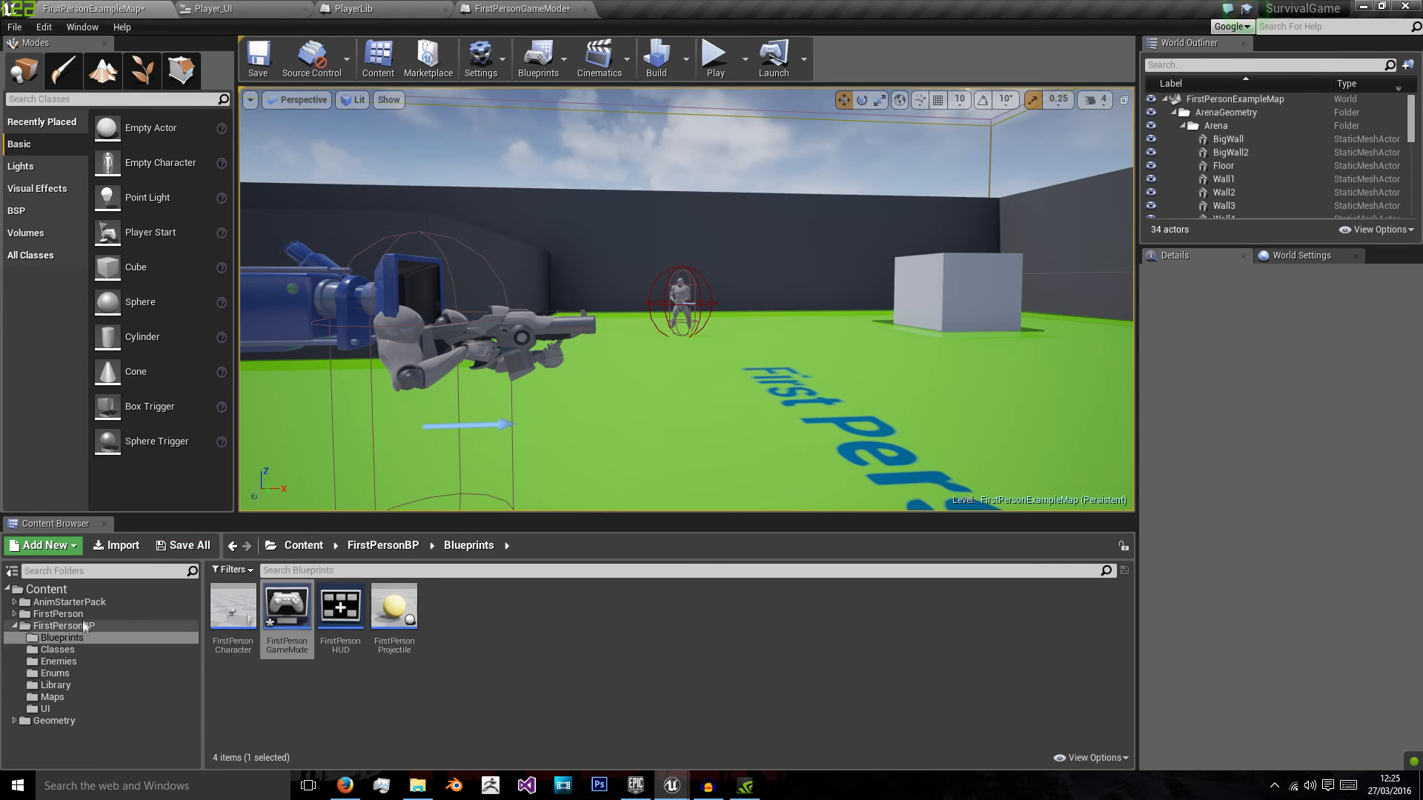
pyautogui.click(58, 660)
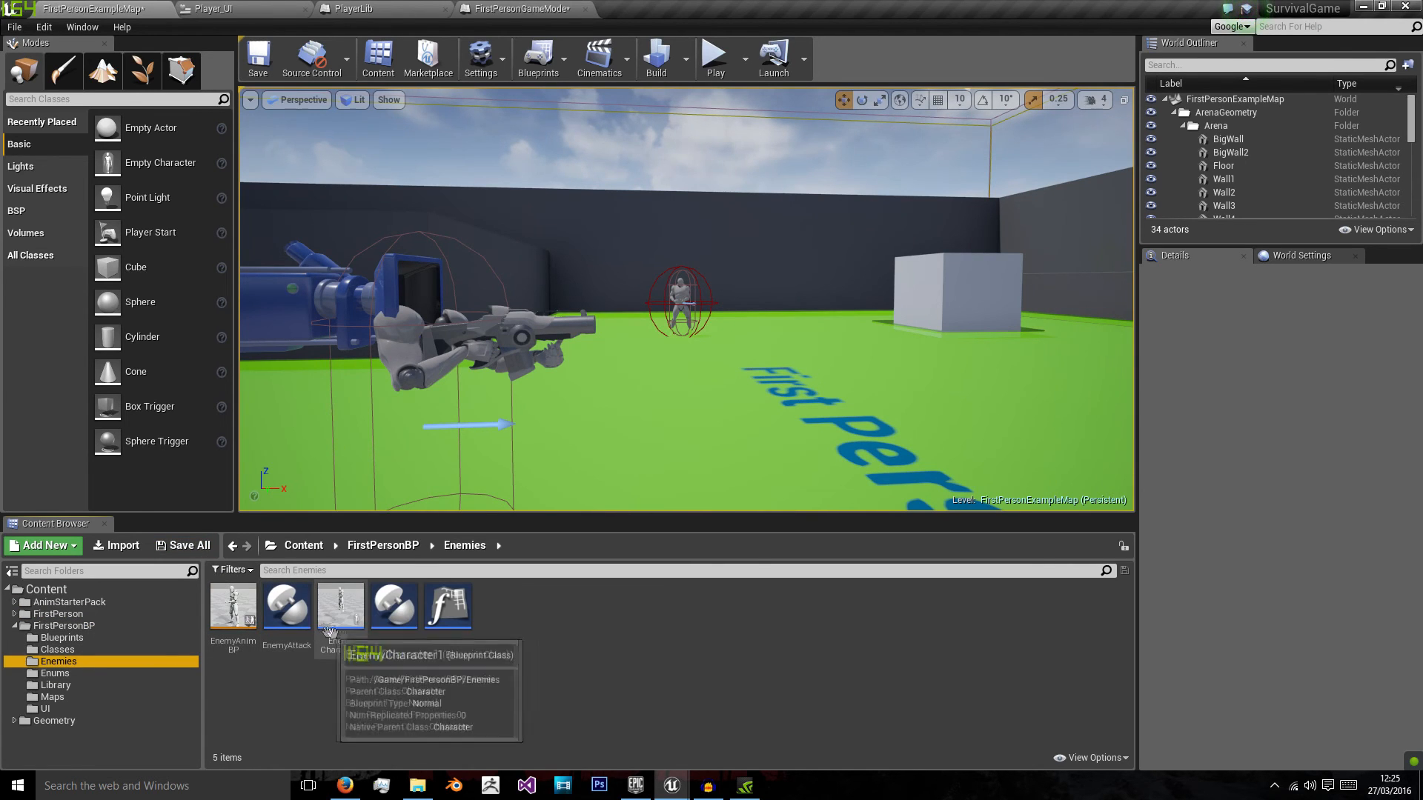
# Step: Open EnemyCharacter1 and test-play until enemy attacks drop the HUD health to 20 / 100
pyautogui.doubleClick(339, 606)
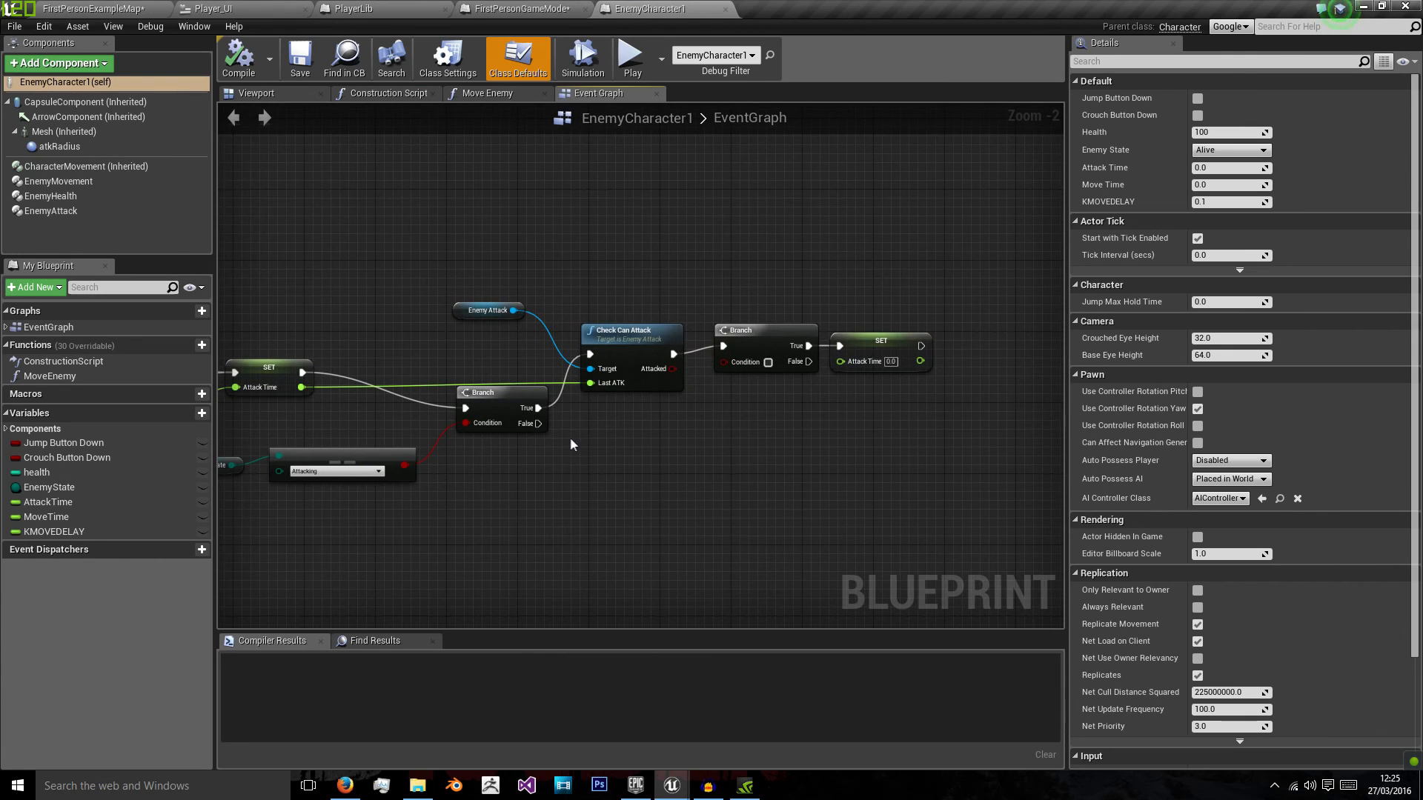
pyautogui.moveTo(535, 476)
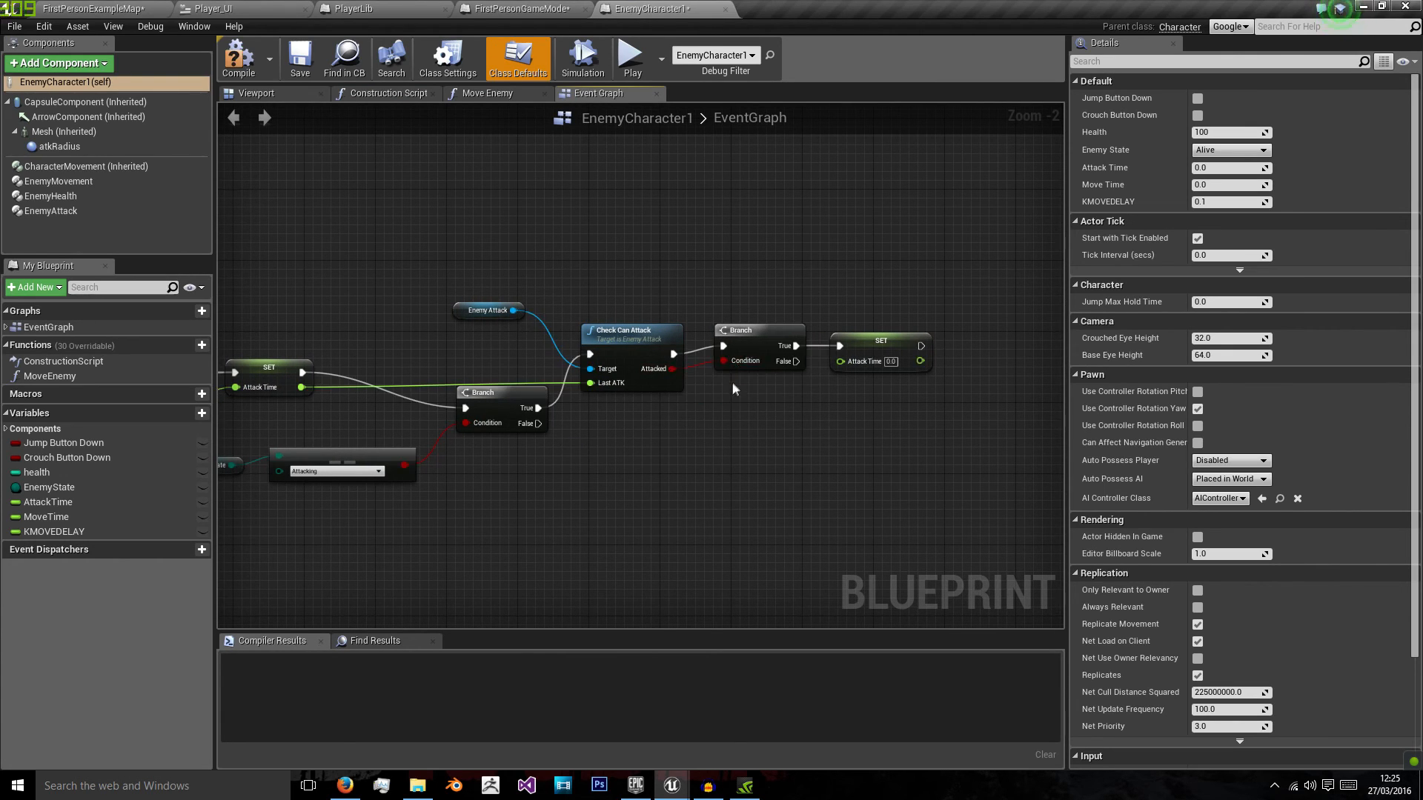
pyautogui.moveTo(632, 57)
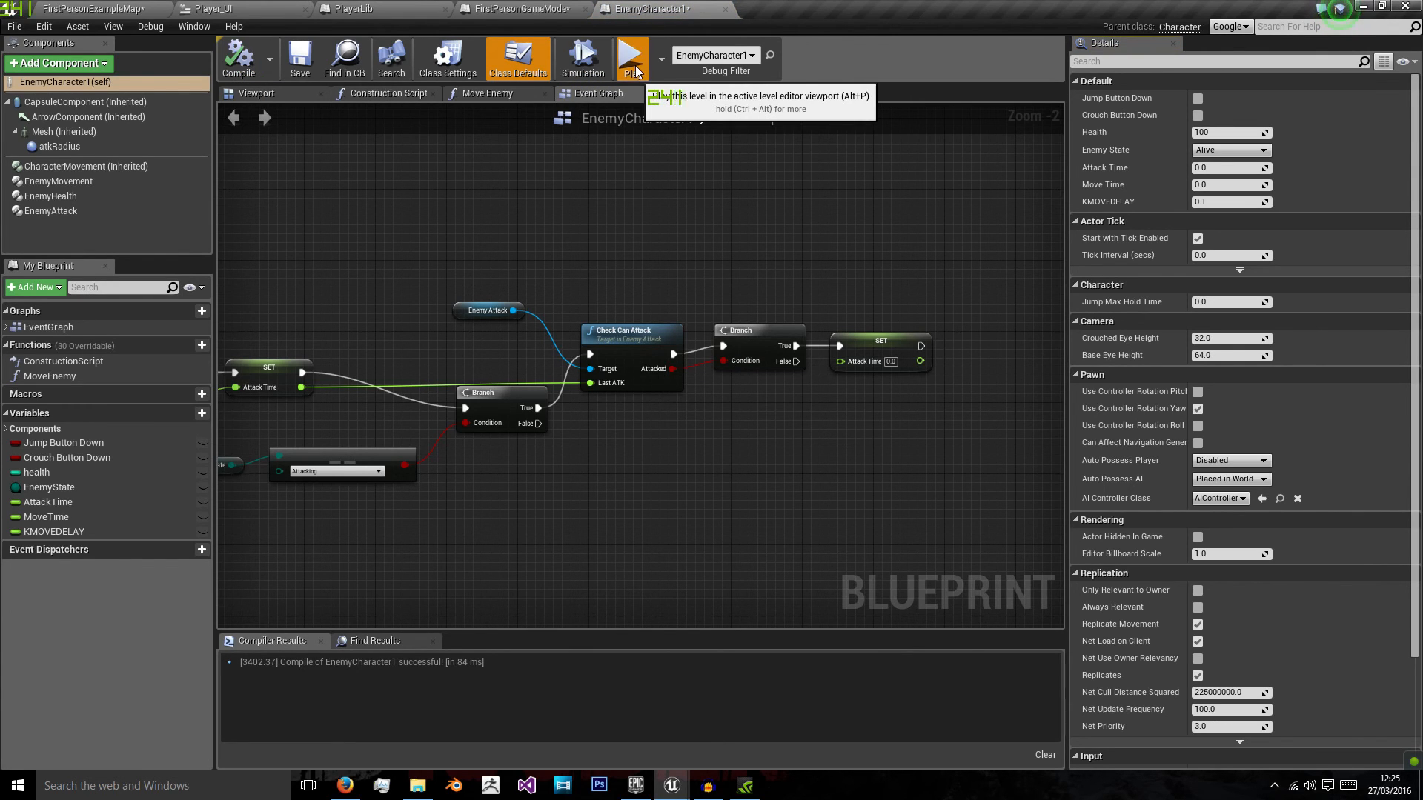
pyautogui.click(631, 54)
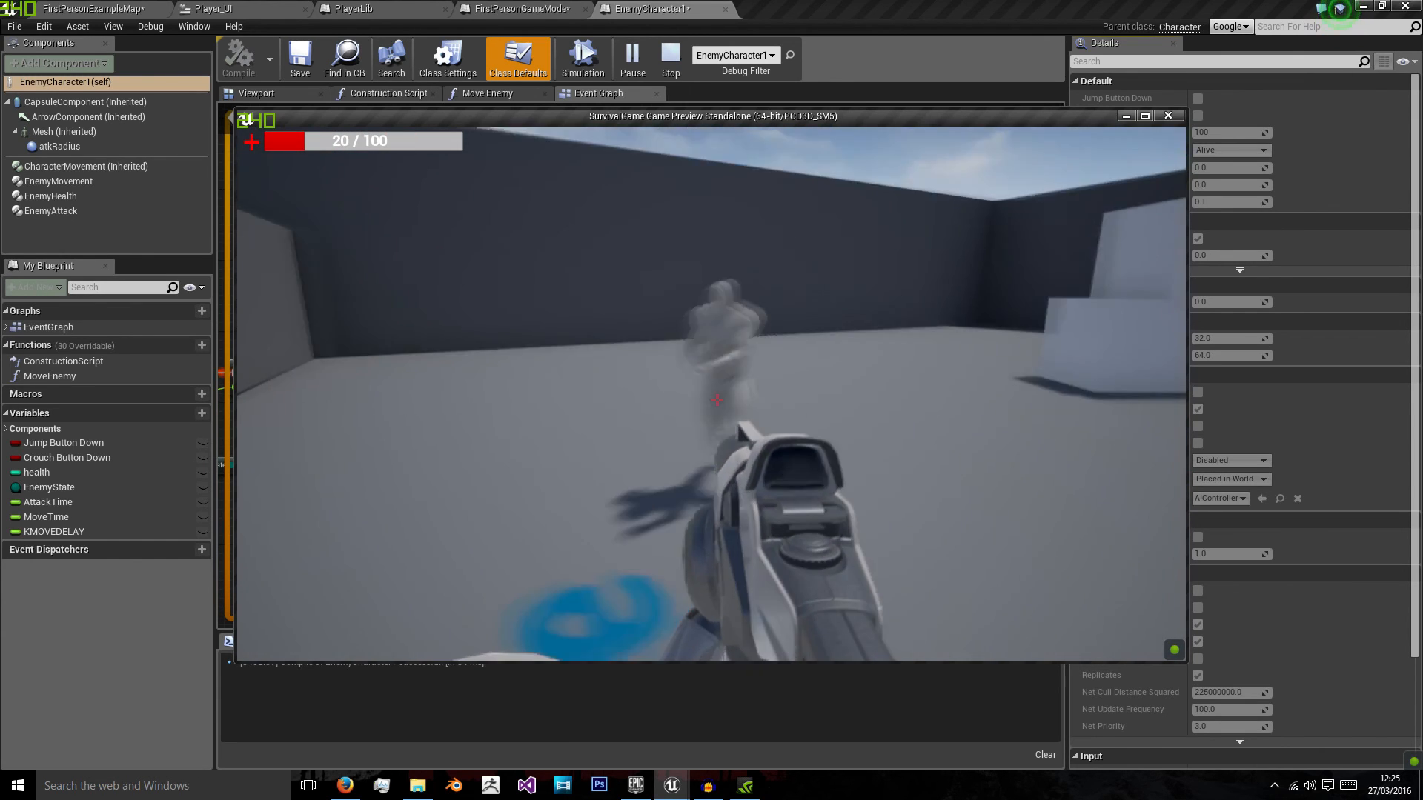
pyautogui.click(598, 93)
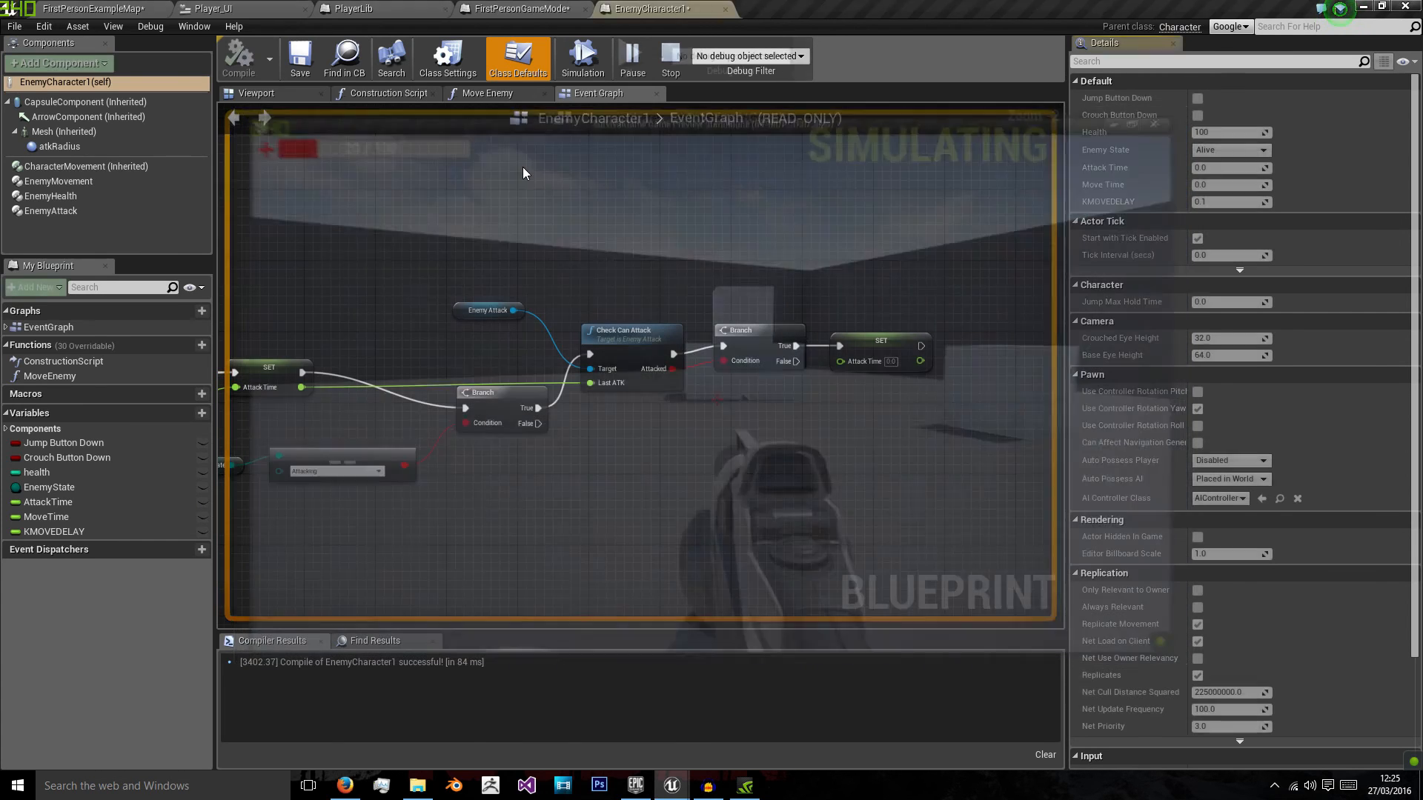
# Step: End the test play and return through FirstPersonGameMode to the Player_UI Designer showing the 100 / 100 bar
pyautogui.click(670, 58)
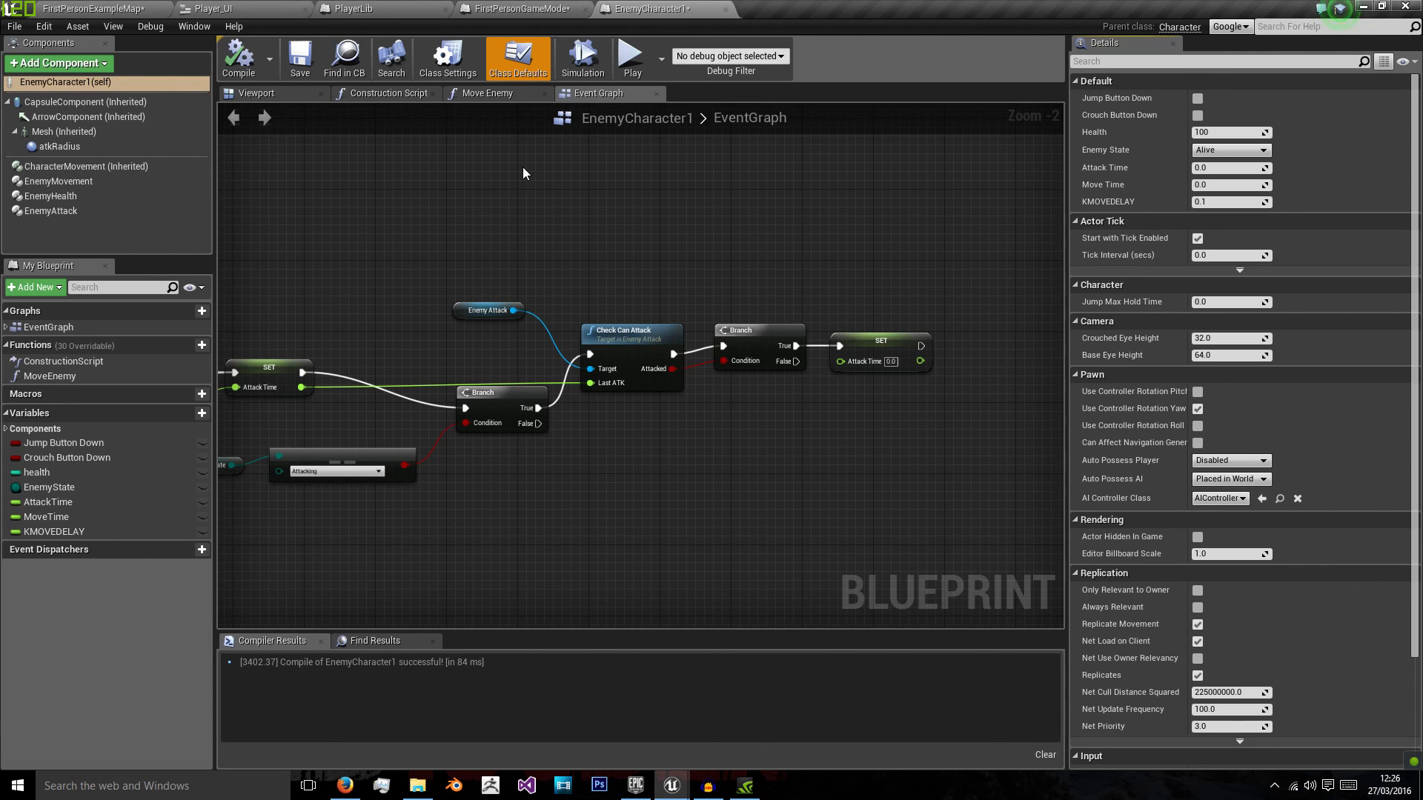
pyautogui.click(517, 9)
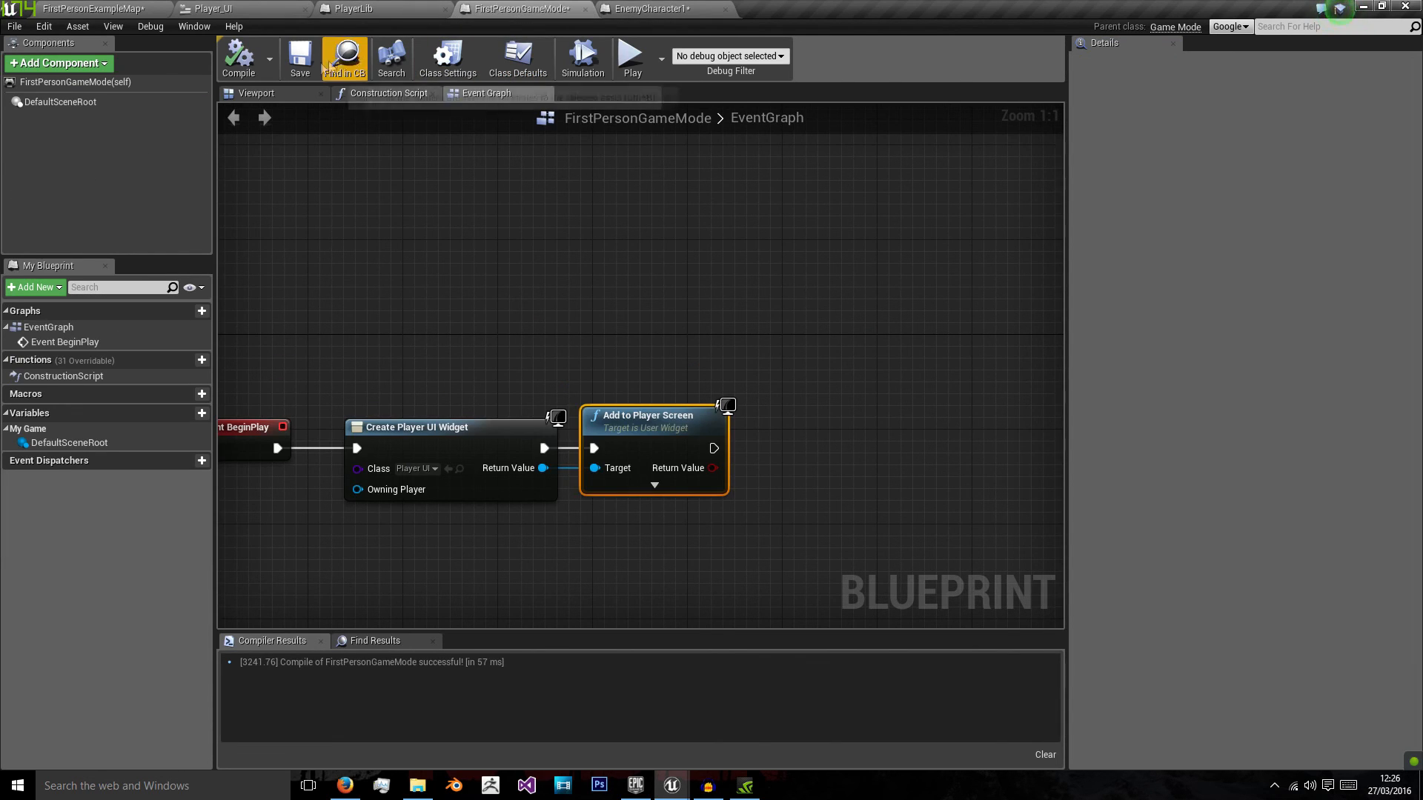
pyautogui.click(215, 9)
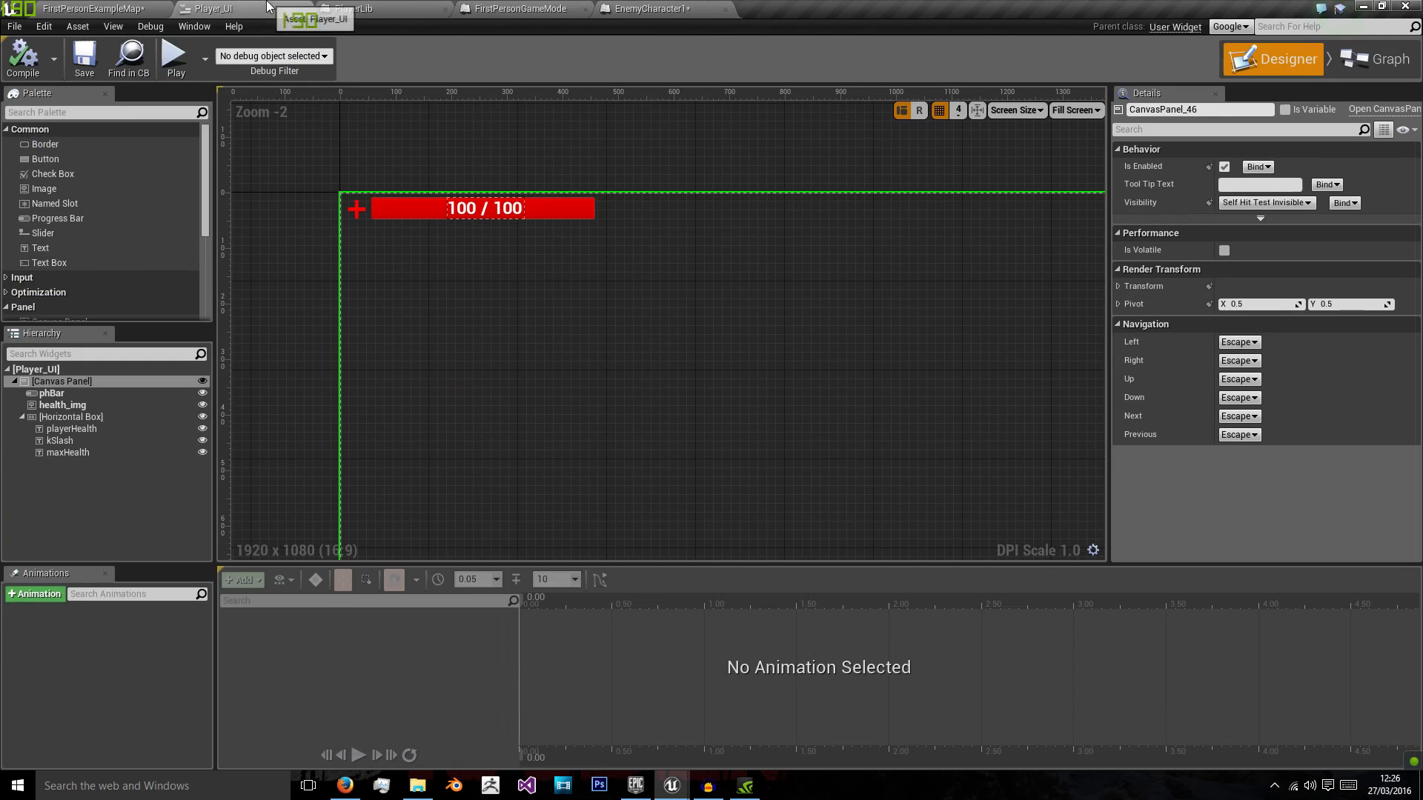